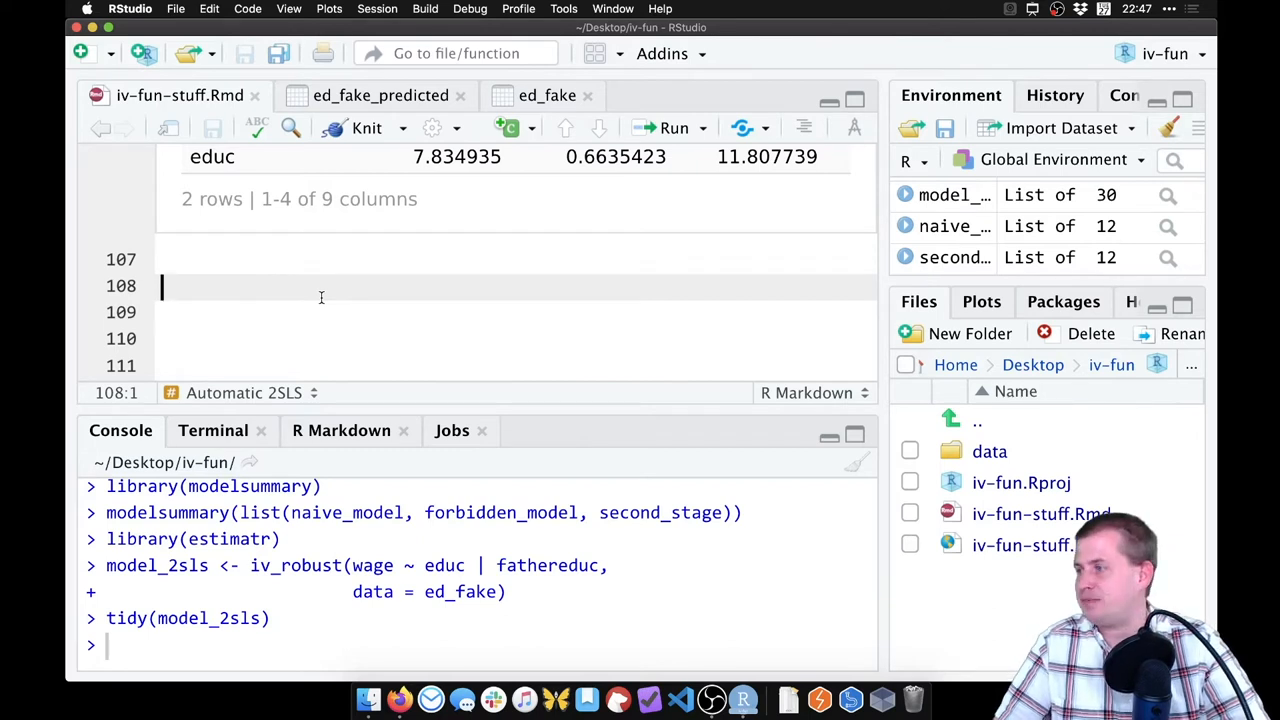
- Add the markdown heading '# Effect of education on wages (real!)'
{"action": "type", "text": "#"}
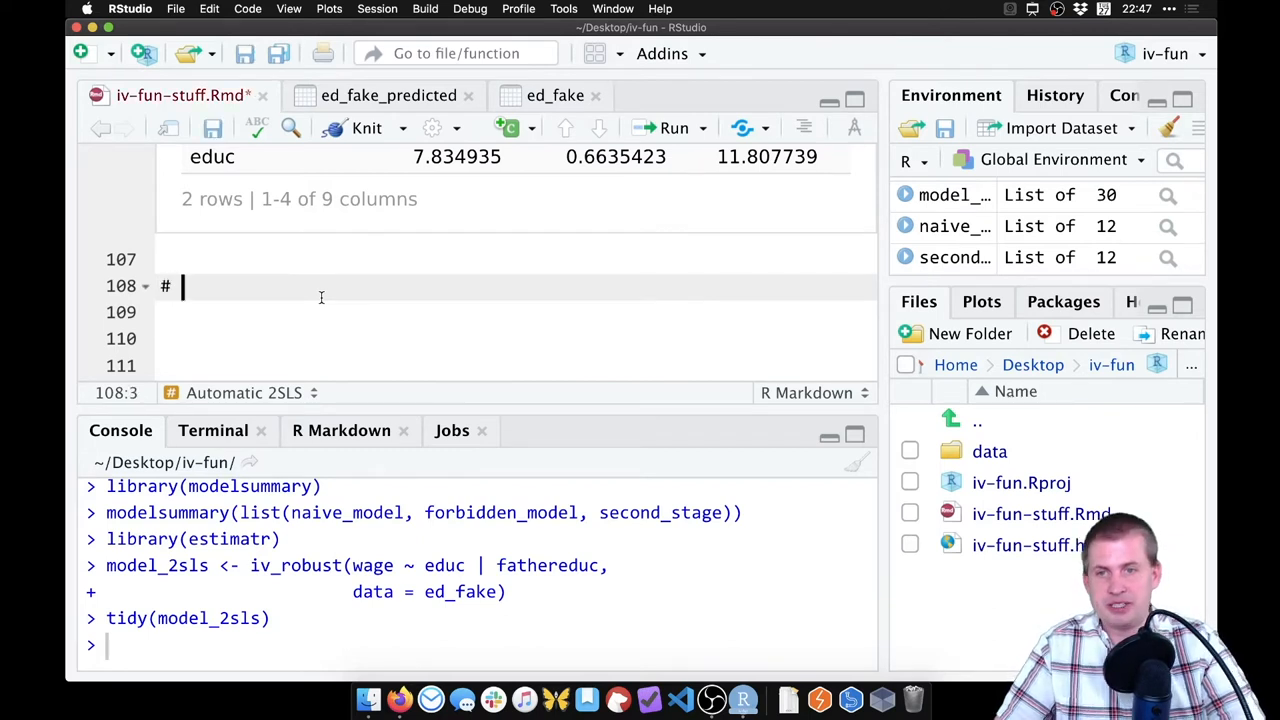
{"action": "type", "text": "E"}
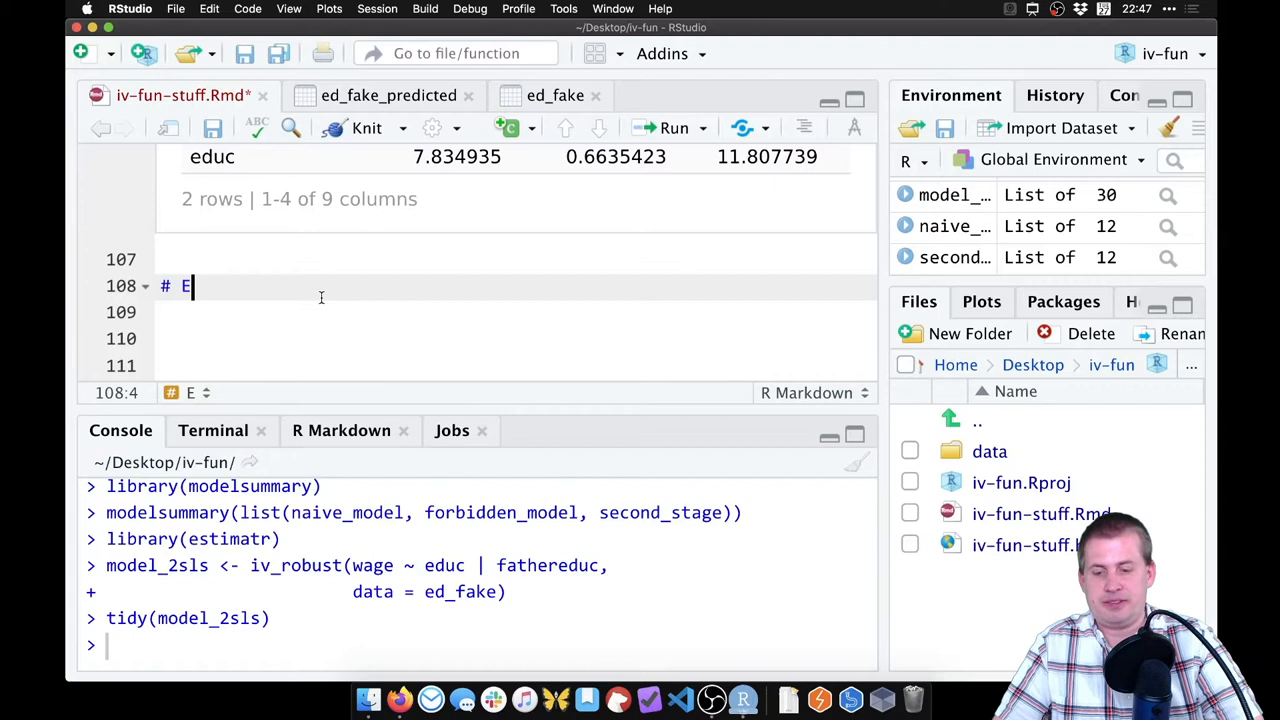
{"action": "type", "text": "ffect of ed"}
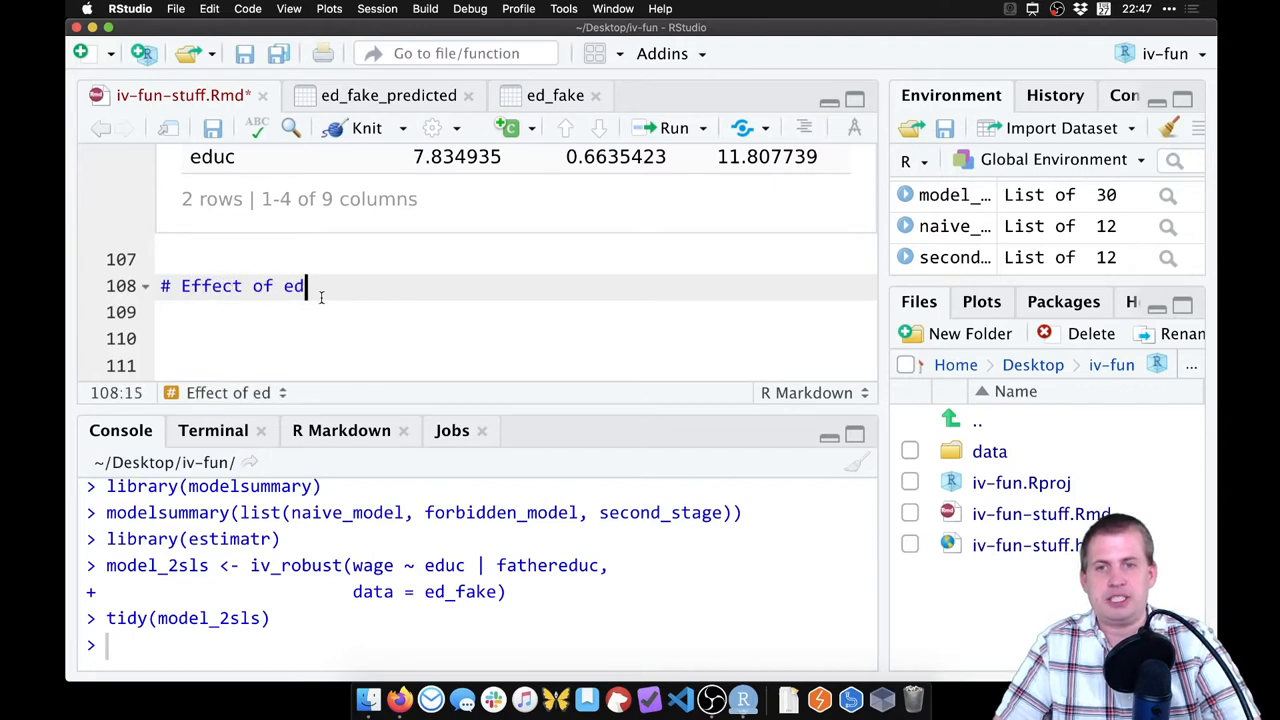
{"action": "type", "text": "ucation on wages (rea"}
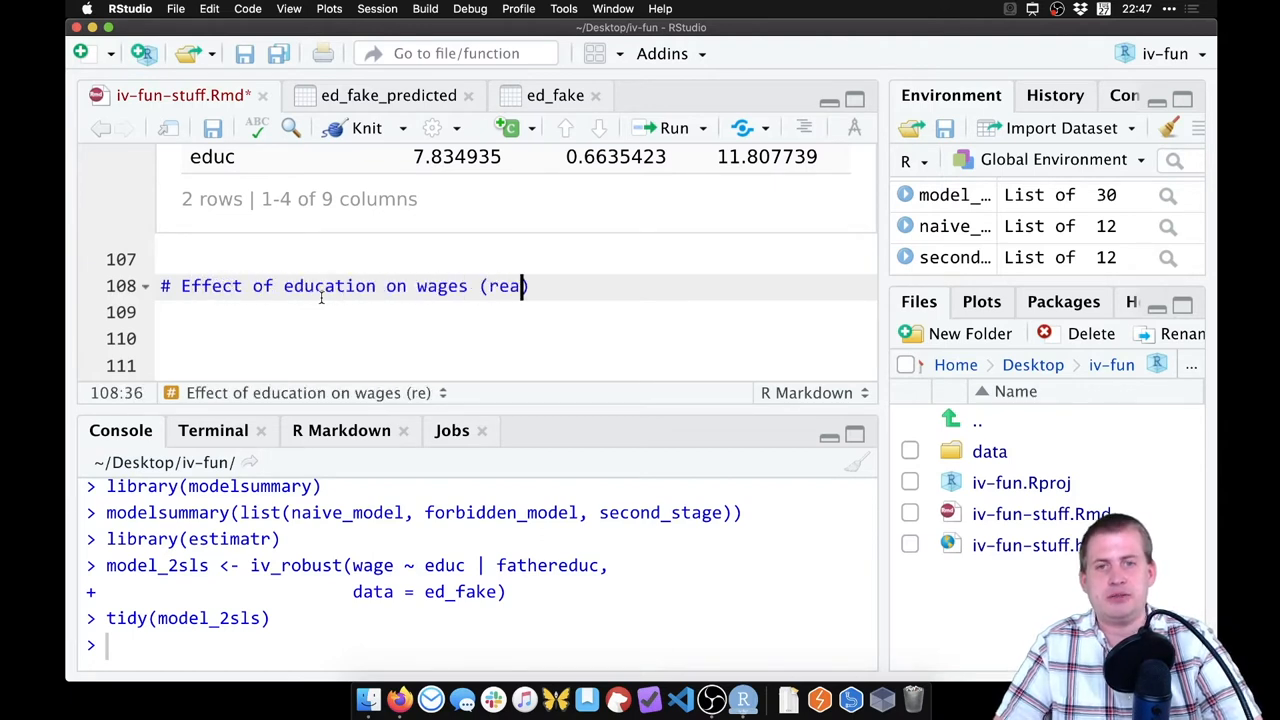
{"action": "type", "text": "l!)"}
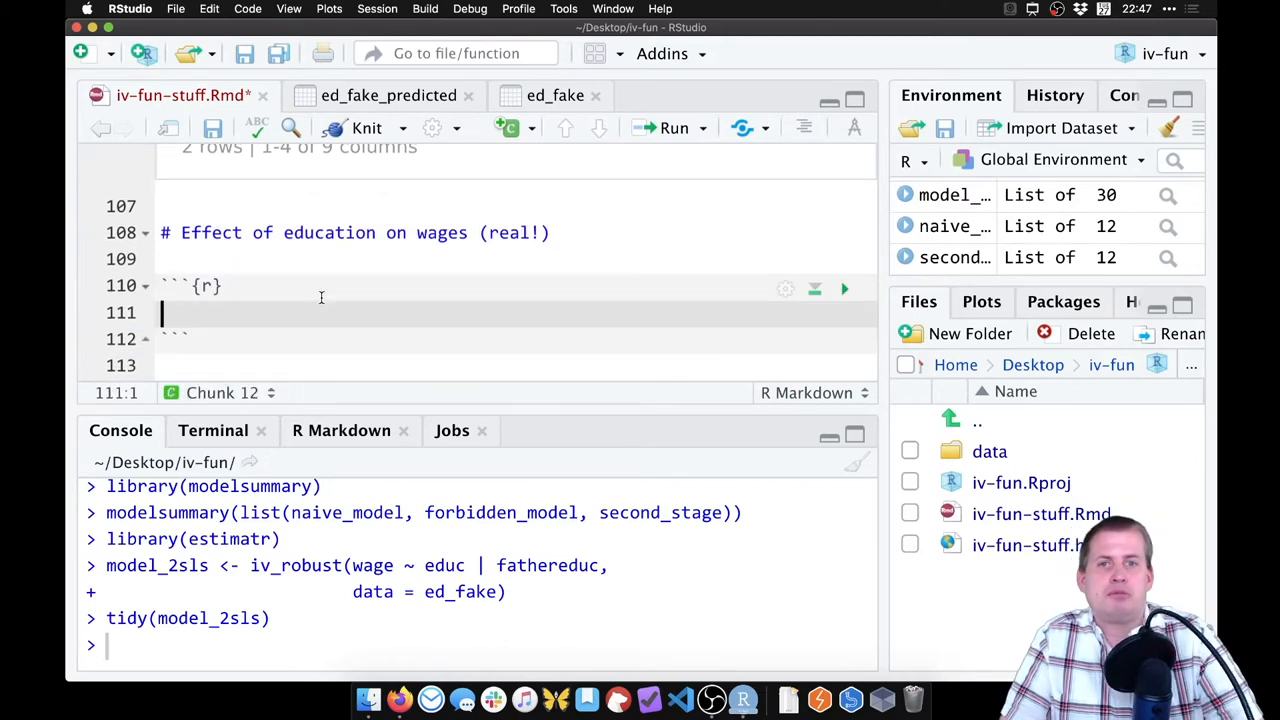
- Start an R chunk with ed_real <- read_csv("data/ to bring up file suggestions
{"action": "type", "text": "read"}
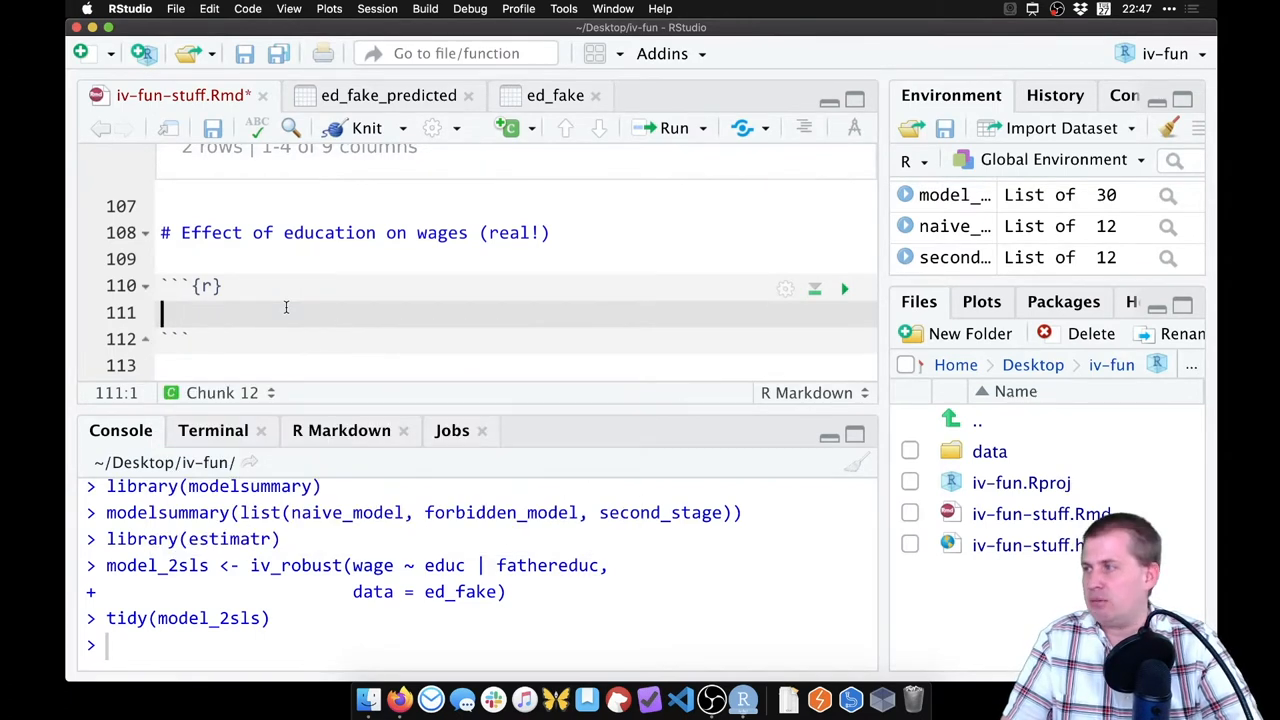
{"action": "type", "text": "ed_rea"}
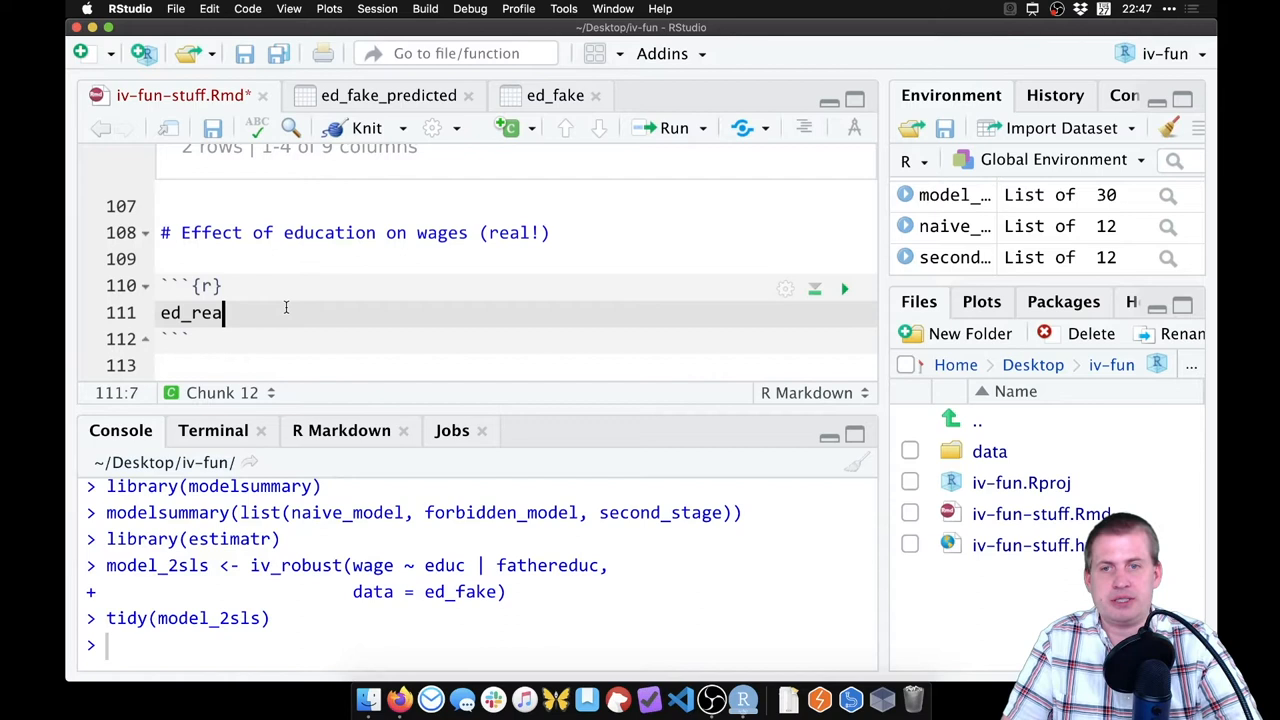
{"action": "type", "text": "l"}
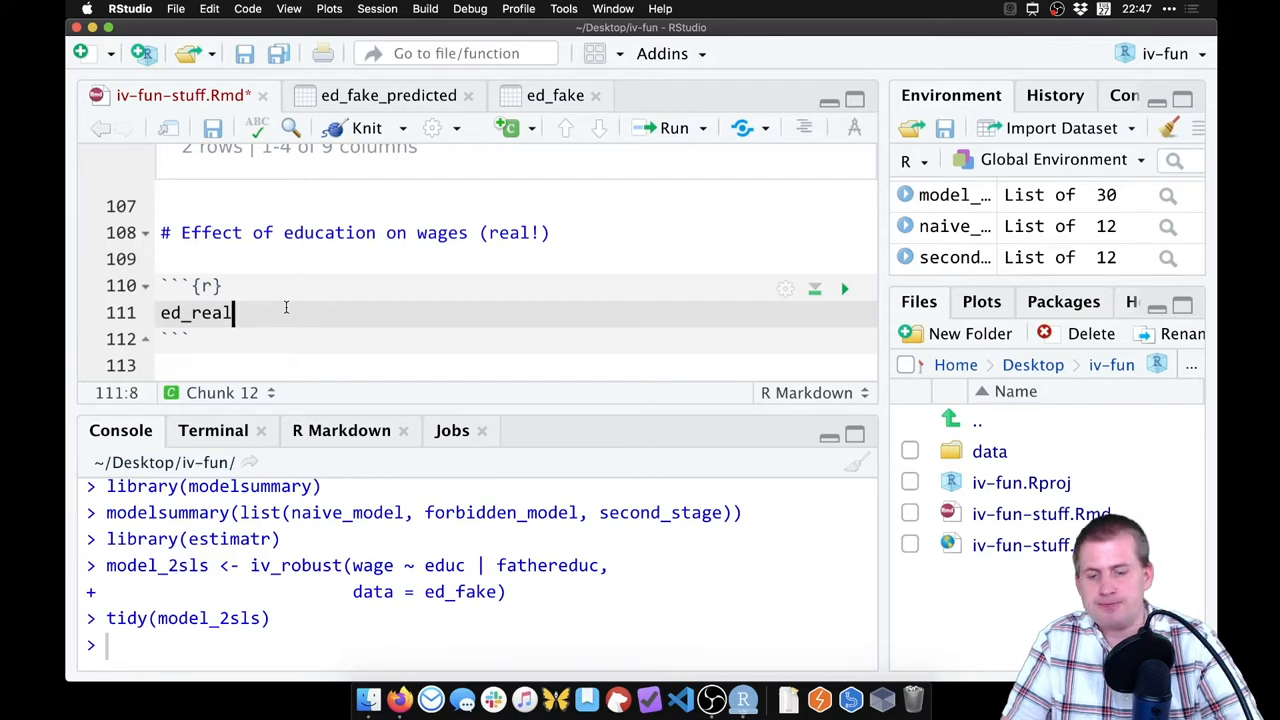
{"action": "type", "text": "<- read_csv(\"d"}
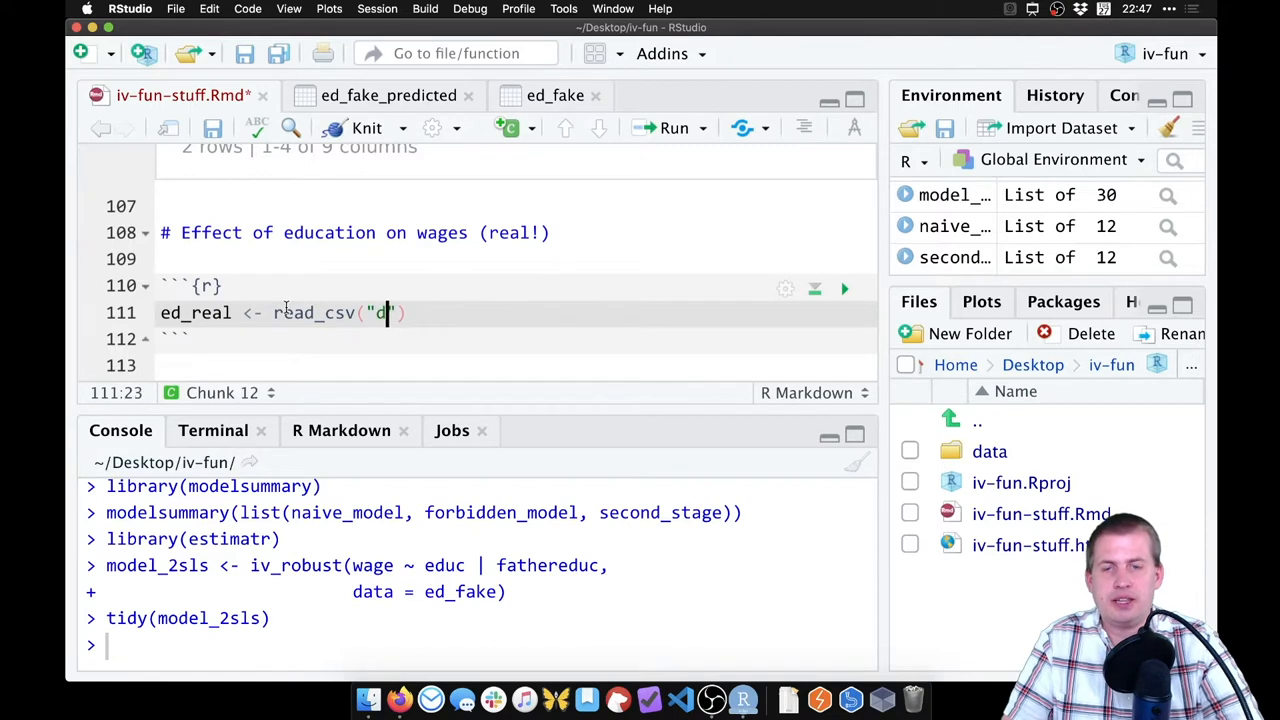
{"action": "type", "text": "ata/"}
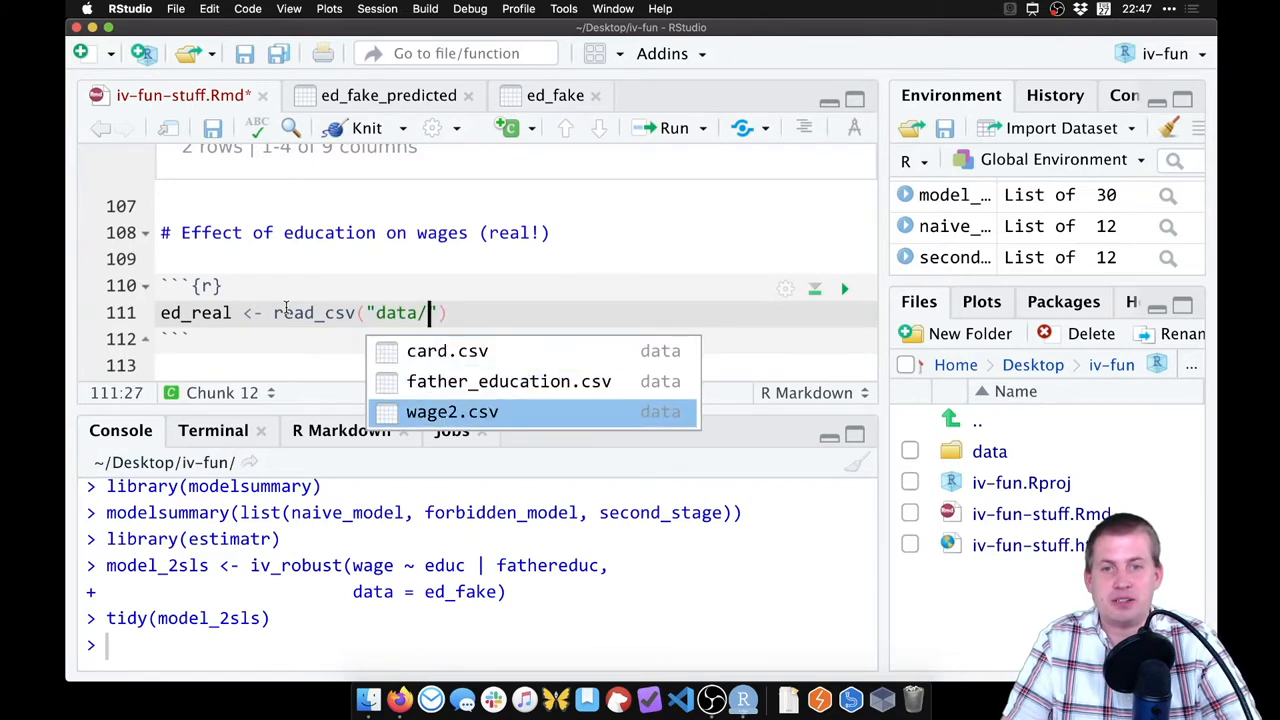
- Complete the path as data/wage2.csv, check the earlier read_csv line, and add blank lines
{"action": "left_click", "coordinate": [452, 411]}
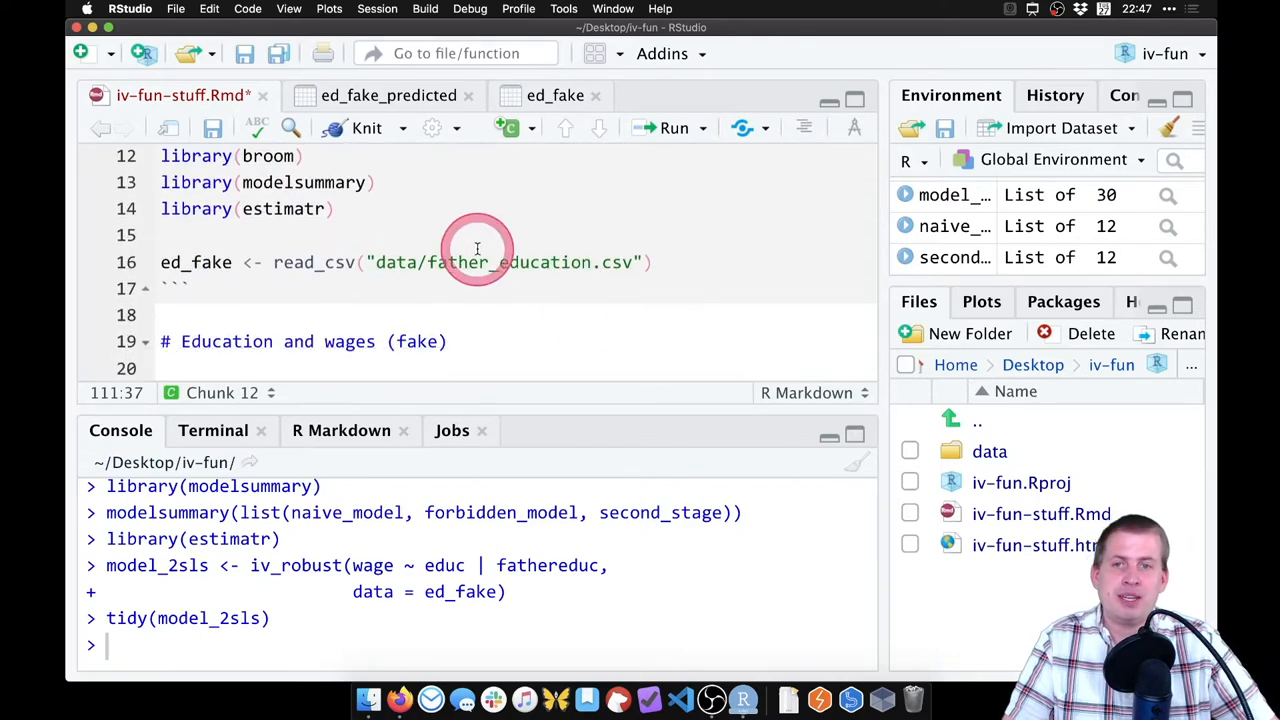
{"action": "scroll", "scroll_direction": "up", "scroll_amount": 3}
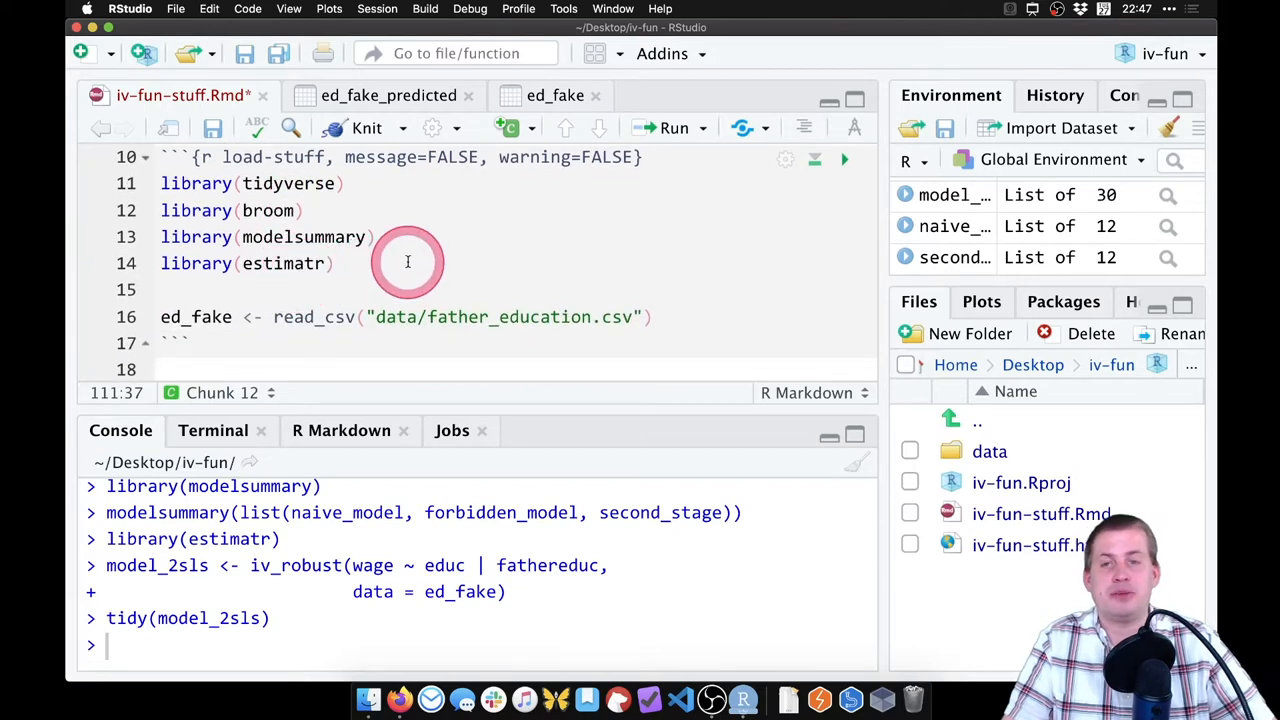
{"action": "mouse_move", "coordinate": [155, 188]}
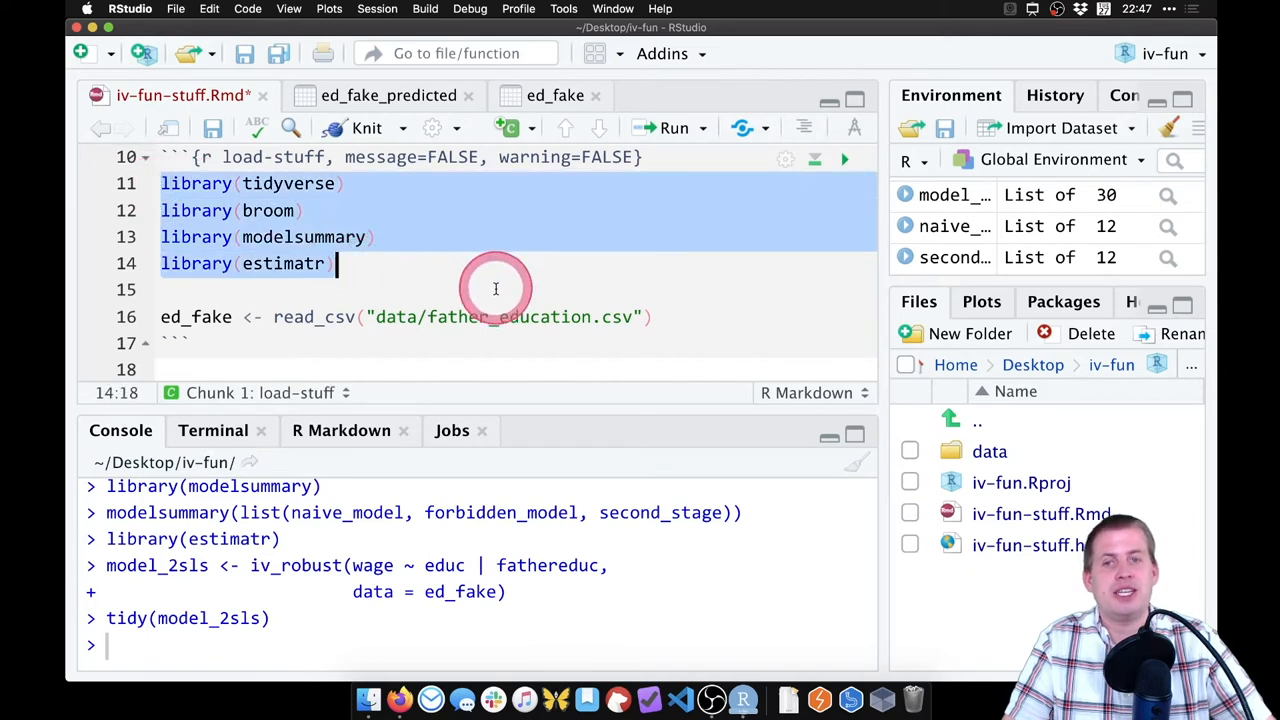
{"action": "left_click", "coordinate": [620, 317]}
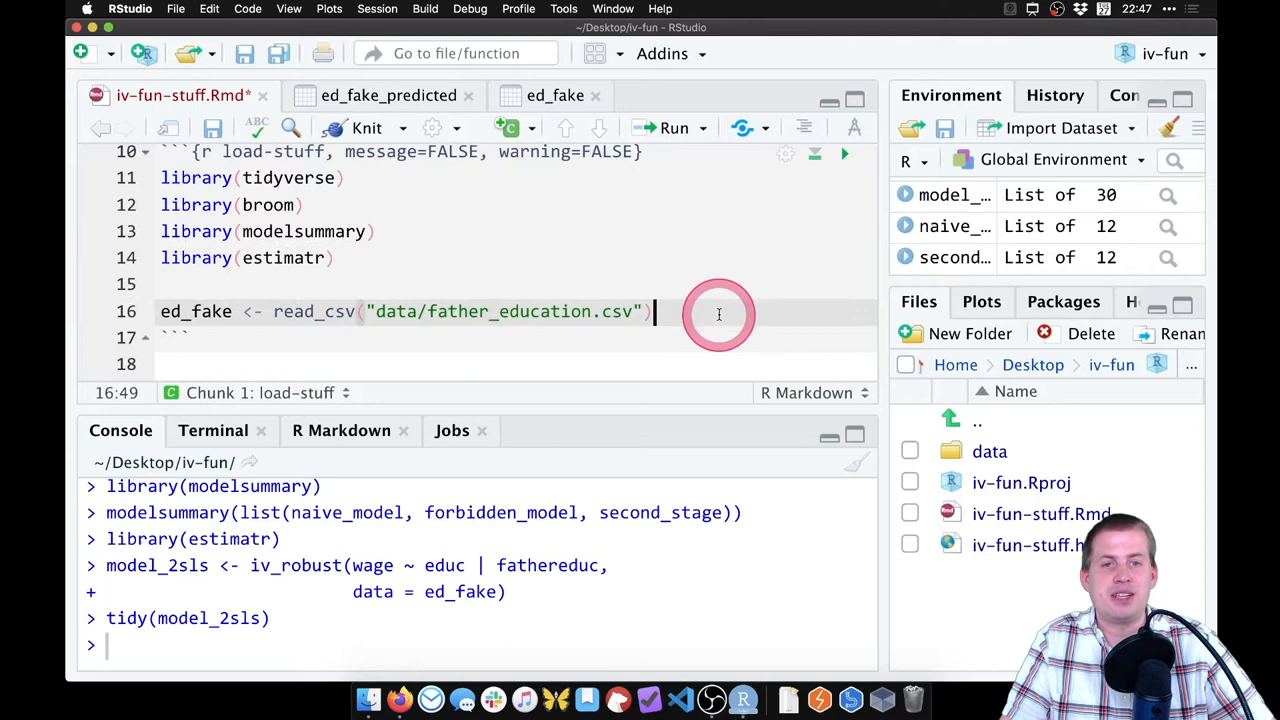
{"action": "scroll", "scroll_direction": "down", "scroll_amount": 3}
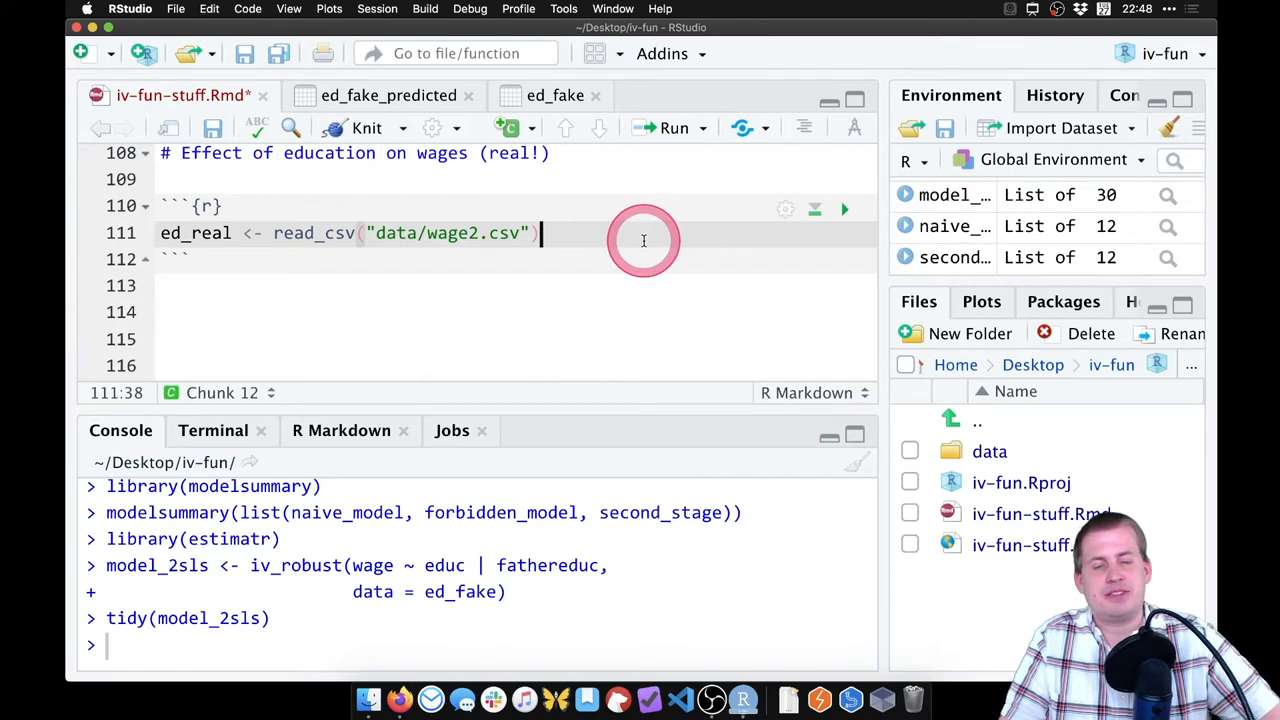
{"action": "key", "text": "Return"}
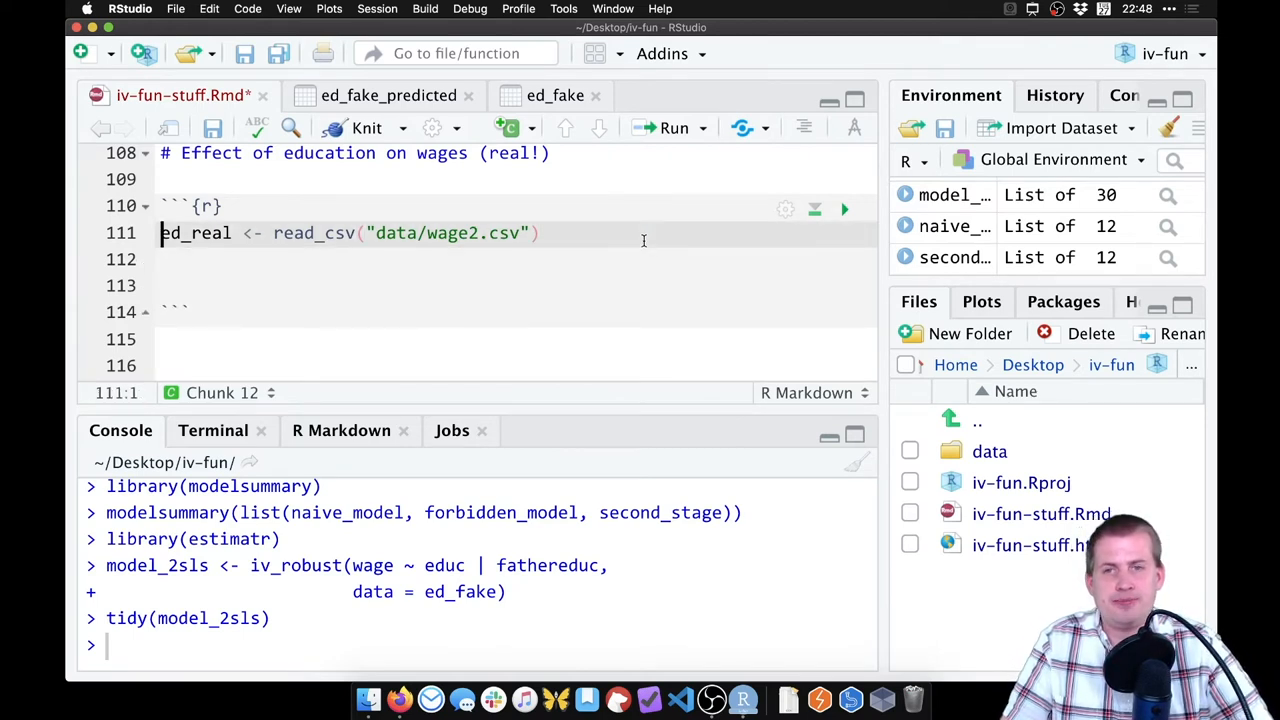
- Load wage2.csv into ed_real (935 observations) and browse its columns in the data viewer
{"action": "left_click", "coordinate": [844, 209]}
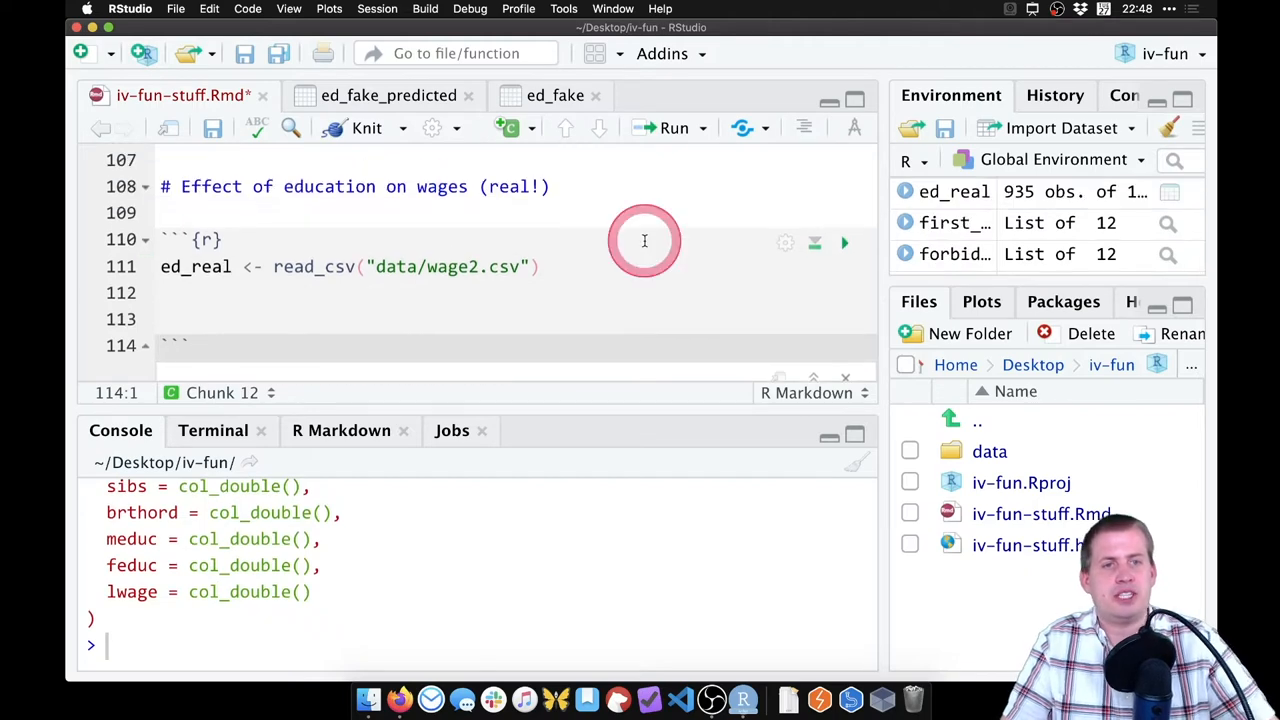
{"action": "left_click", "coordinate": [953, 191]}
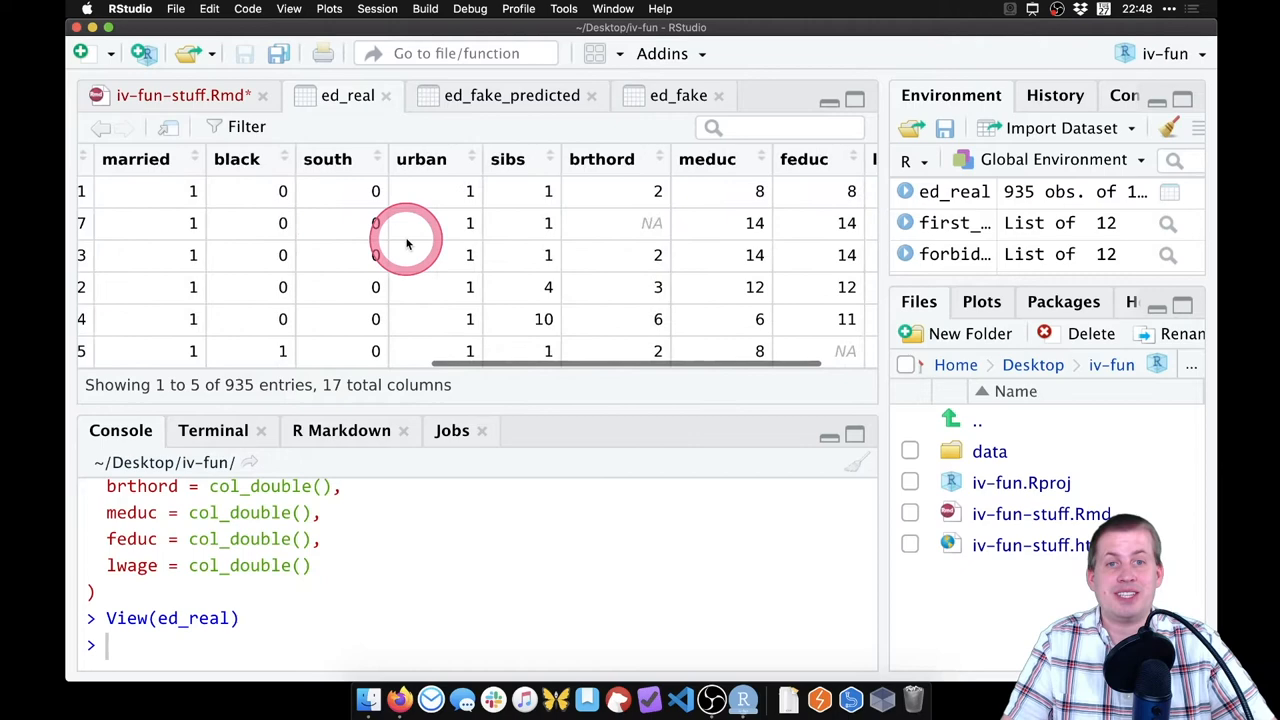
{"action": "scroll", "scroll_direction": "right", "scroll_amount": 3}
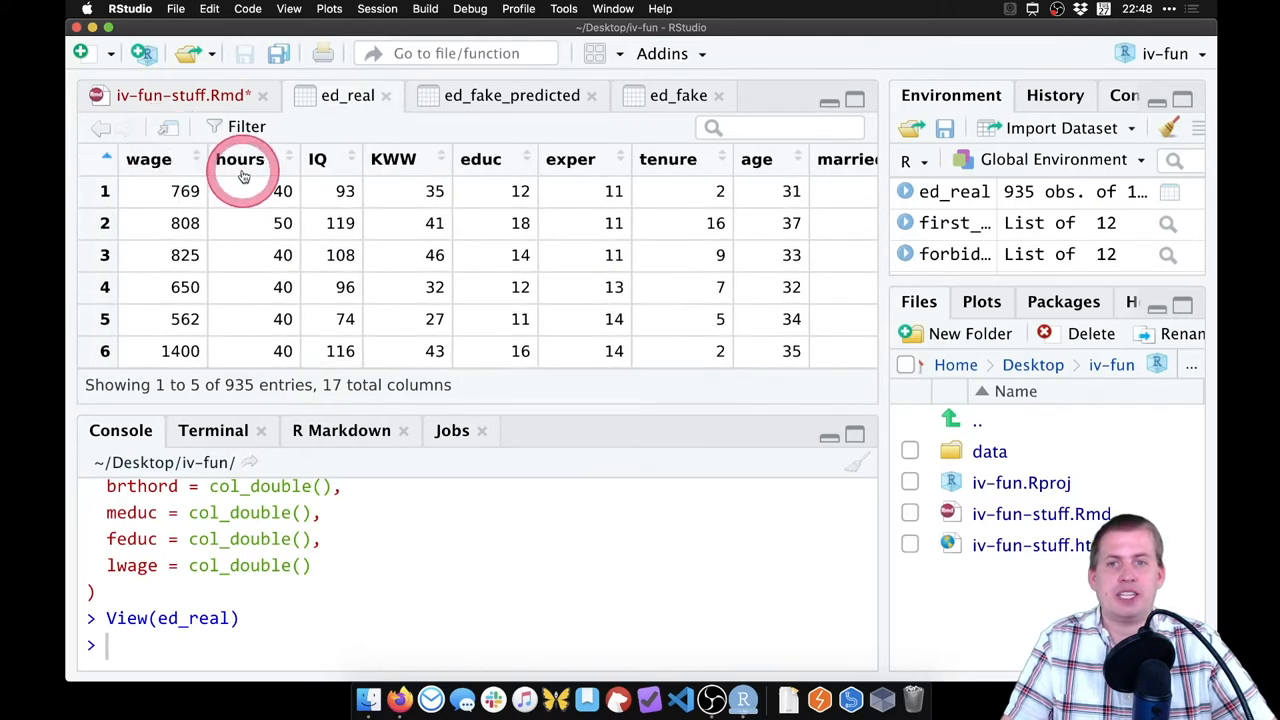
{"action": "mouse_move", "coordinate": [393, 159]}
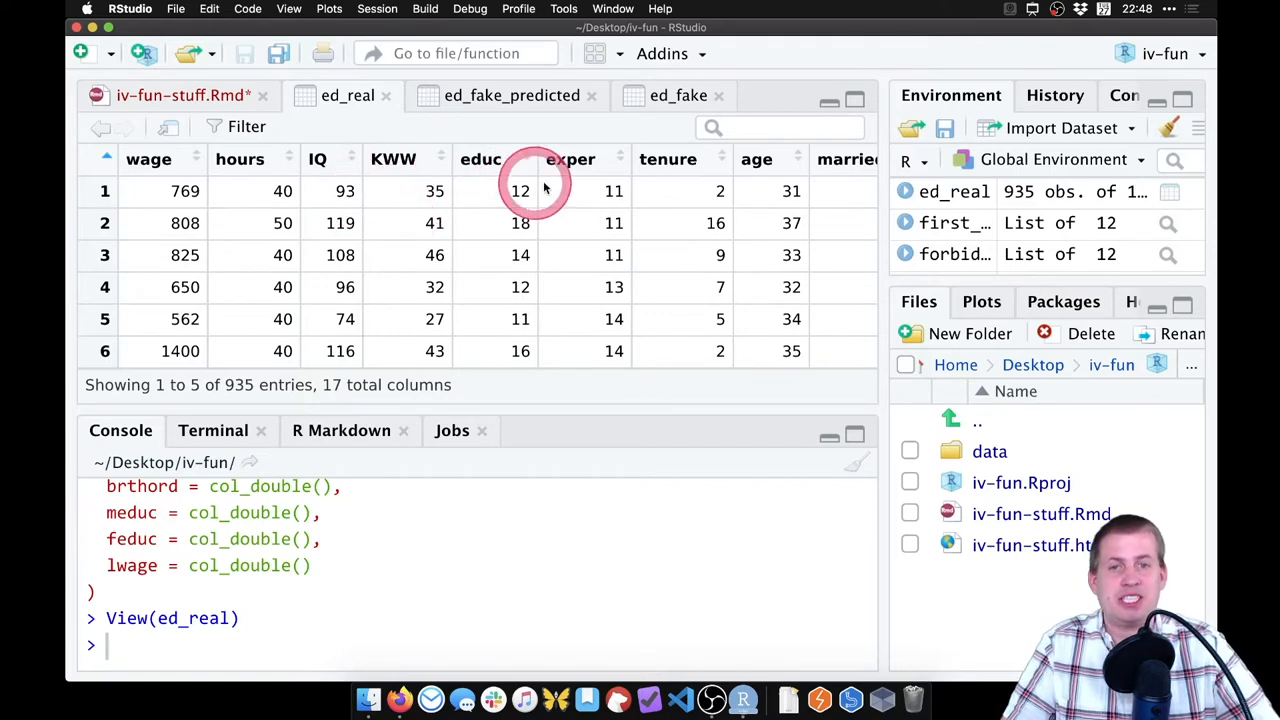
{"action": "scroll", "scroll_direction": "right", "scroll_amount": 3}
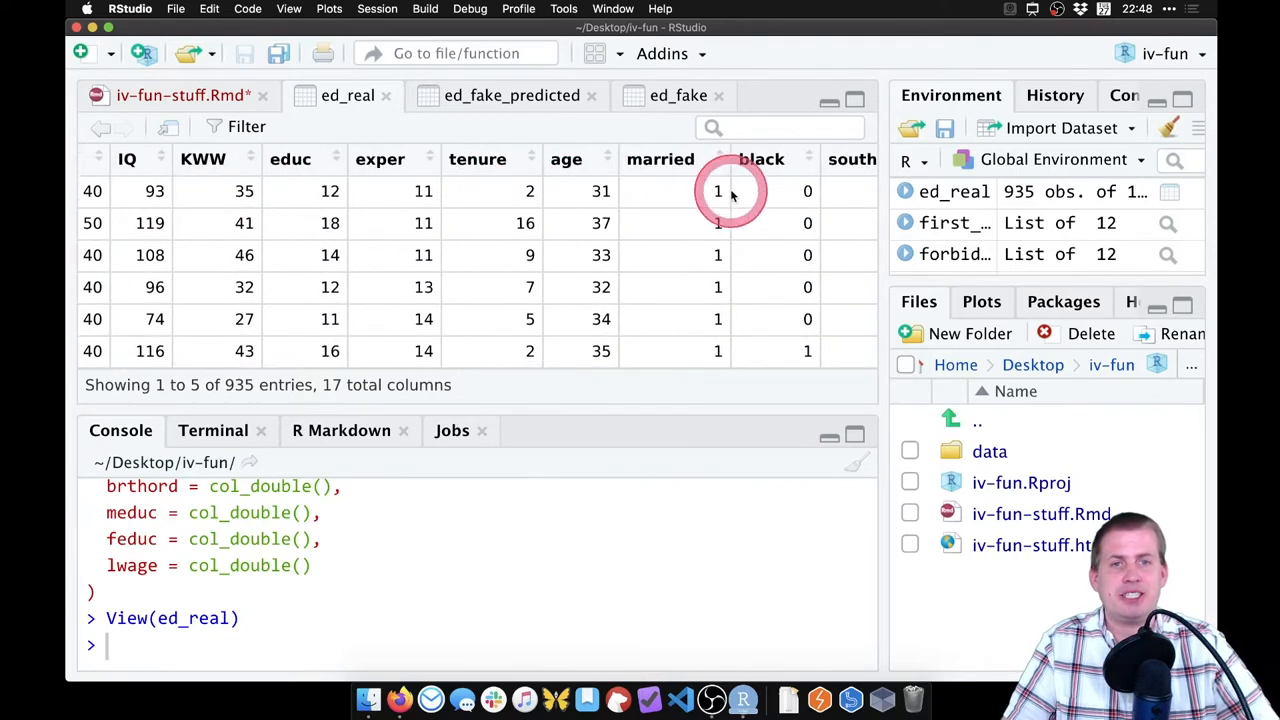
{"action": "scroll", "scroll_direction": "right", "scroll_amount": 3}
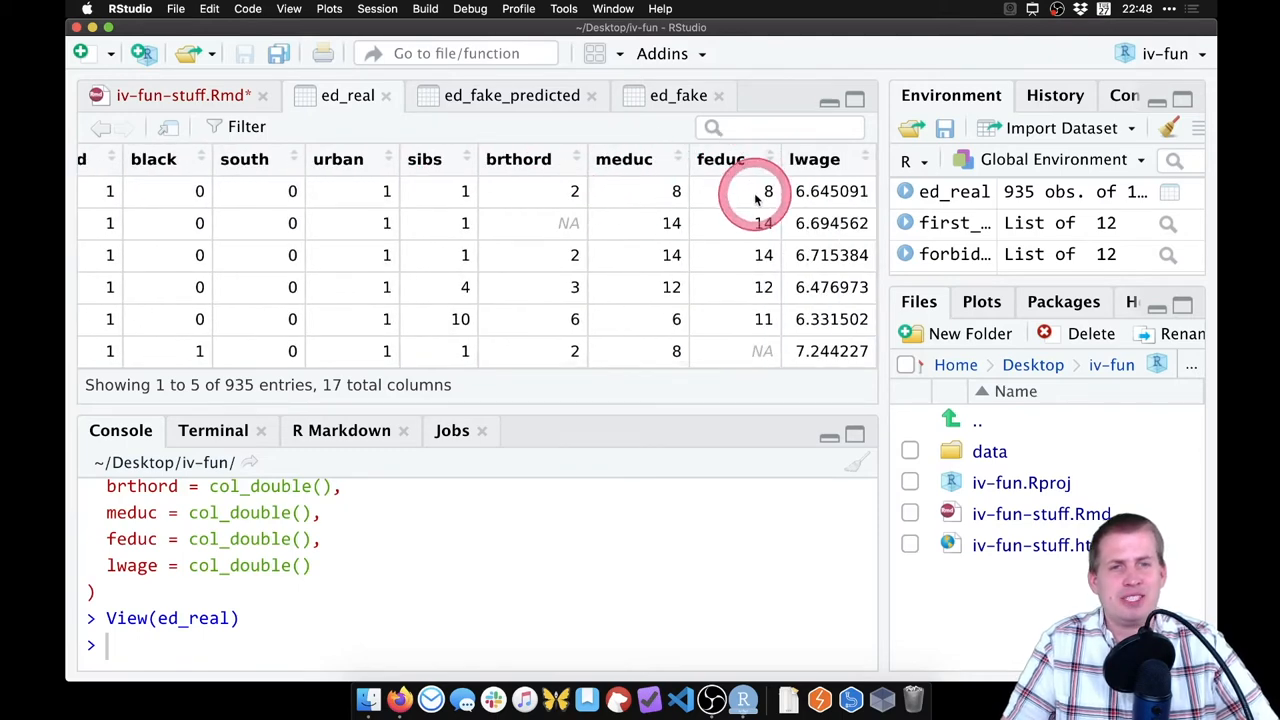
{"action": "mouse_move", "coordinate": [602, 172]}
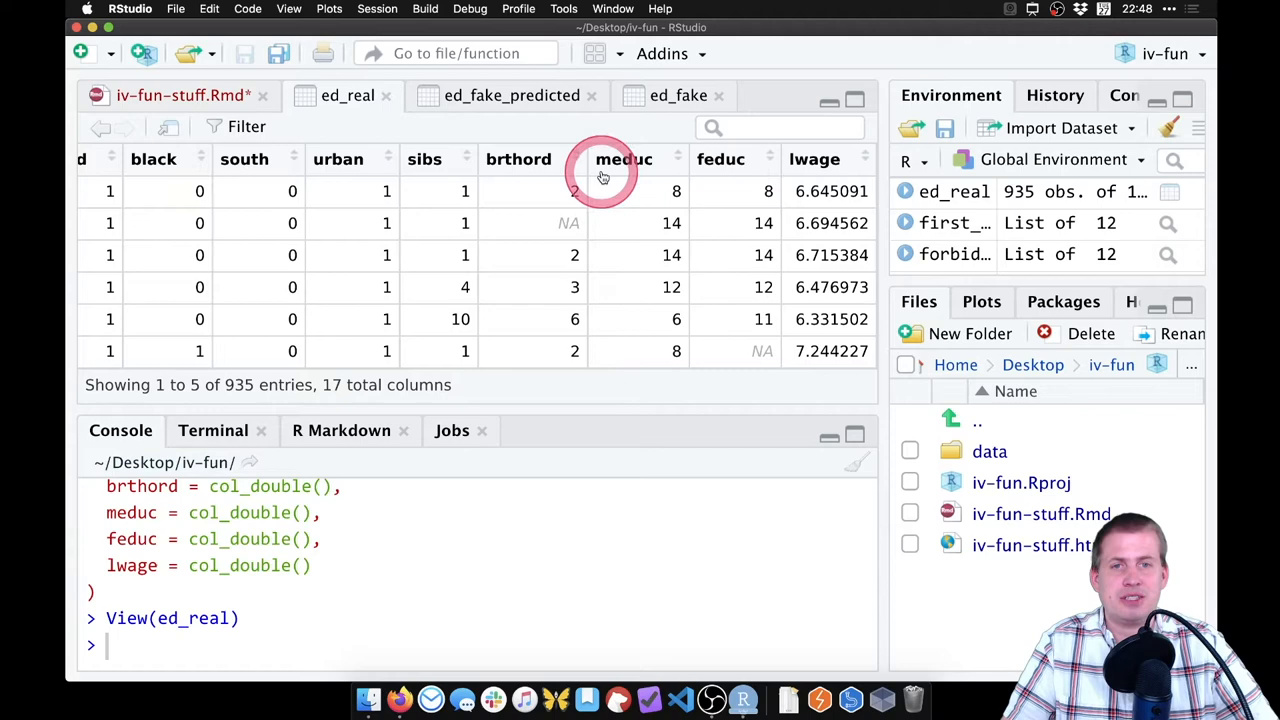
{"action": "mouse_move", "coordinate": [630, 220]}
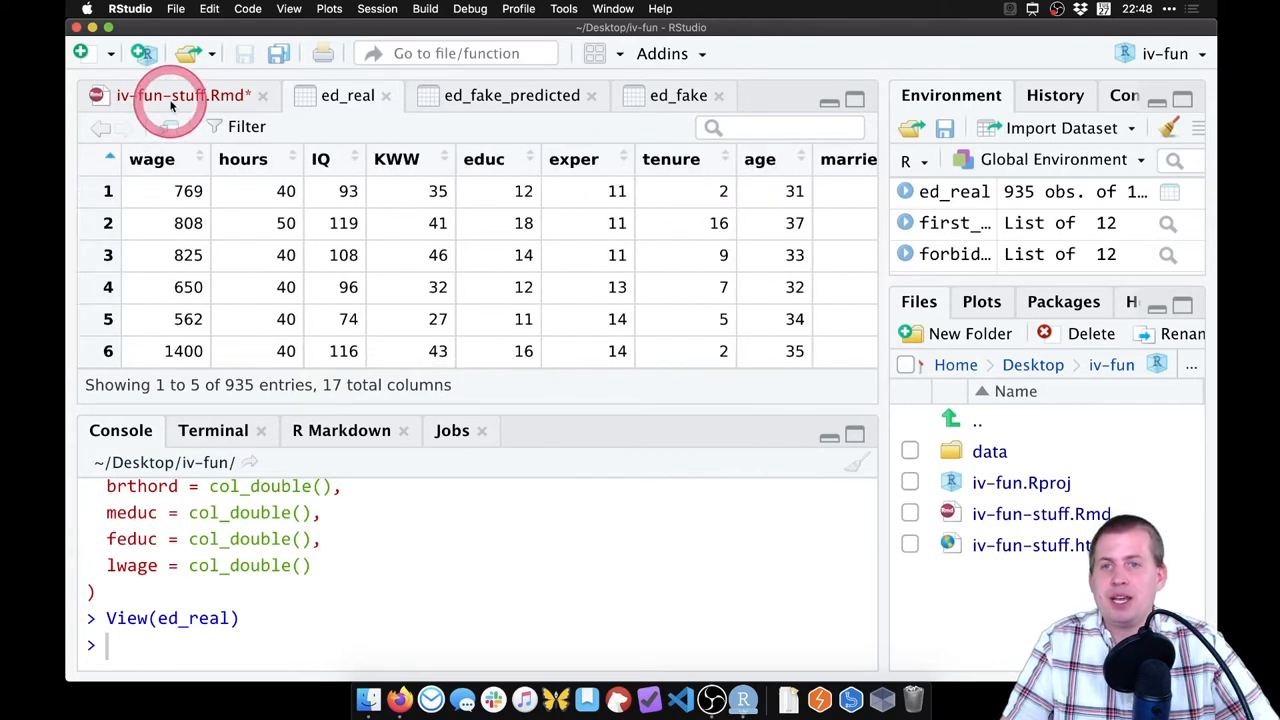
{"action": "left_click", "coordinate": [180, 95]}
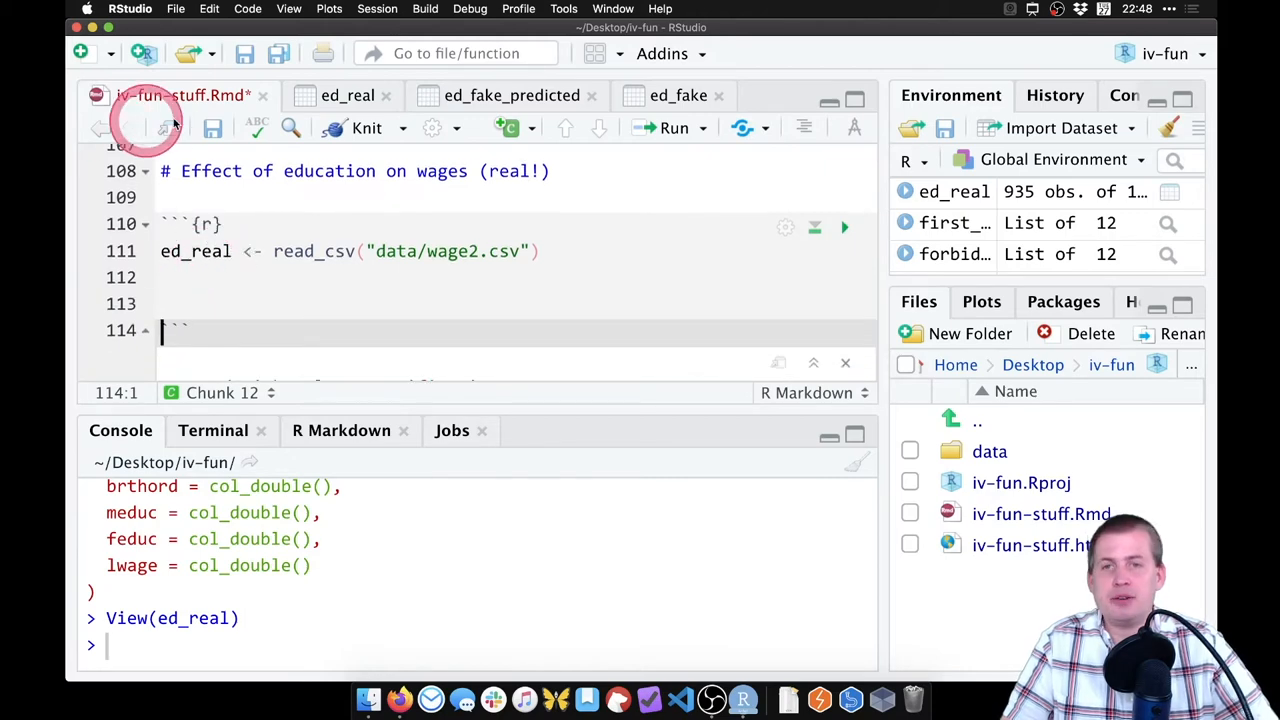
{"action": "left_click", "coordinate": [347, 95]}
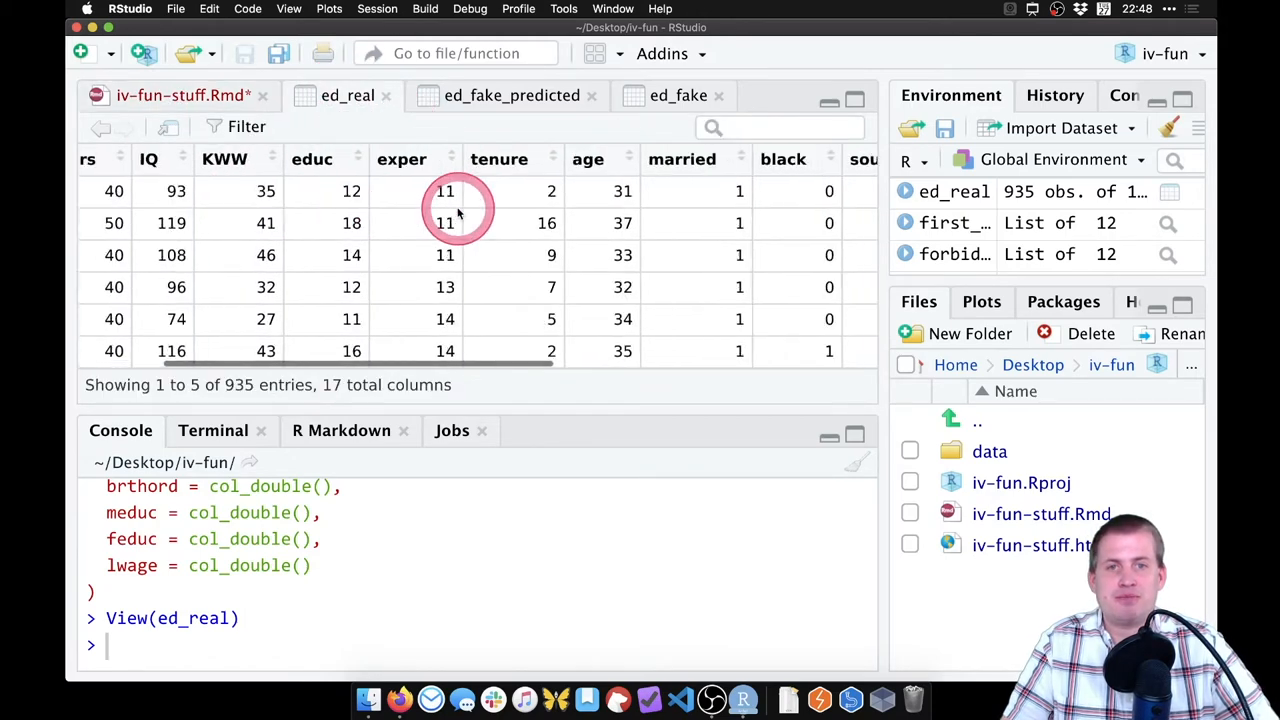
{"action": "scroll", "scroll_direction": "right", "scroll_amount": 3}
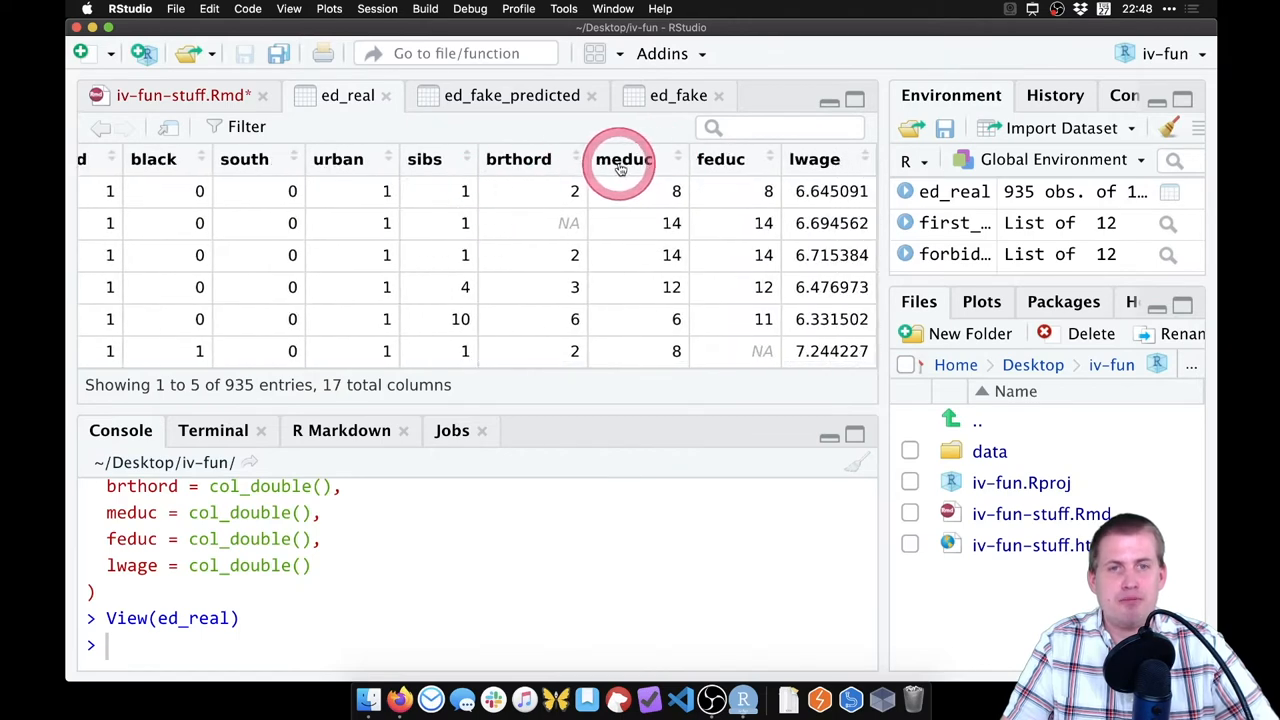
{"action": "mouse_move", "coordinate": [720, 159]}
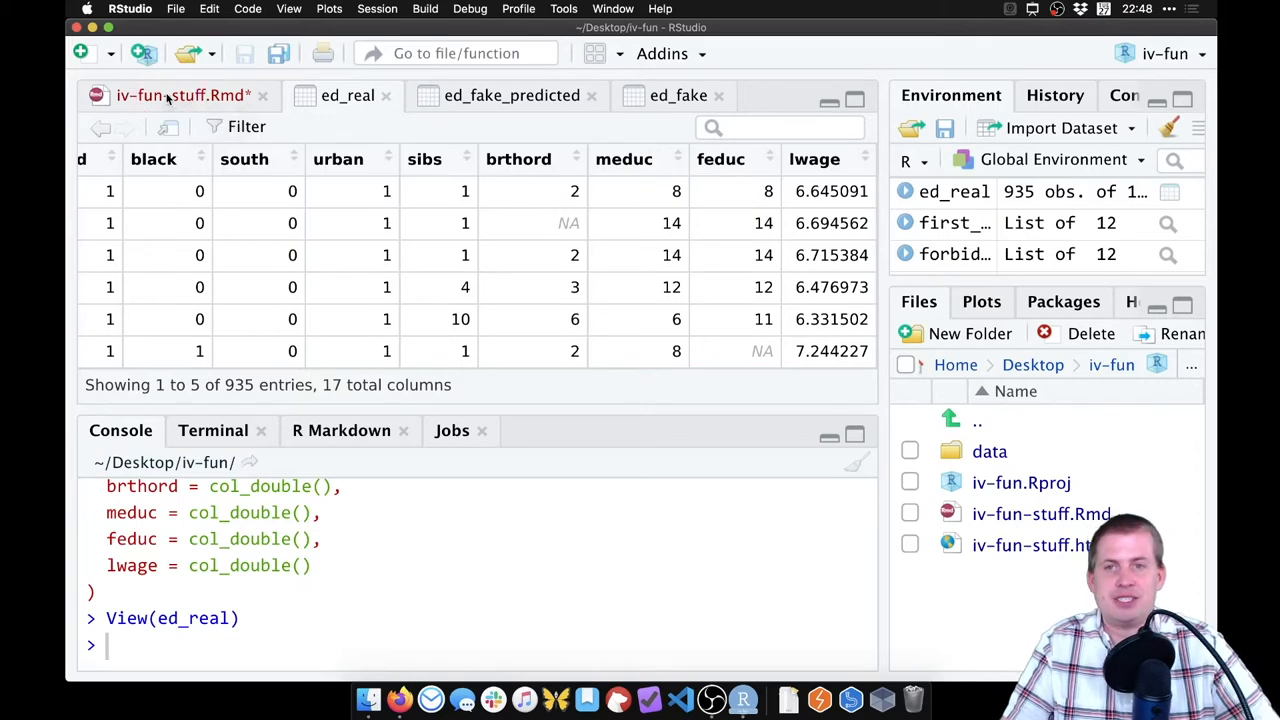
- Pipe the read_csv result into rename() with education = educ
{"action": "left_click", "coordinate": [183, 95]}
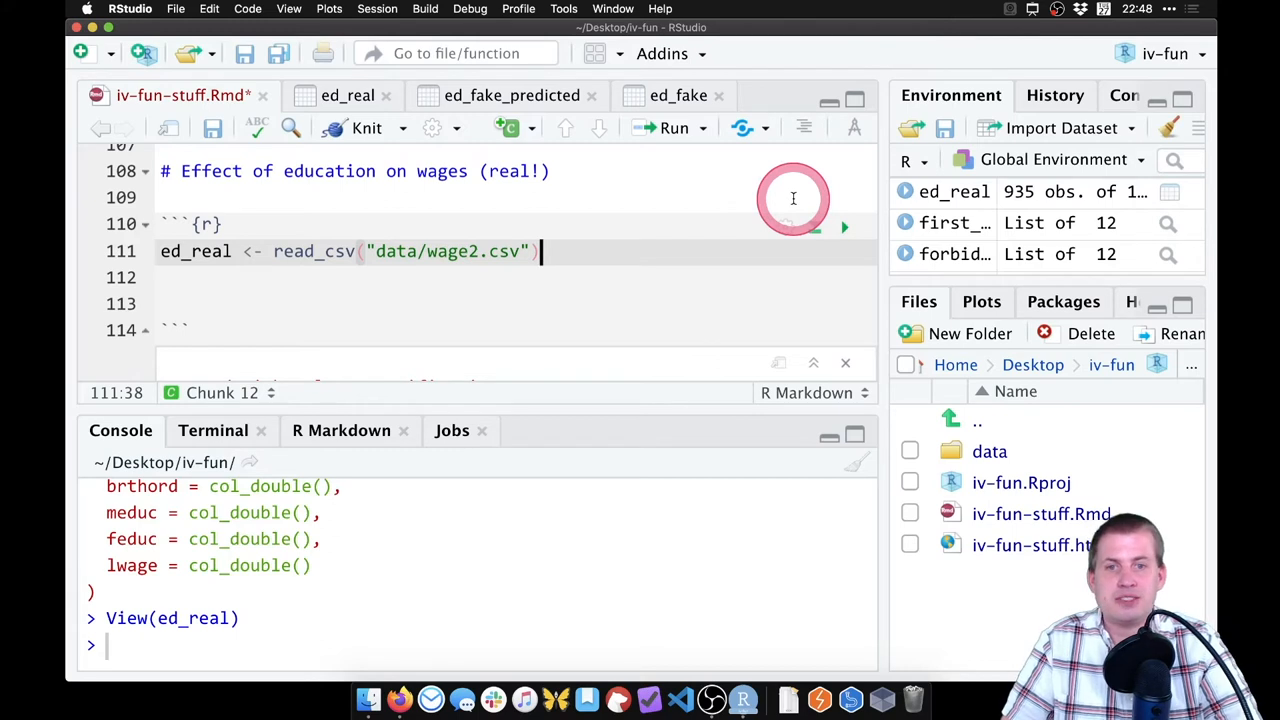
{"action": "type", "text": "%>%"}
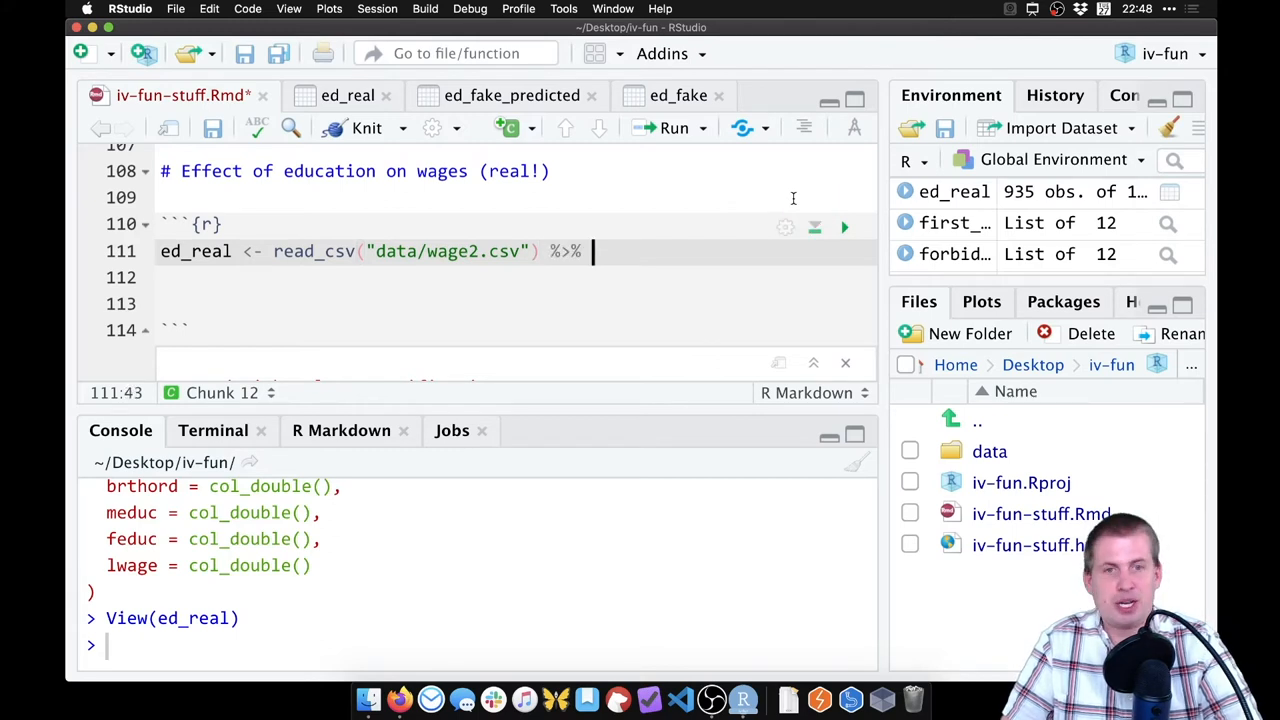
{"action": "type", "text": "ren"}
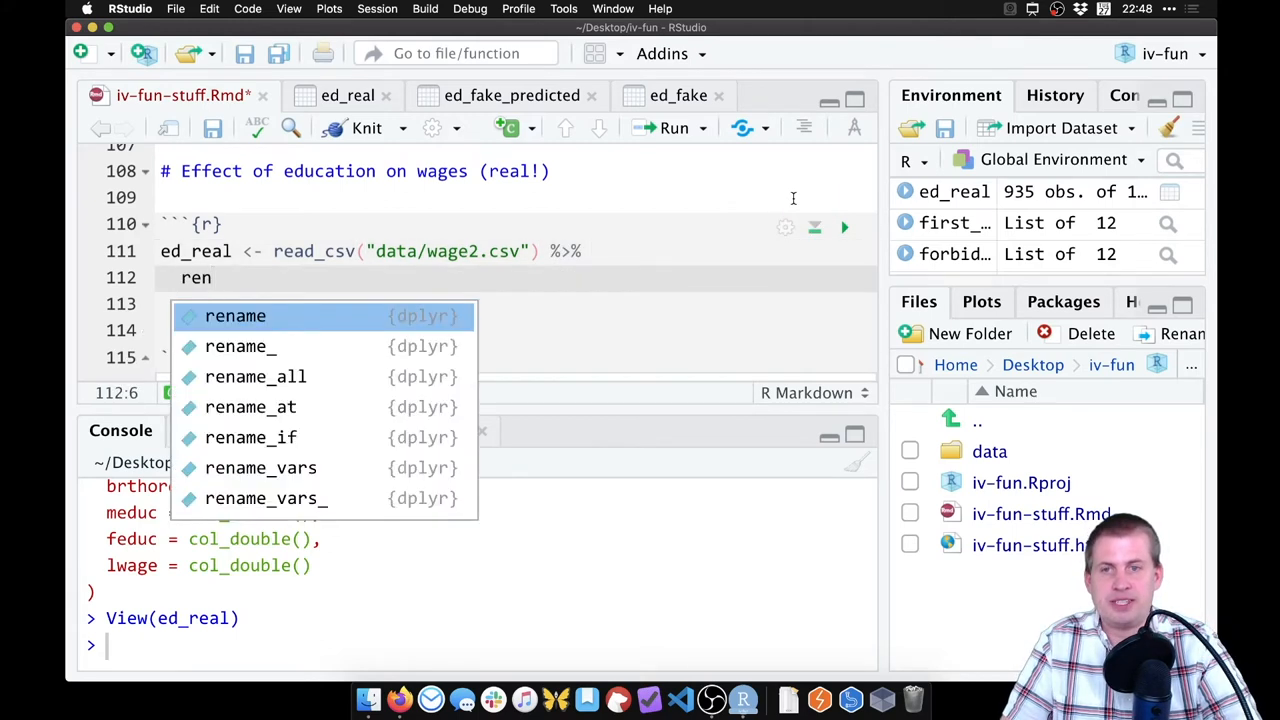
{"action": "left_click", "coordinate": [235, 316]}
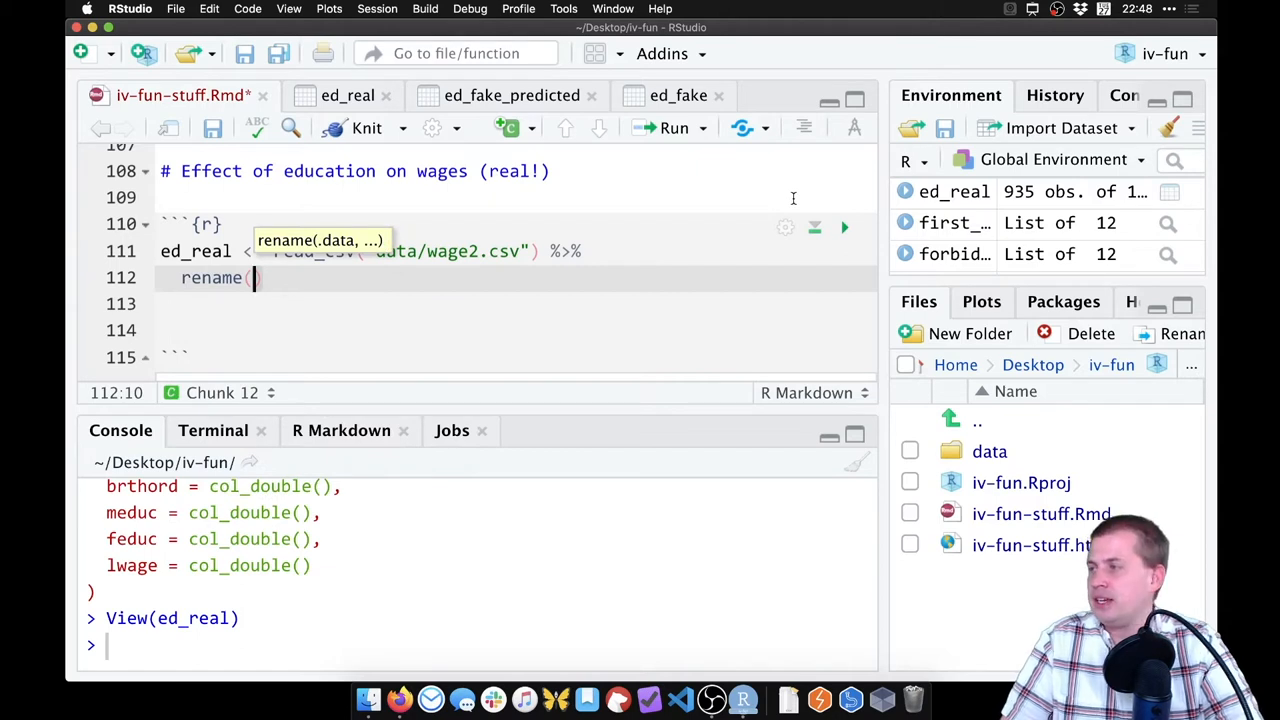
{"action": "type", "text": "ed"}
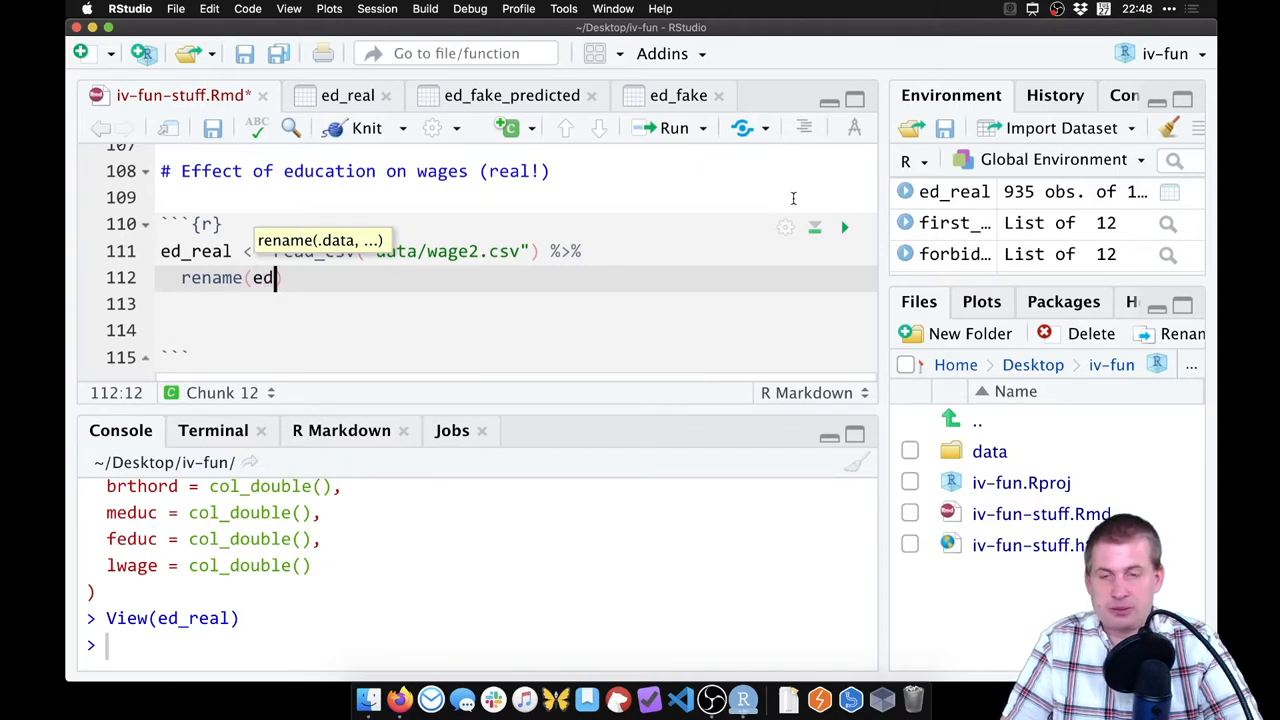
{"action": "type", "text": "ucation"}
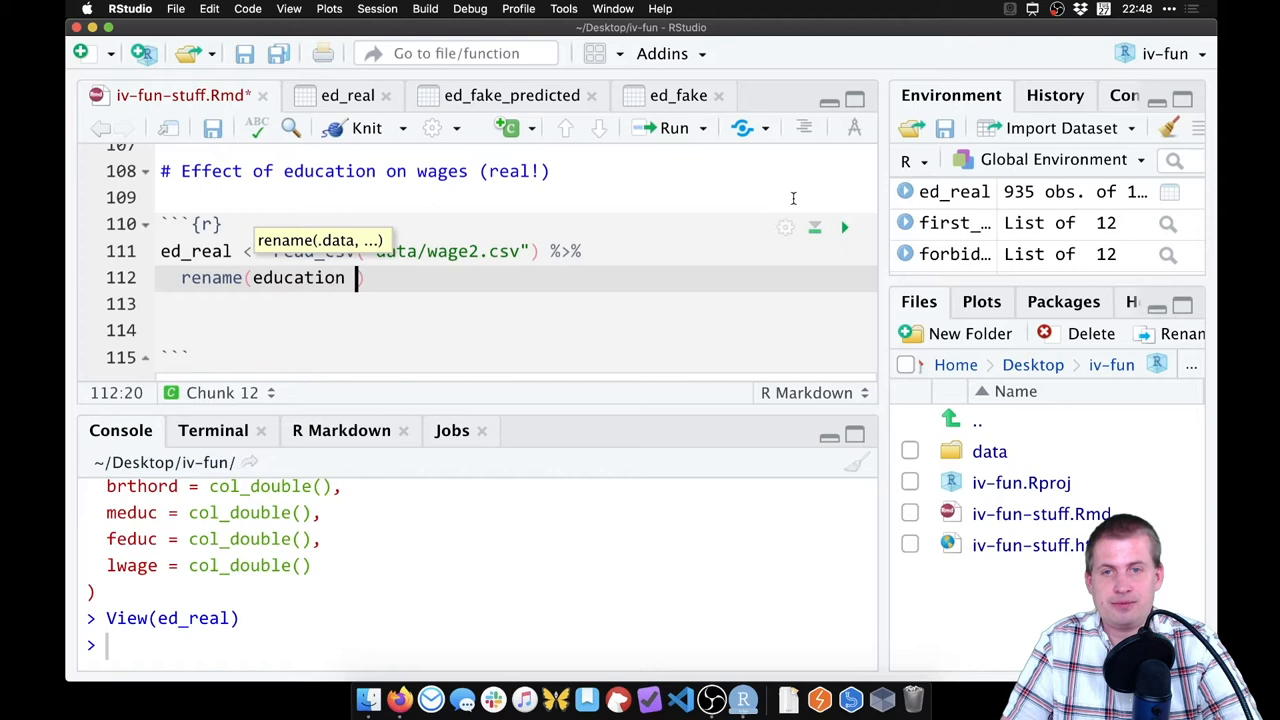
{"action": "type", "text": "= educ,"}
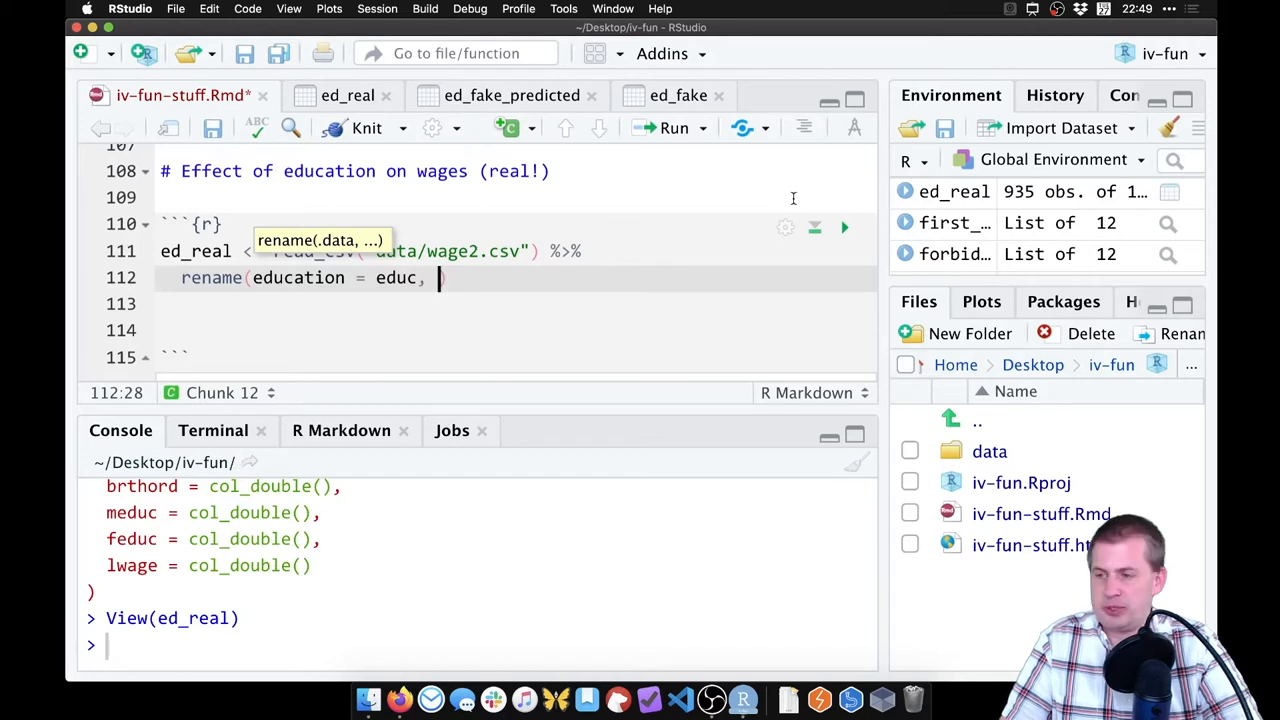
- Add education_dad = feduc and education_mom = meduc to the rename call
{"action": "type", "text": "education_da"}
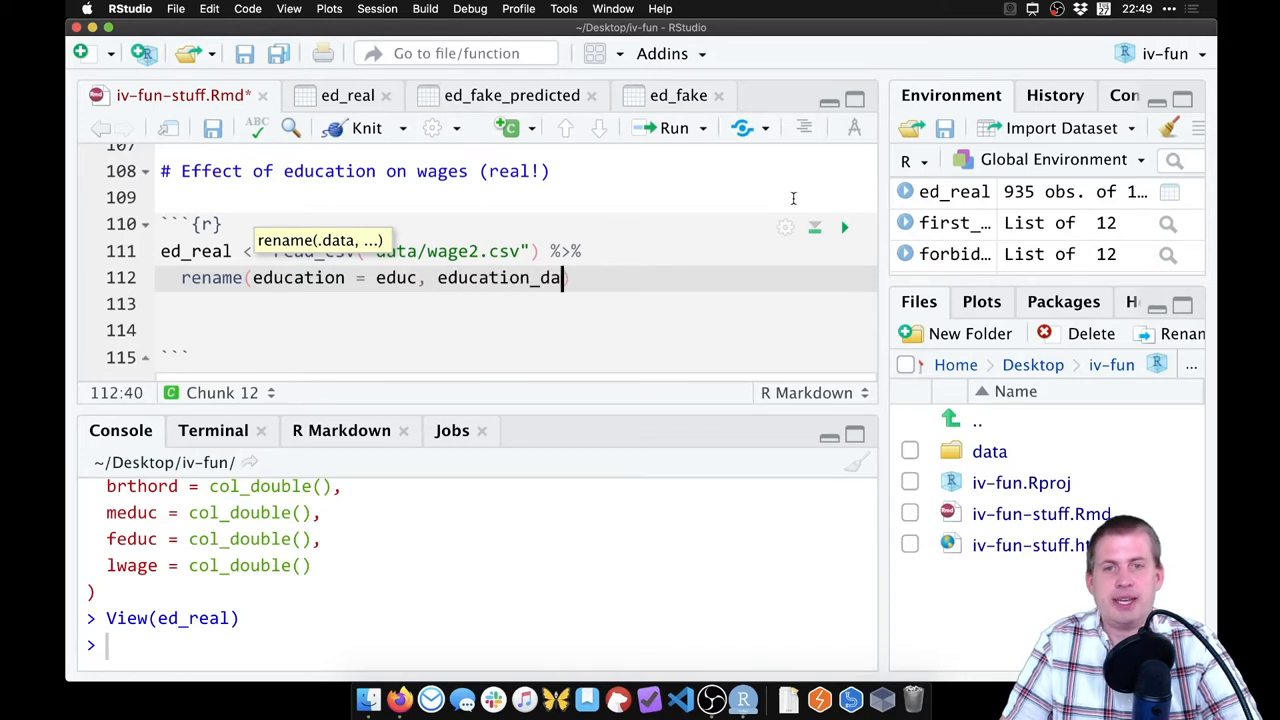
{"action": "type", "text": "d ="}
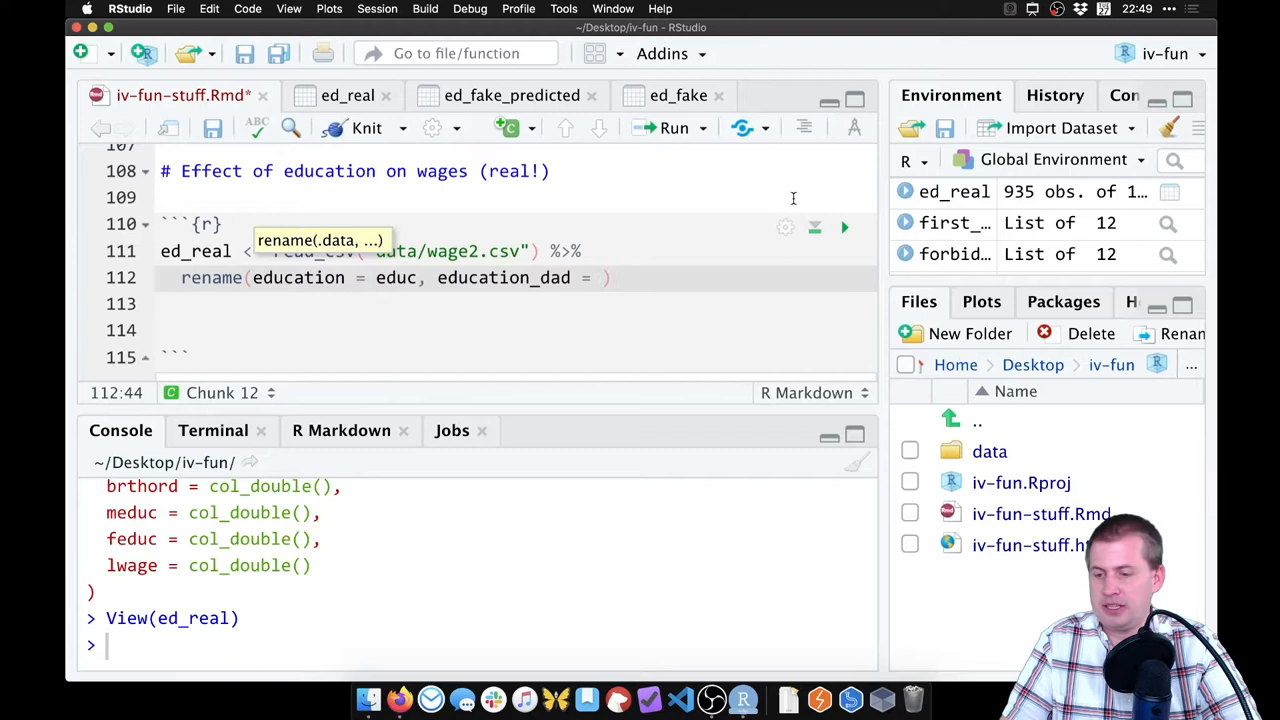
{"action": "type", "text": "feduc"}
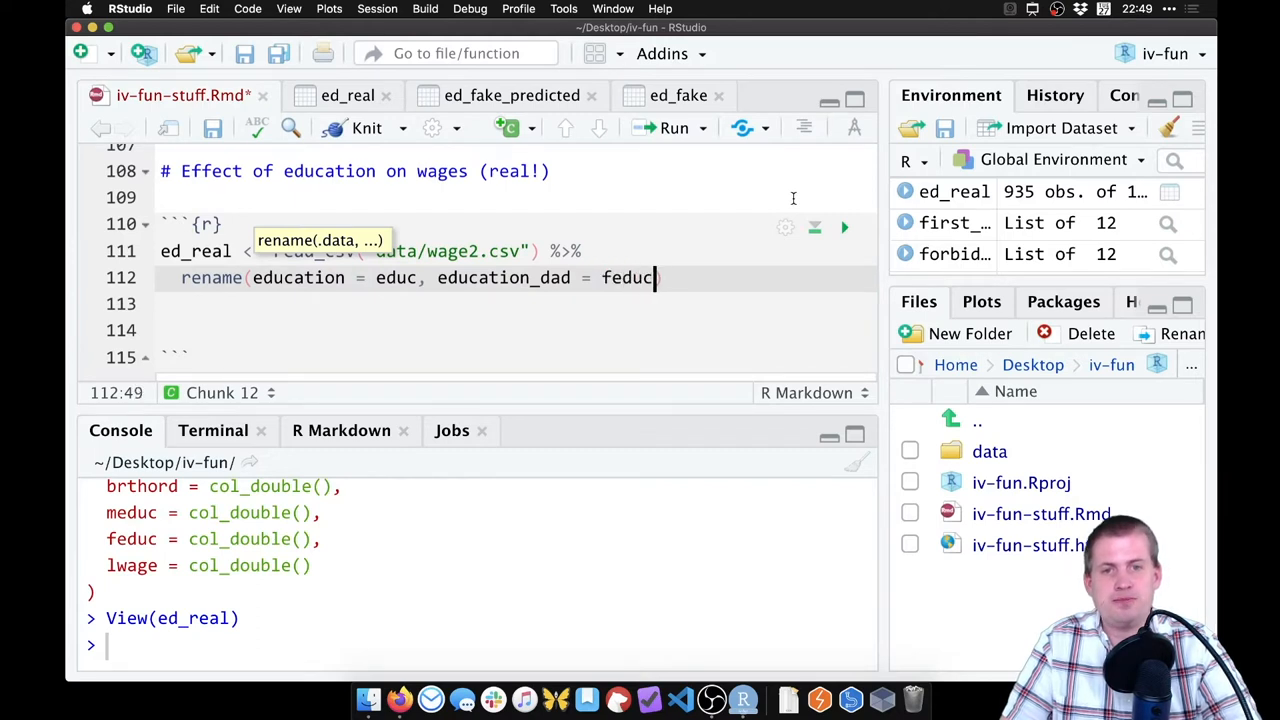
{"action": "type", "text": "\", \""}
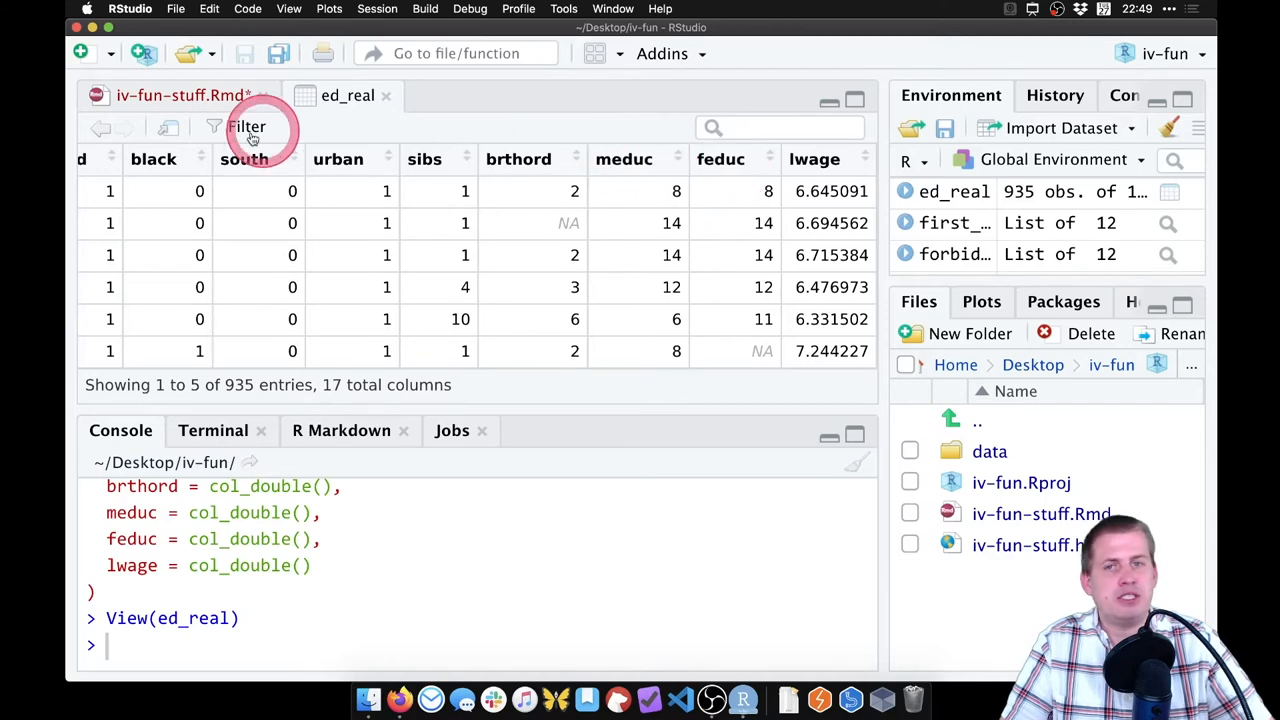
{"action": "left_click", "coordinate": [180, 95]}
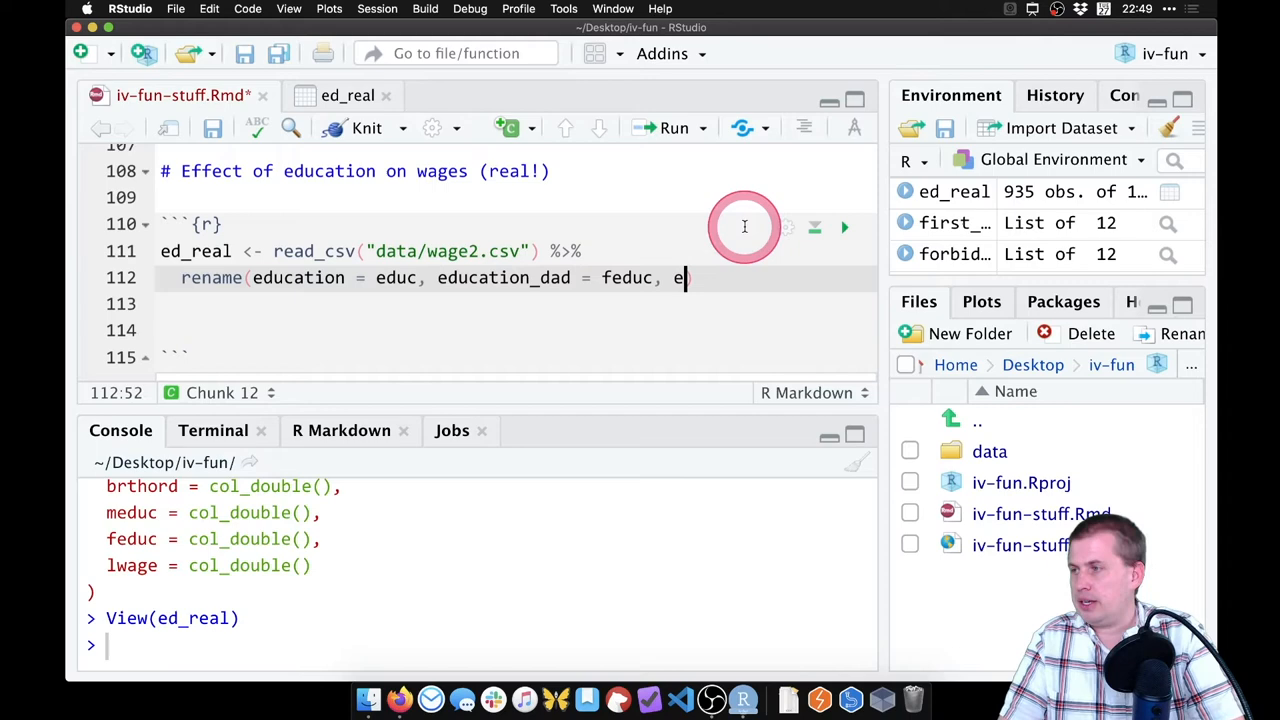
{"action": "type", "text": "ducation_mom ="}
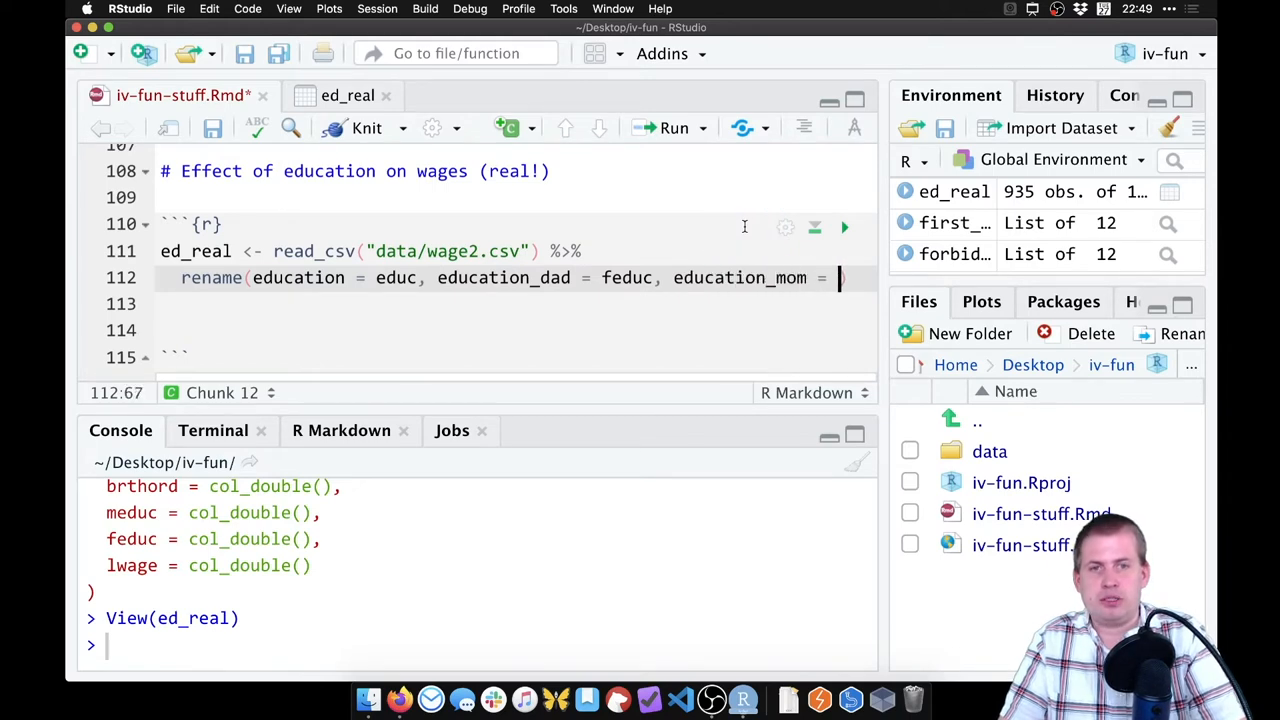
{"action": "type", "text": "meduc"}
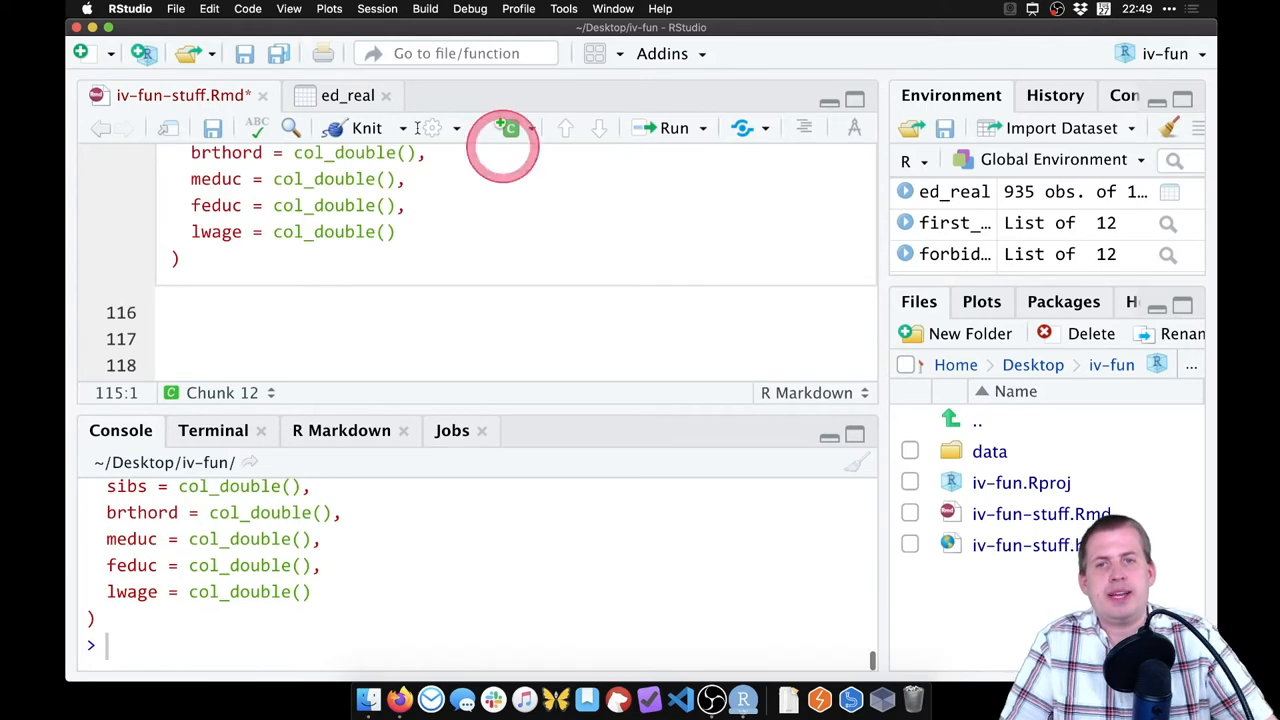
- Check the renamed education columns in the ed_real data viewer
{"action": "left_click", "coordinate": [347, 95]}
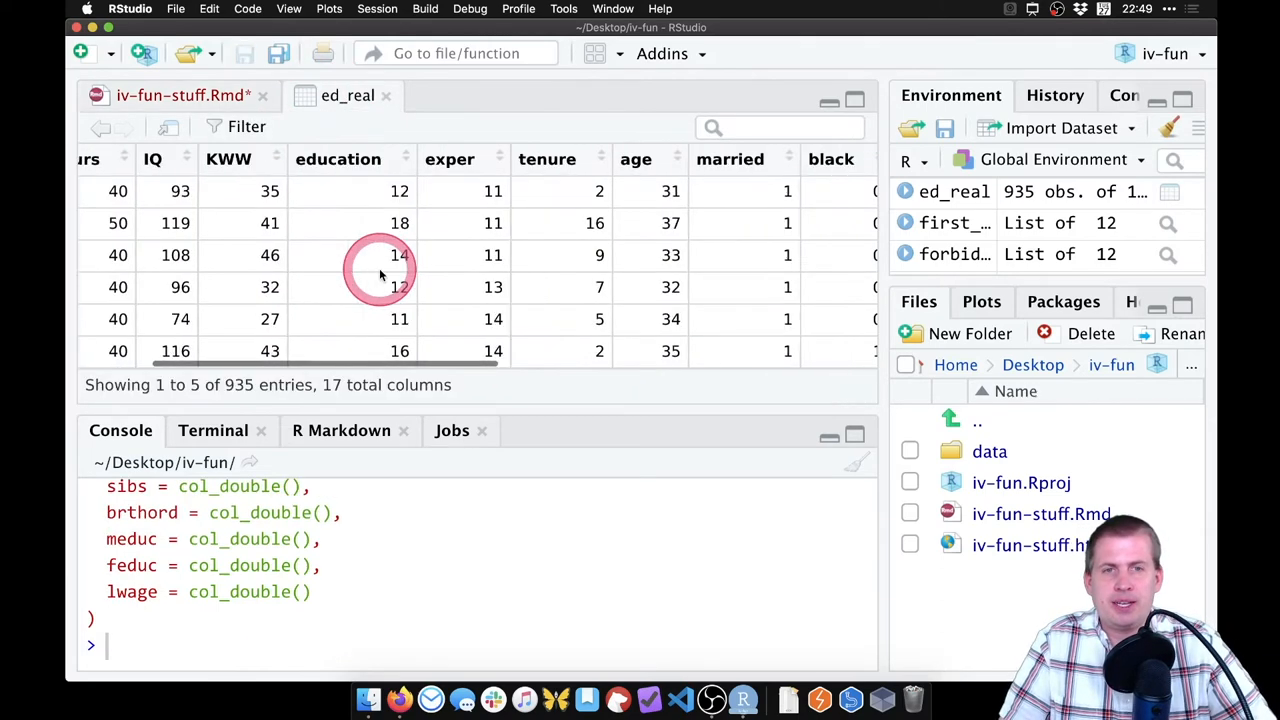
{"action": "scroll", "scroll_direction": "right", "scroll_amount": 3}
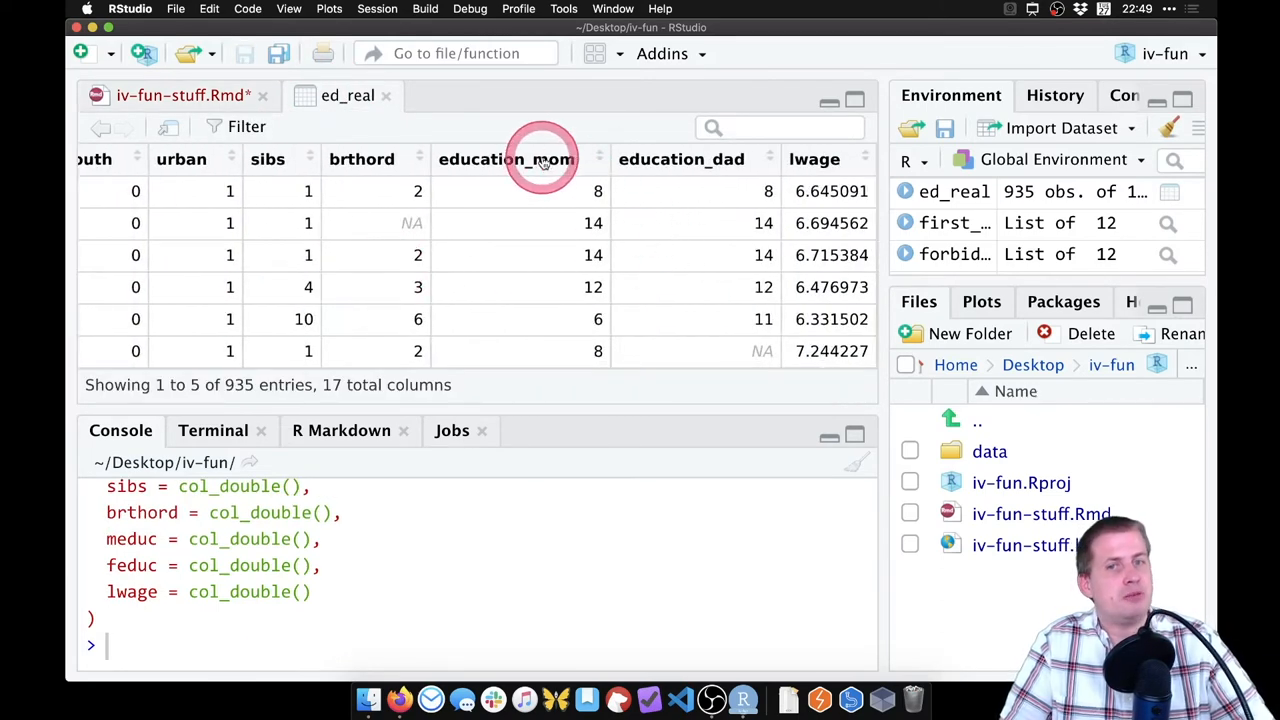
{"action": "scroll", "scroll_direction": "left", "scroll_amount": 3}
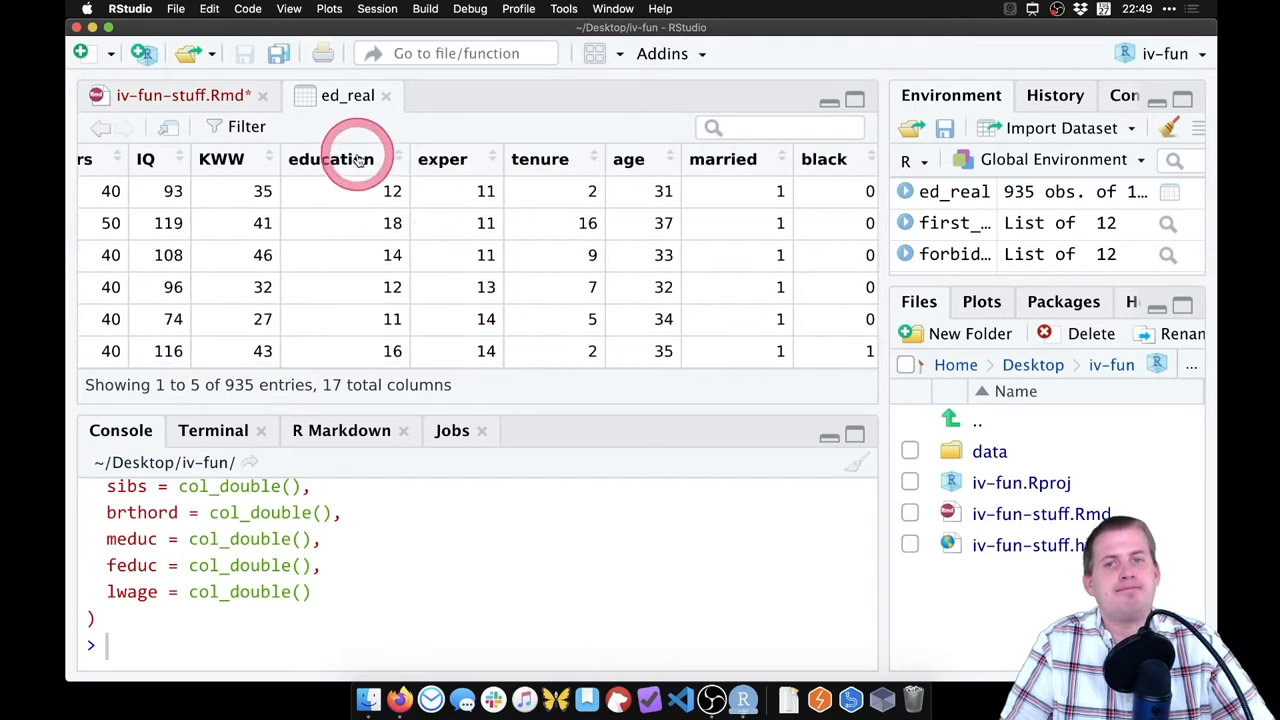
{"action": "left_click", "coordinate": [183, 95]}
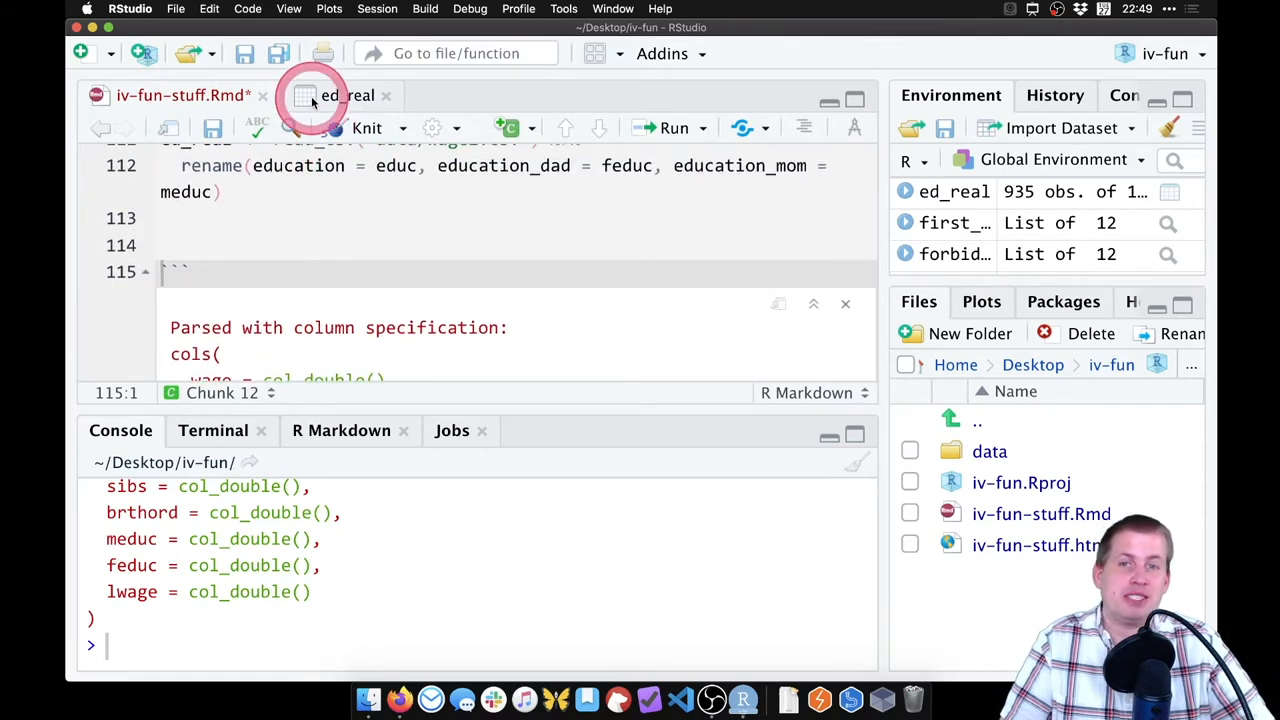
{"action": "left_click", "coordinate": [347, 95]}
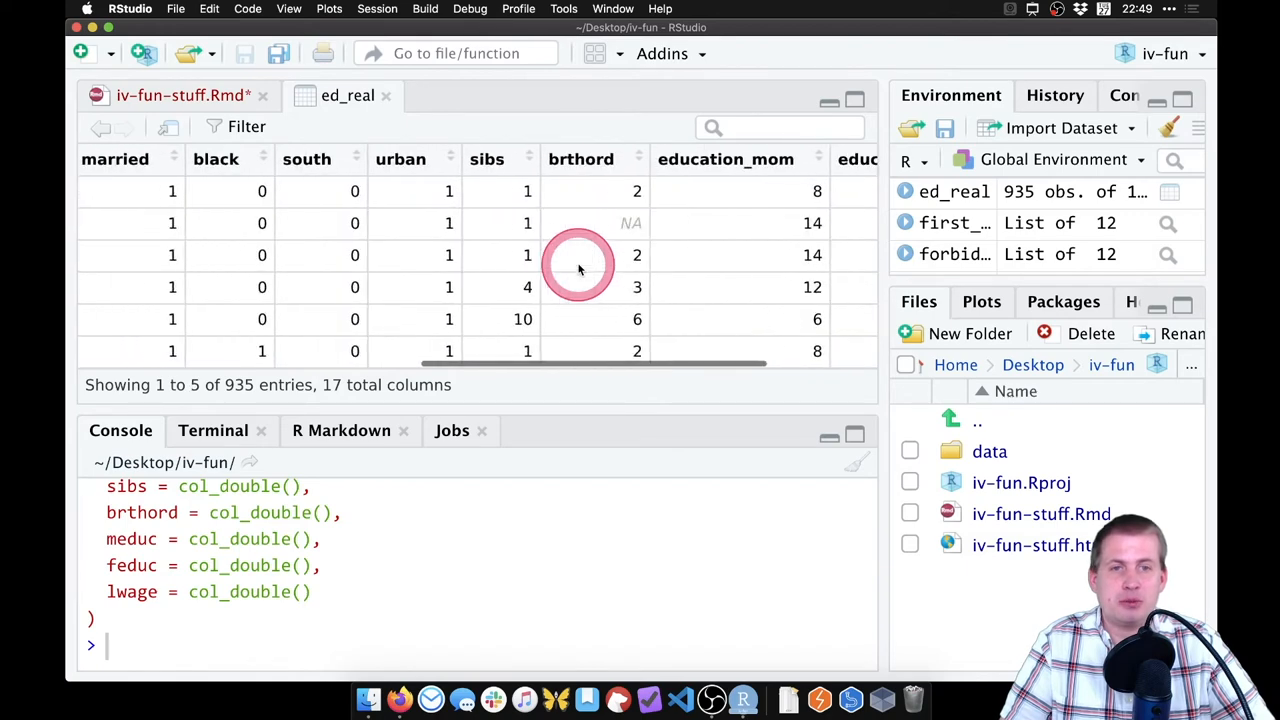
{"action": "scroll", "scroll_direction": "right", "scroll_amount": 3}
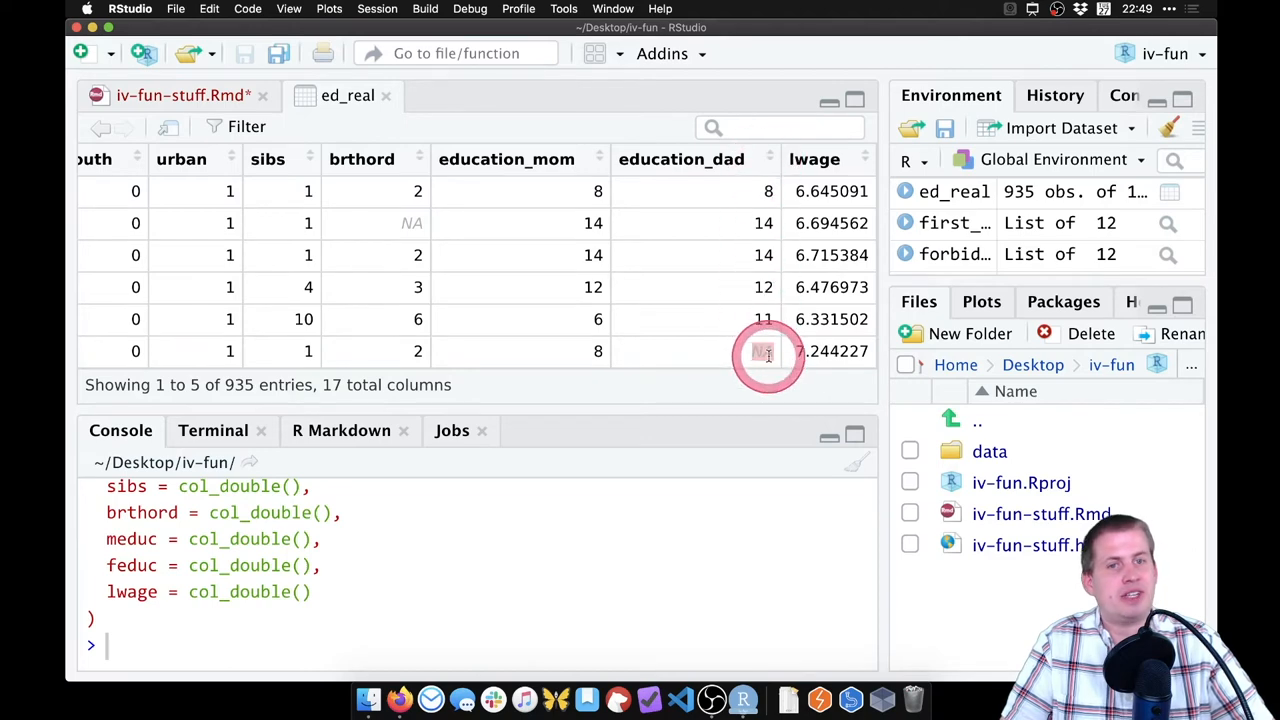
{"action": "scroll", "scroll_direction": "left", "scroll_amount": 3}
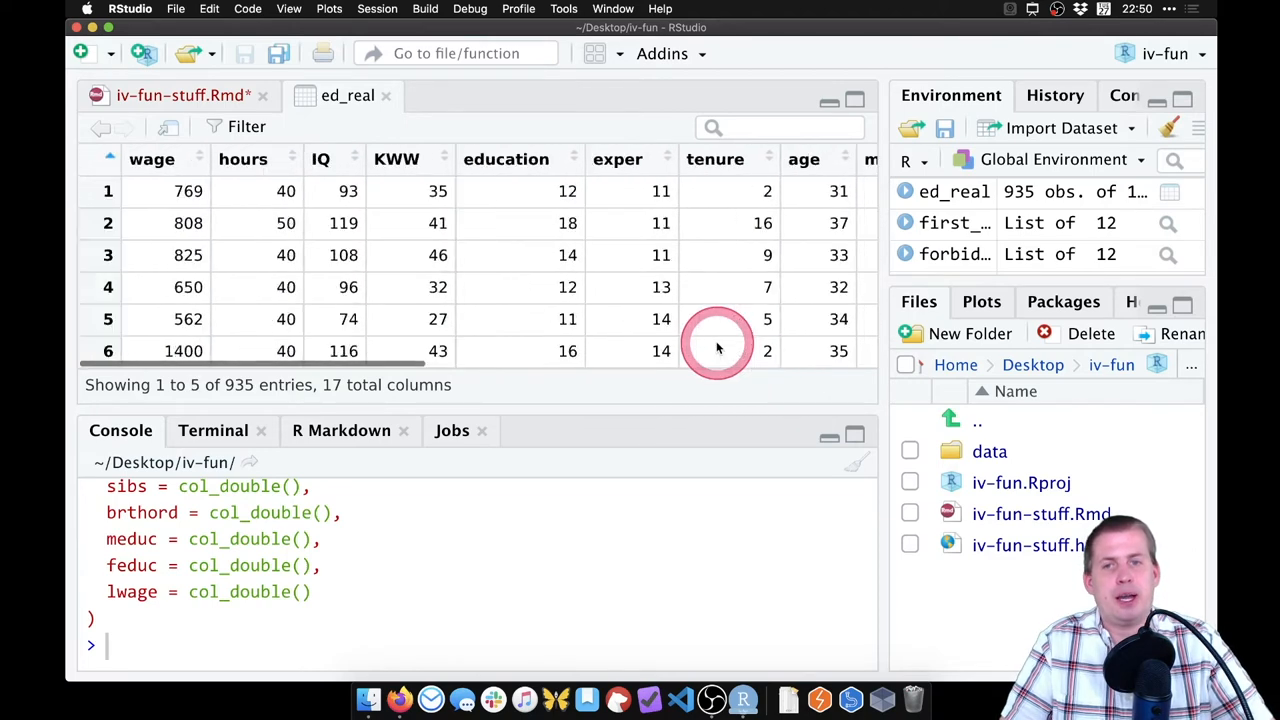
{"action": "left_click", "coordinate": [183, 95]}
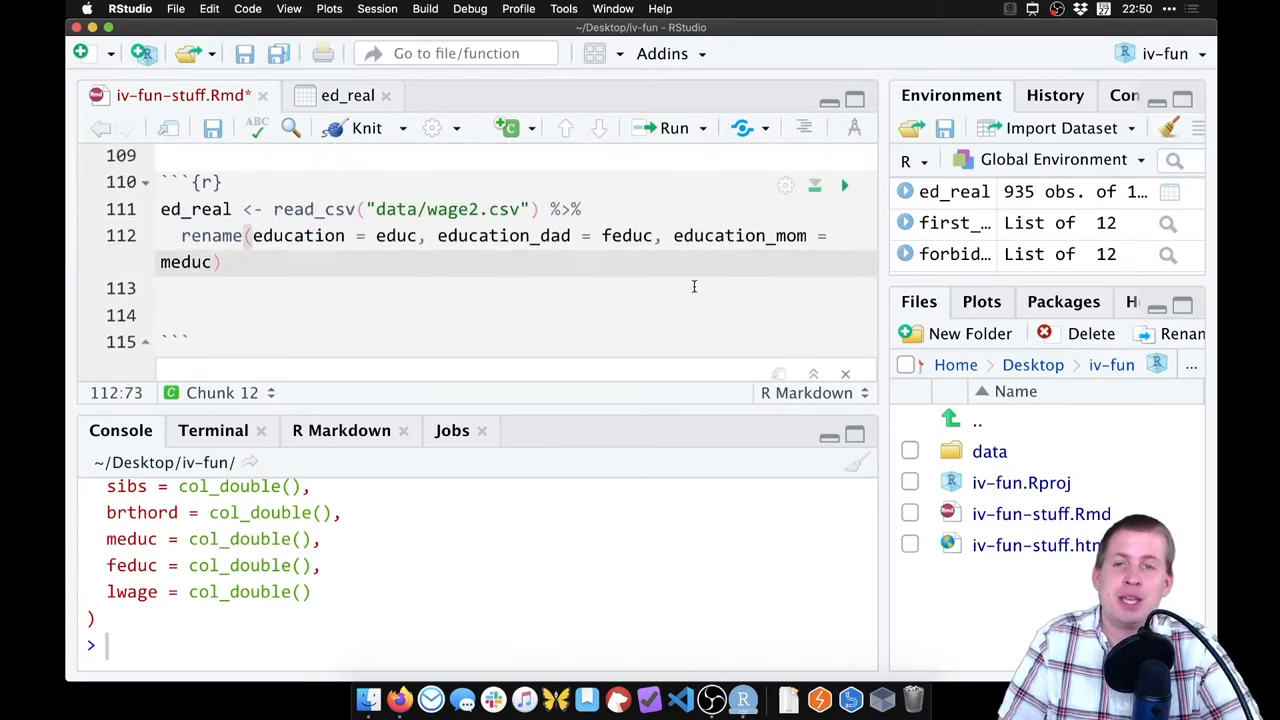
- Append %>% na.omit() to the pipeline and rerun, leaving 663 observations
{"action": "type", "text": "%>%"}
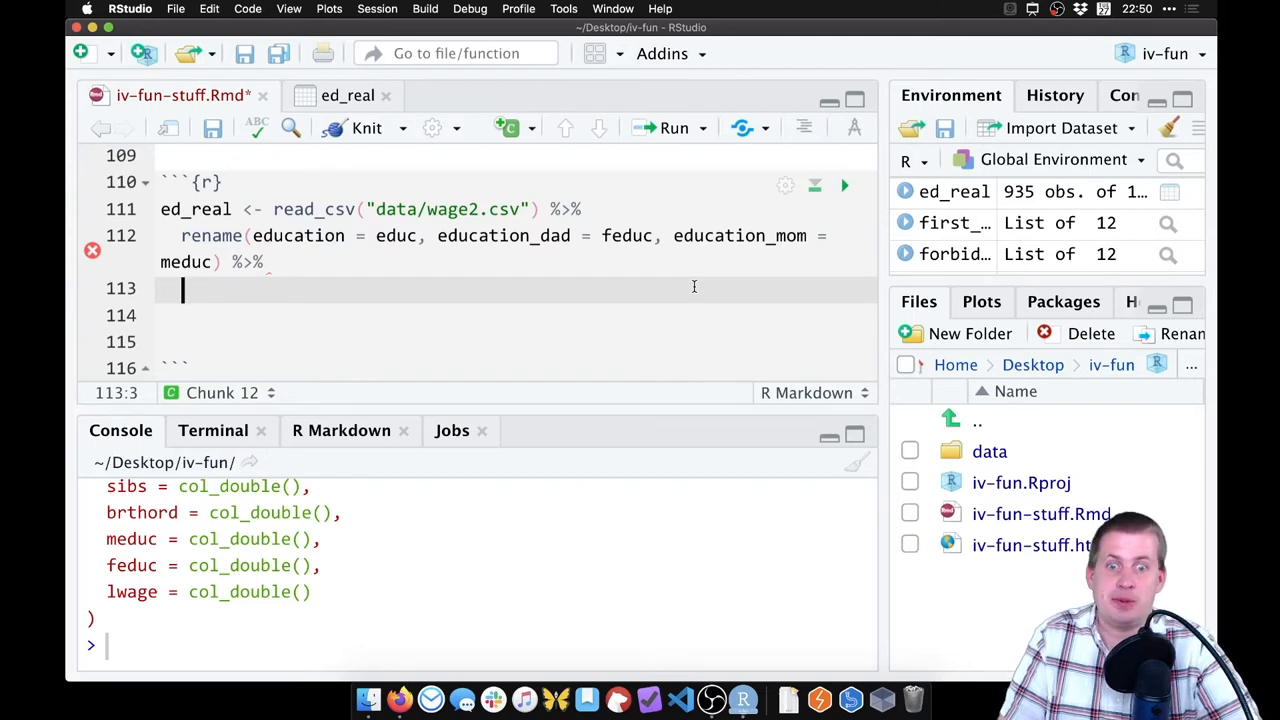
{"action": "type", "text": "no"}
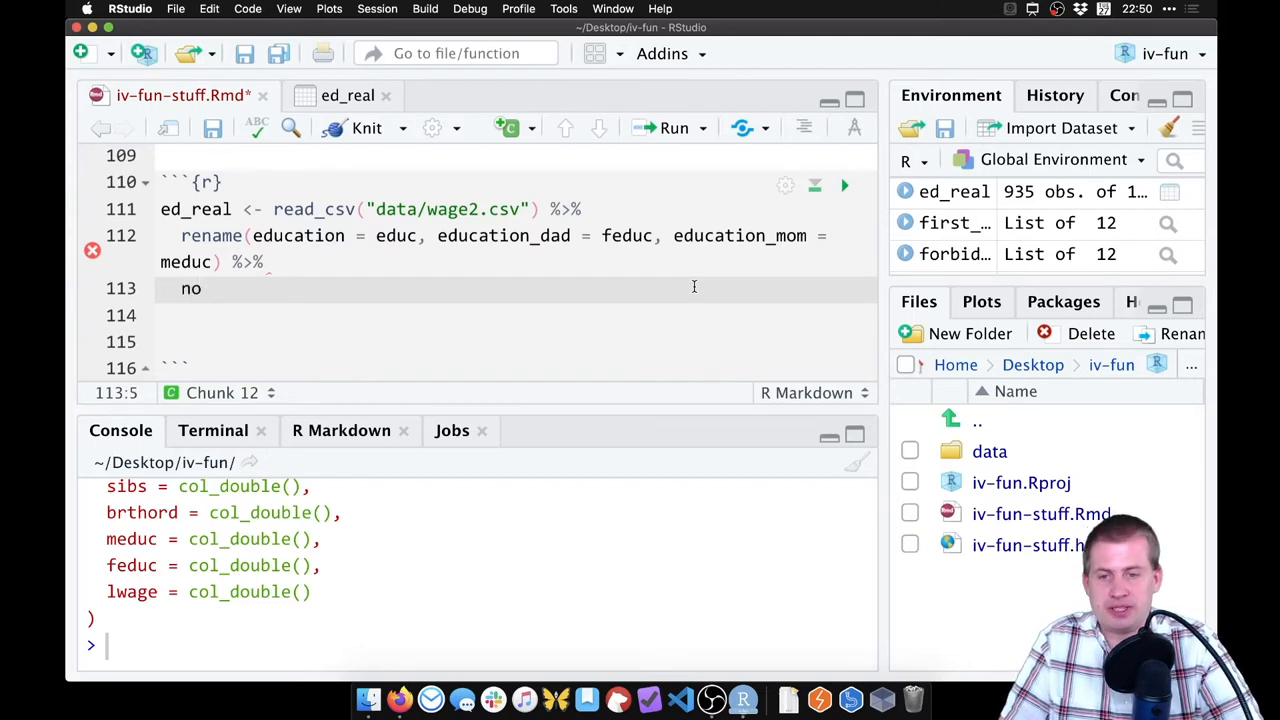
{"action": "type", "text": "a.omit"}
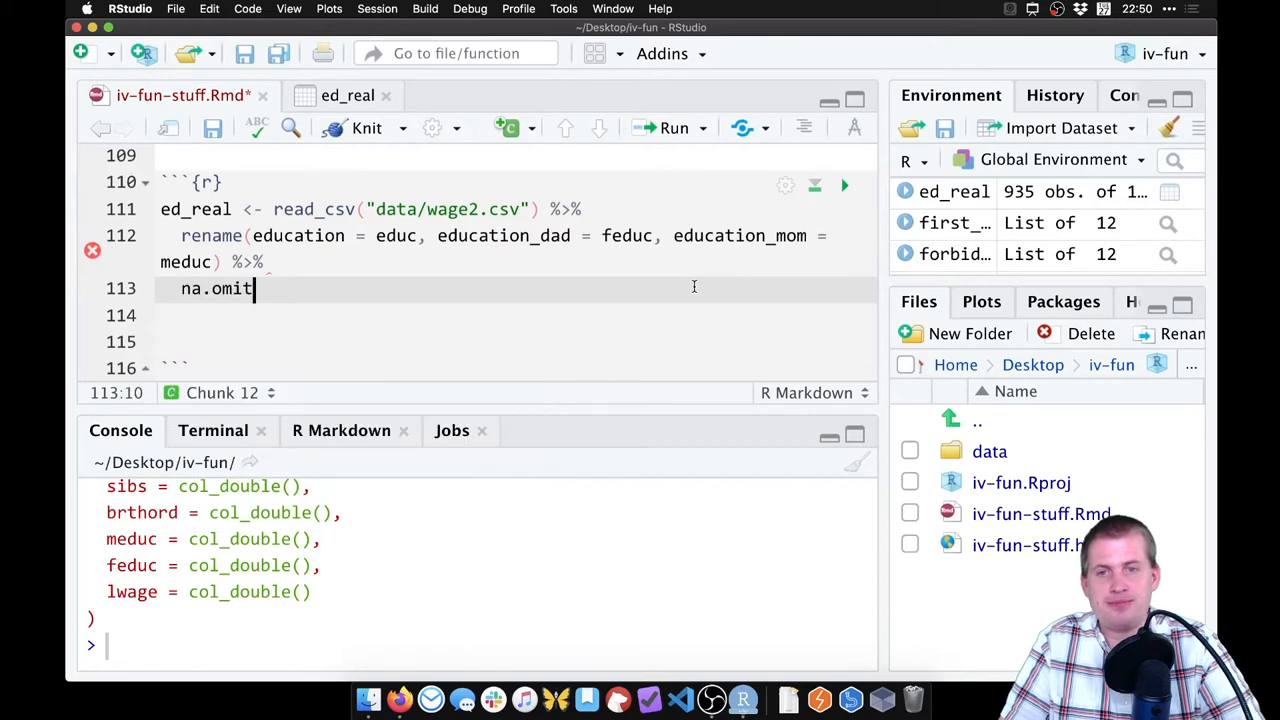
{"action": "type", "text": "()"}
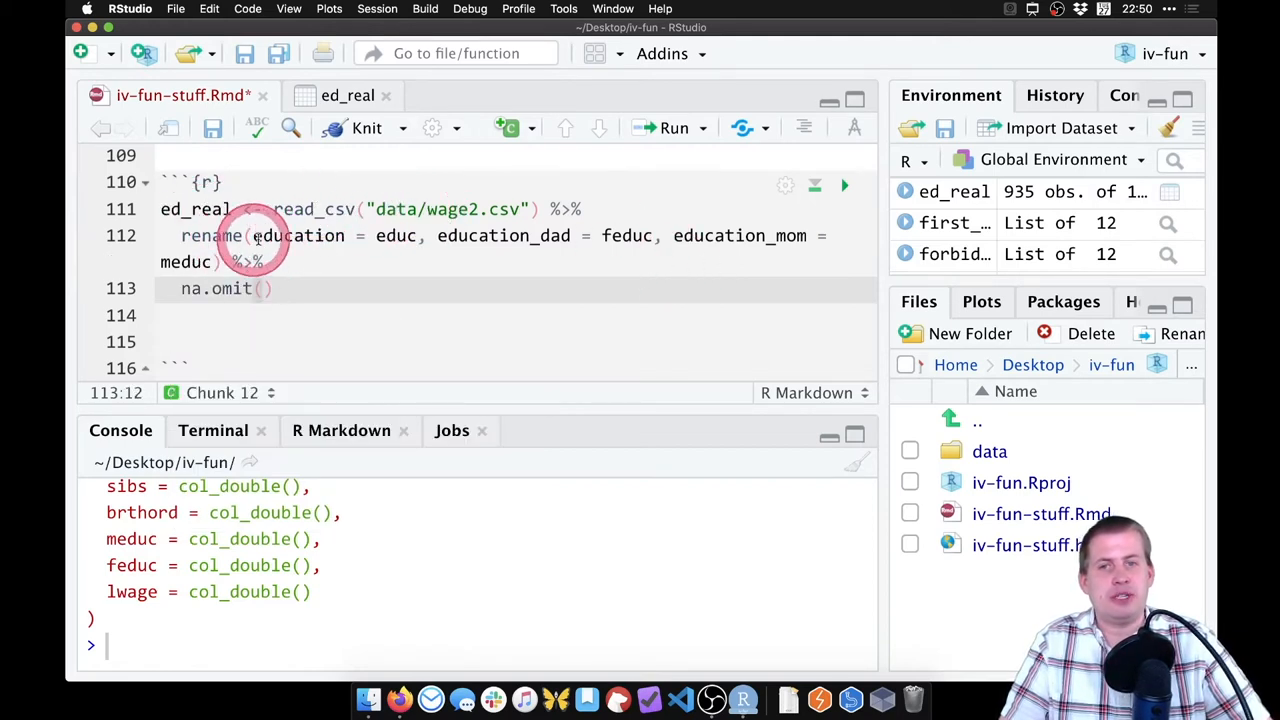
{"action": "left_click", "coordinate": [262, 288]}
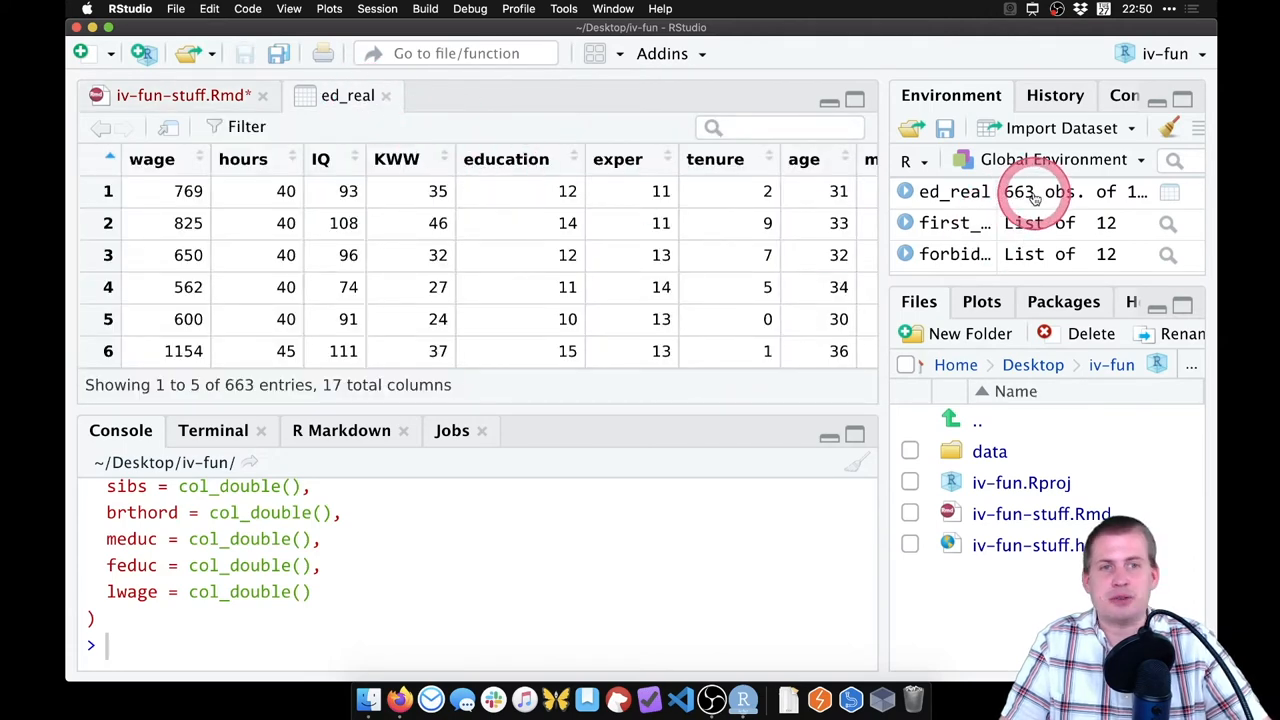
{"action": "scroll", "scroll_direction": "down", "scroll_amount": 3}
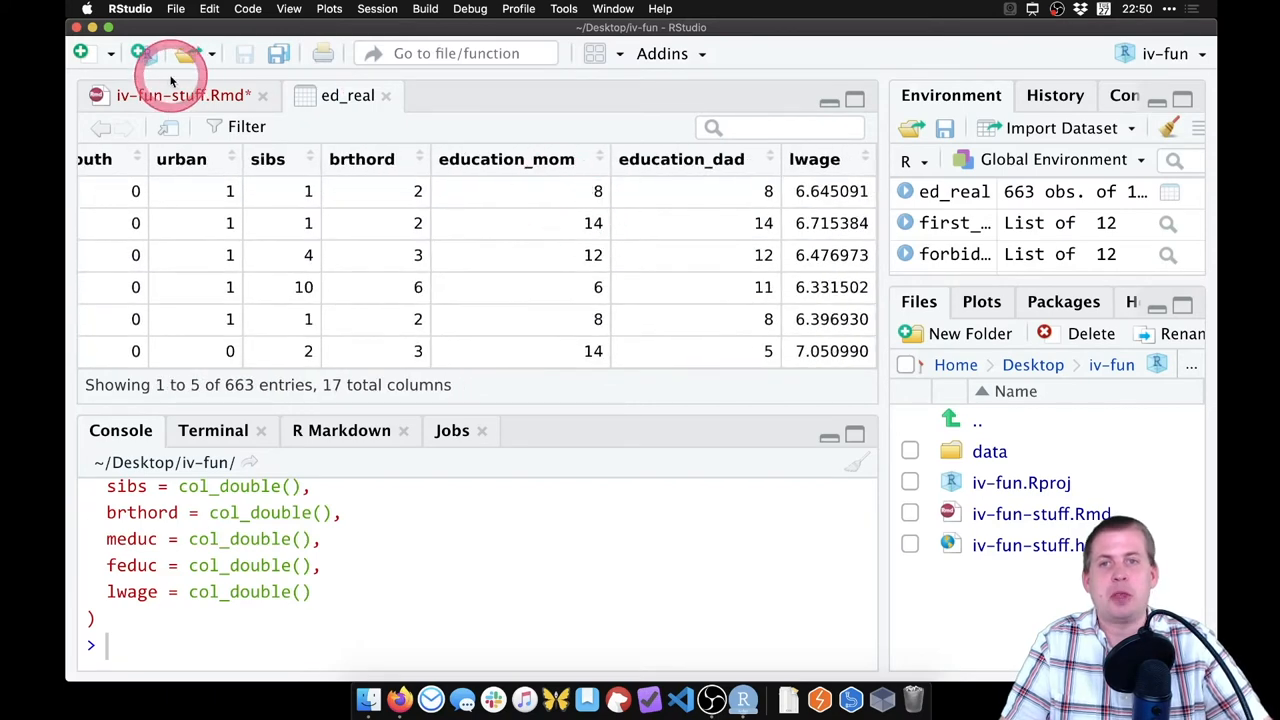
- Add message=FALSE to the chunk header and rerun the data-loading chunk
{"action": "left_click", "coordinate": [182, 95]}
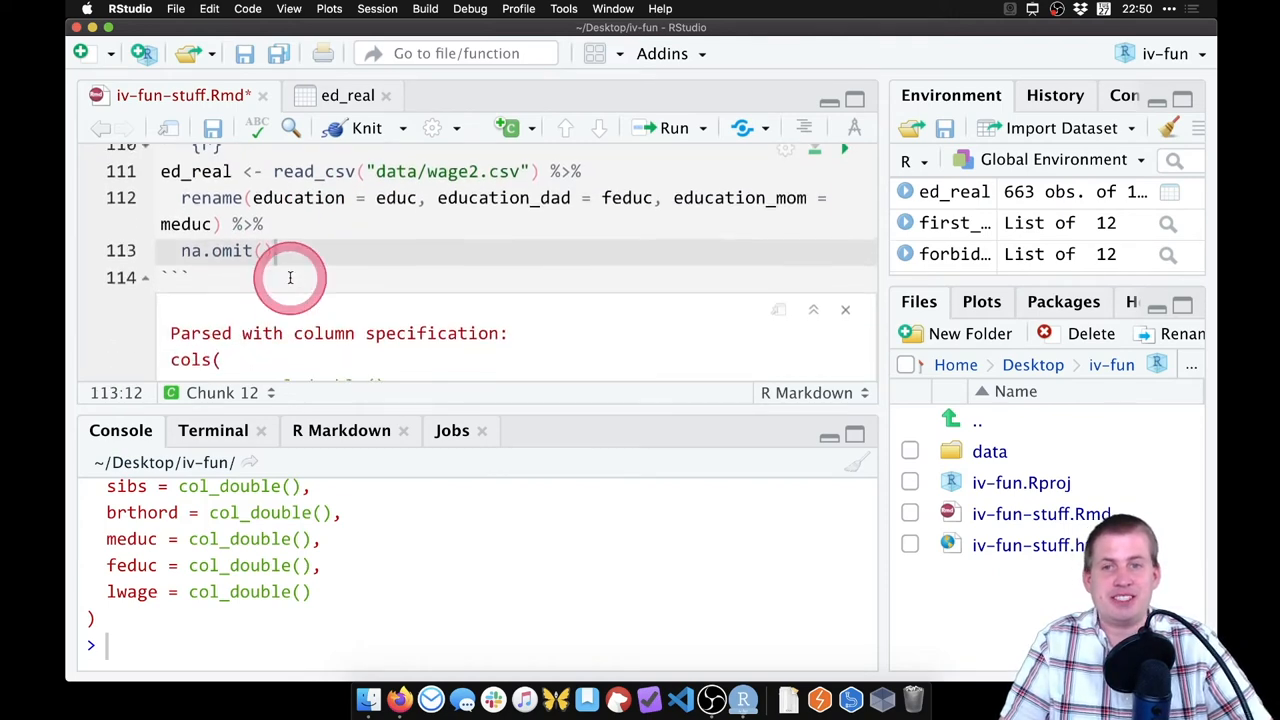
{"action": "scroll", "scroll_direction": "down", "scroll_amount": 3}
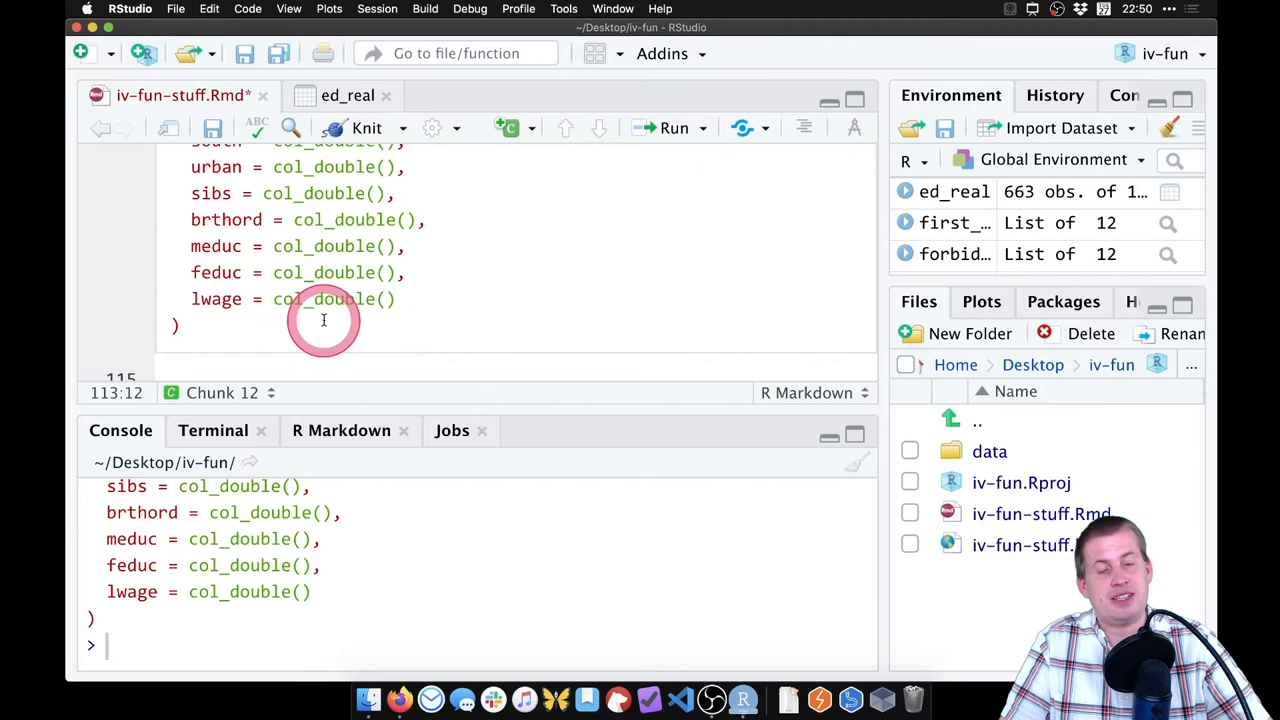
{"action": "scroll", "scroll_direction": "up", "scroll_amount": 3}
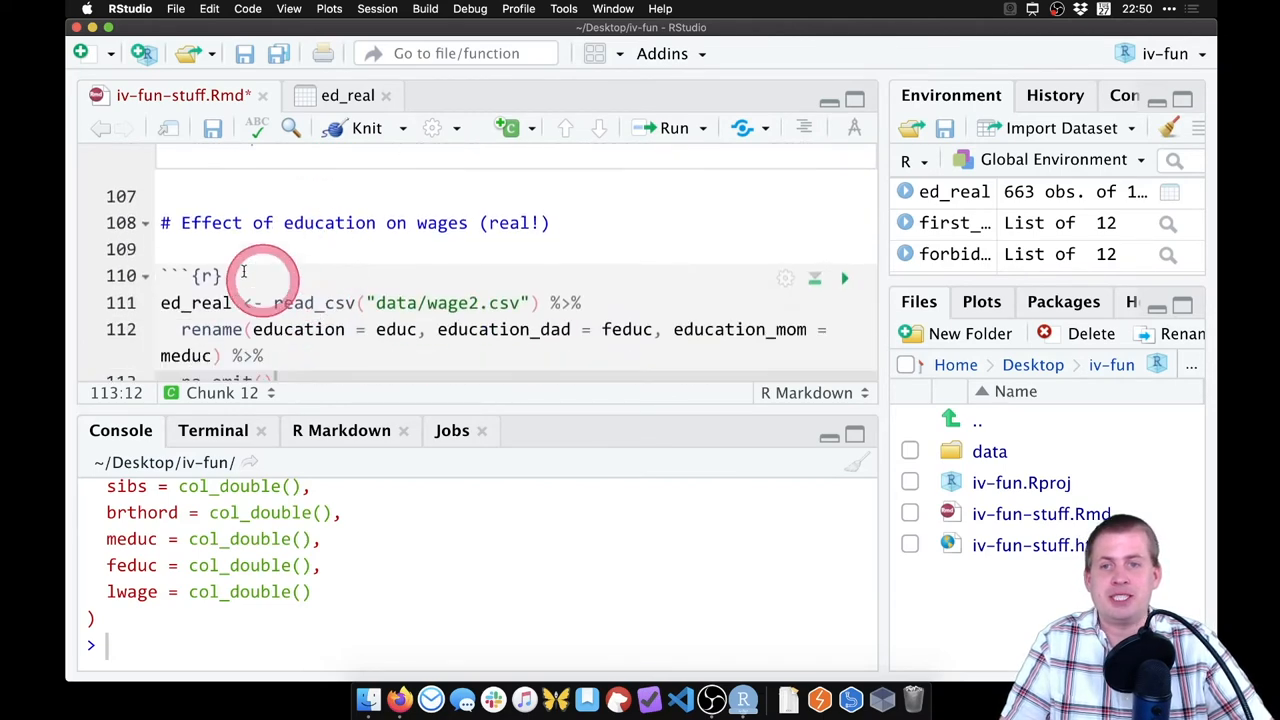
{"action": "type", "text": "message=FAL"}
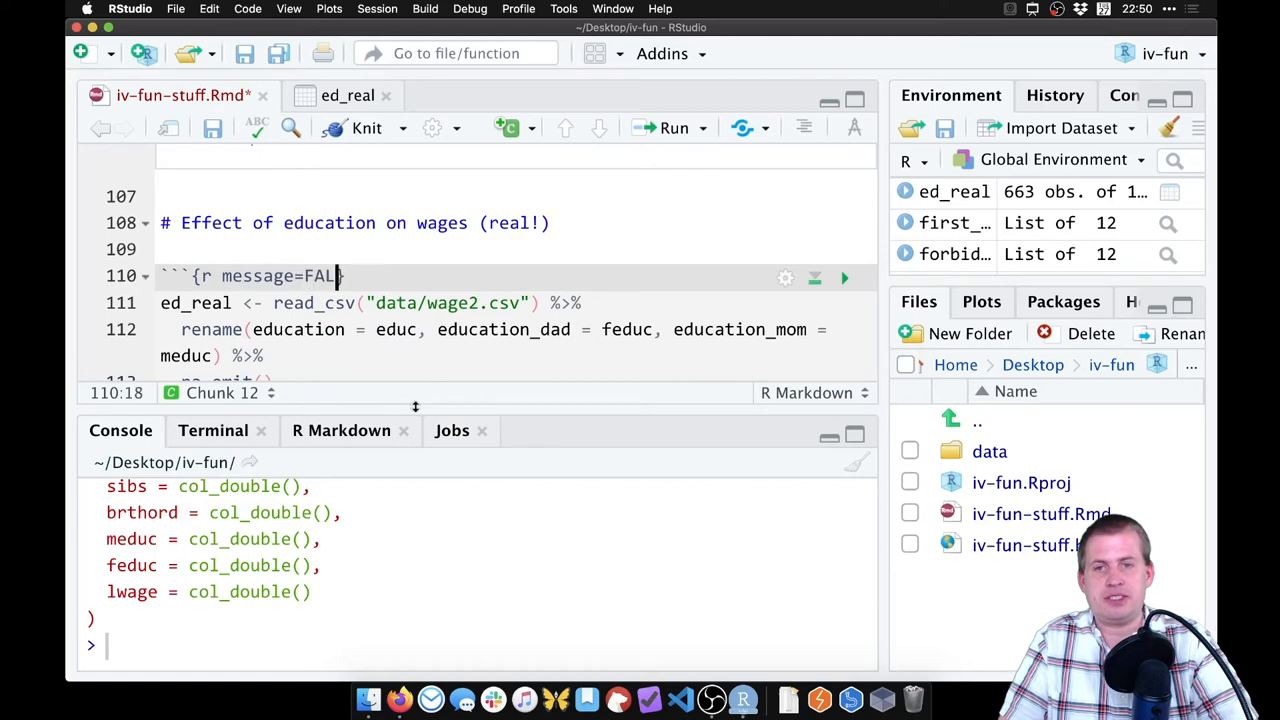
{"action": "left_click", "coordinate": [844, 278]}
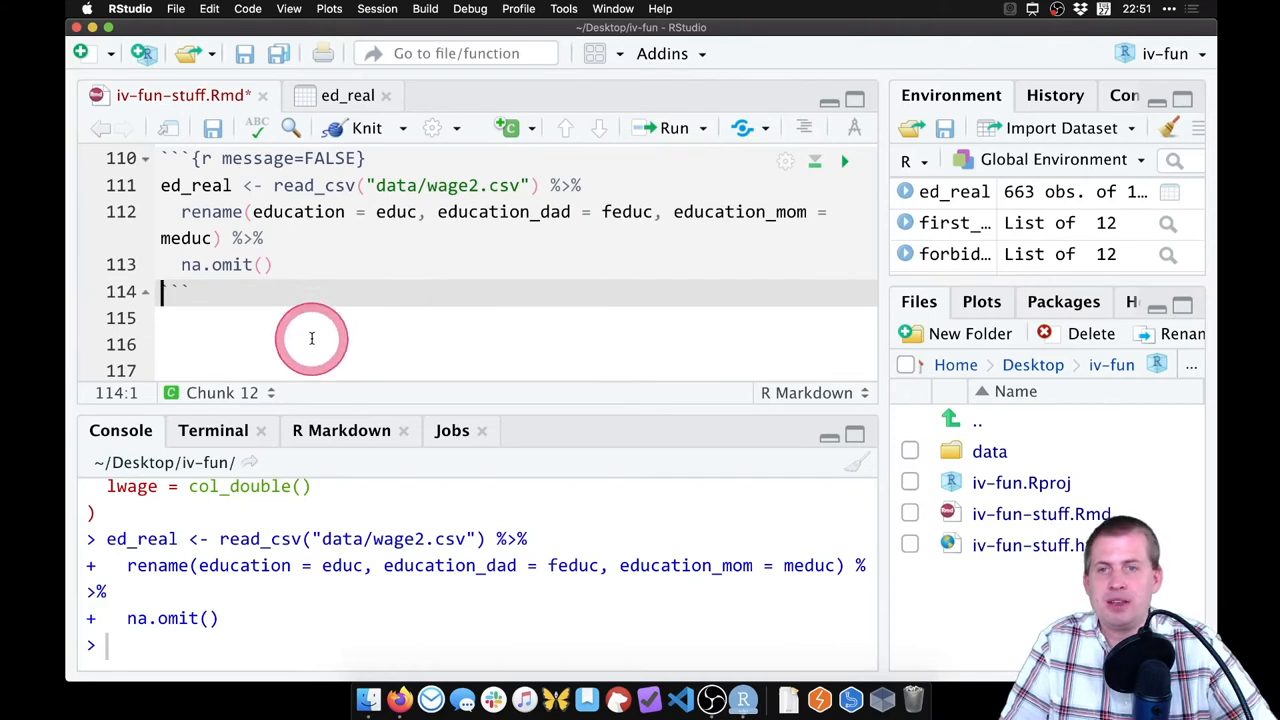
{"action": "scroll", "scroll_direction": "up", "scroll_amount": 3}
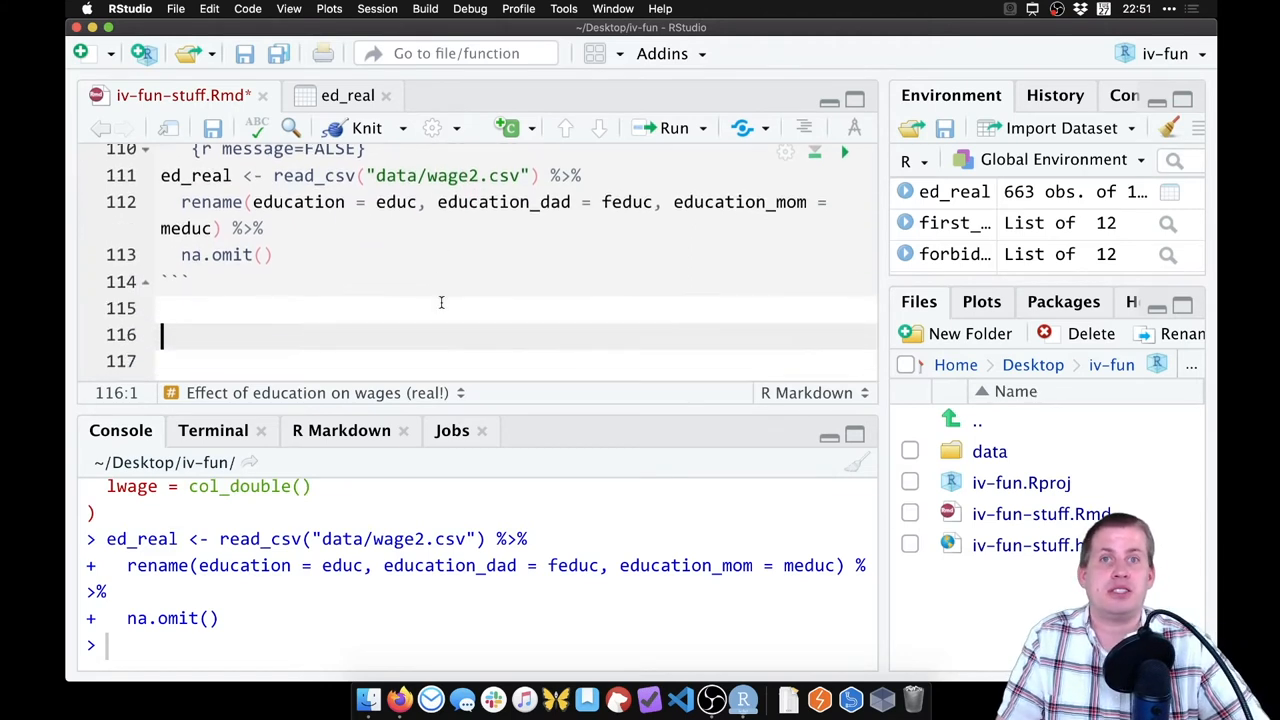
- Type '## Check instruments' with Relevancy, Exclusion and Exogeneity subheadings, cursor under Relevancy
{"action": "type", "text": "##"}
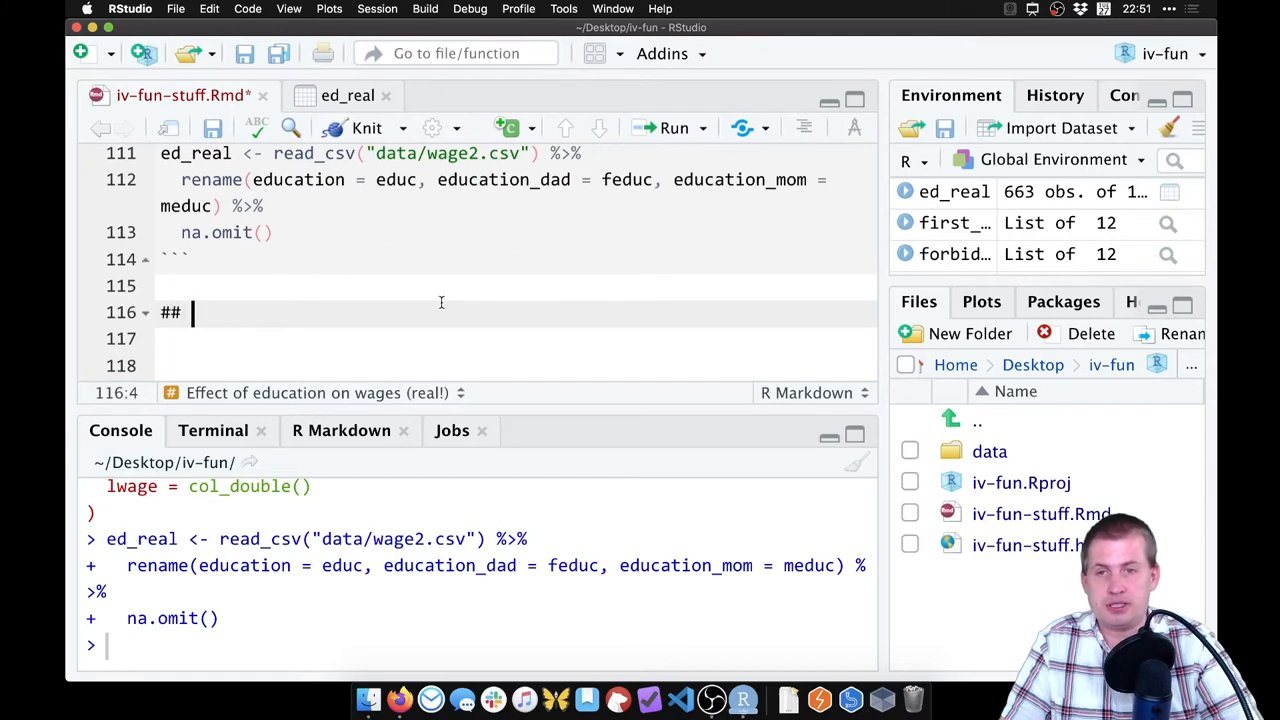
{"action": "type", "text": "Check instrume"}
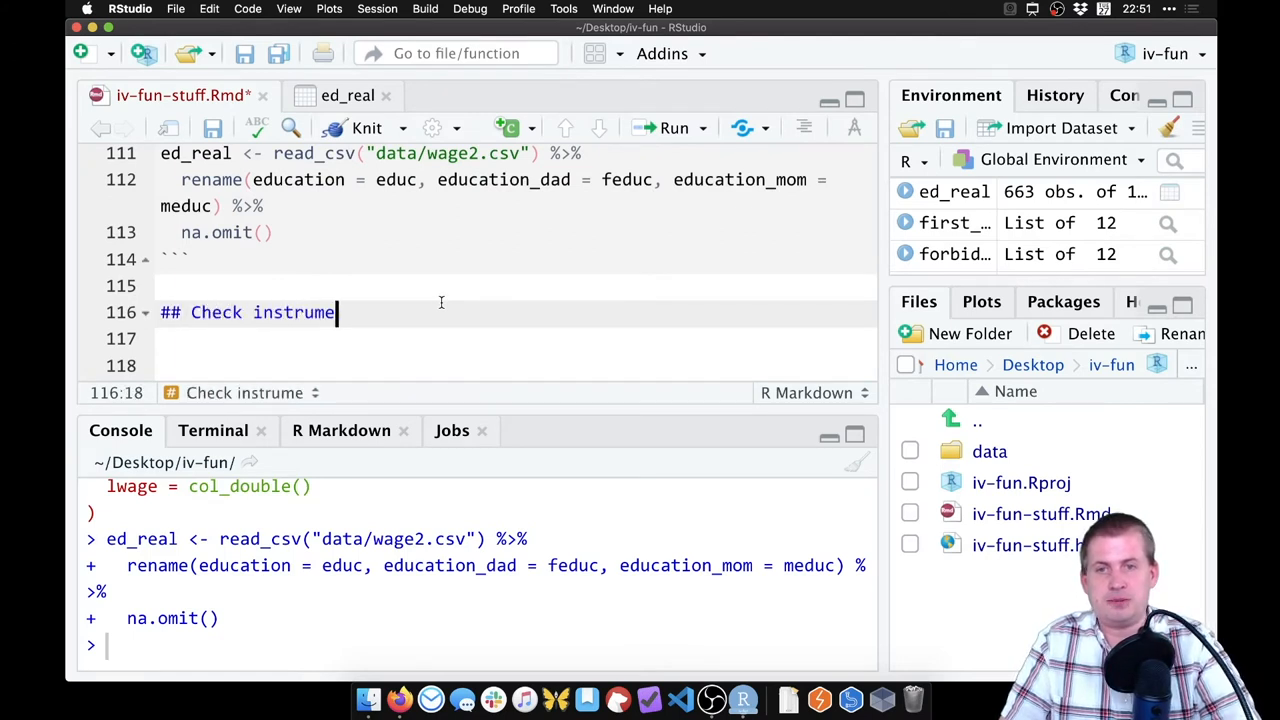
{"action": "type", "text": "nts"}
{"action": "left_click", "coordinate": [513, 366]}
{"action": "type", "text": "### Relevancy"}
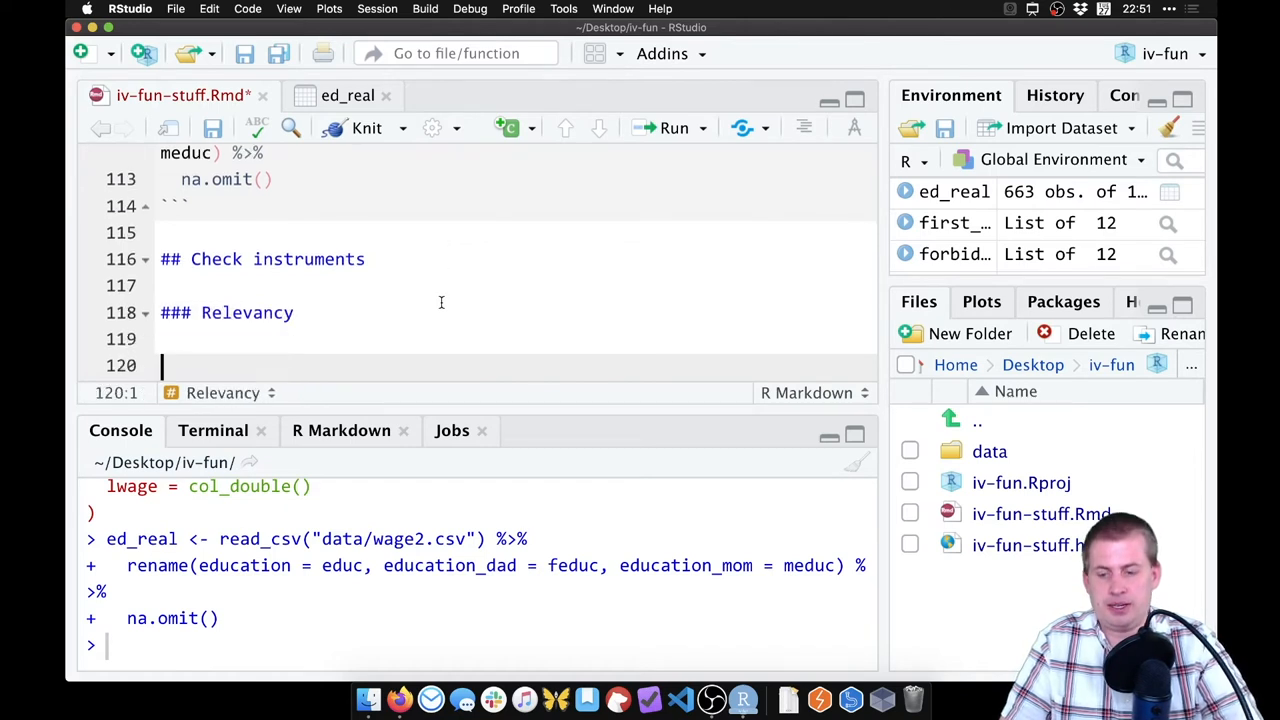
{"action": "type", "text": "### Exclusion"}
{"action": "type", "text": "### Exogeneity"}
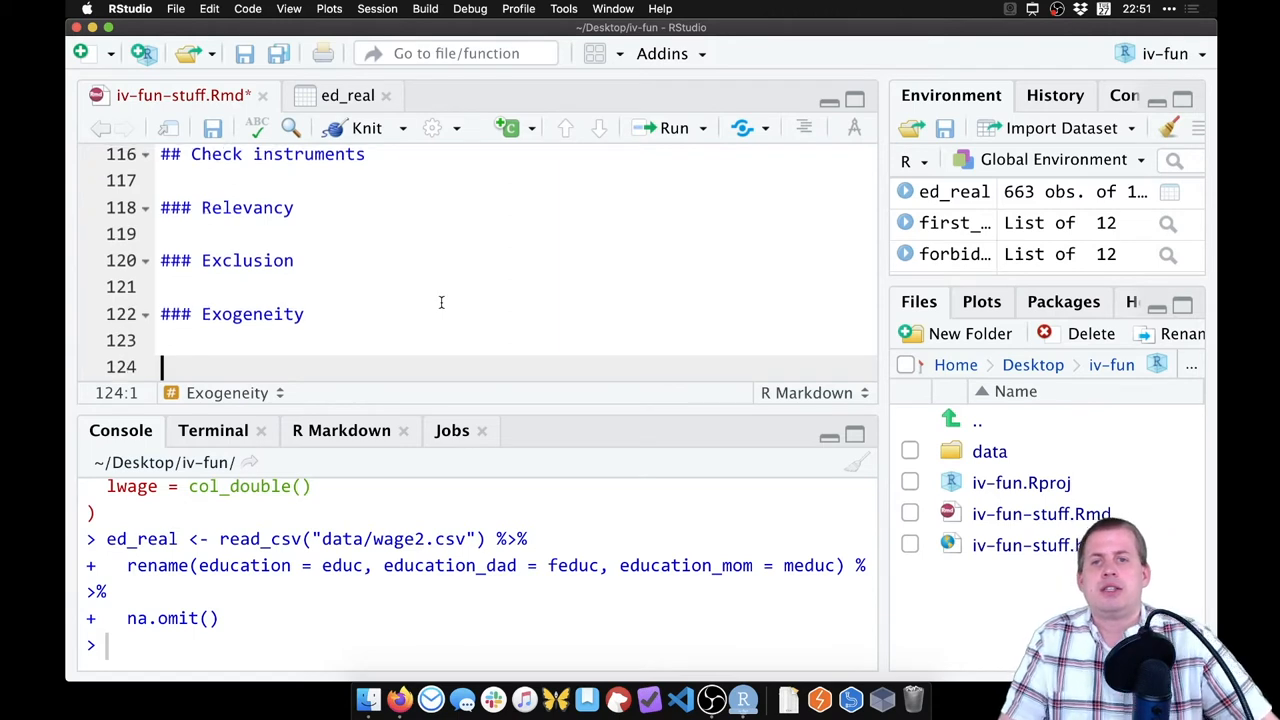
{"action": "left_click", "coordinate": [378, 258]}
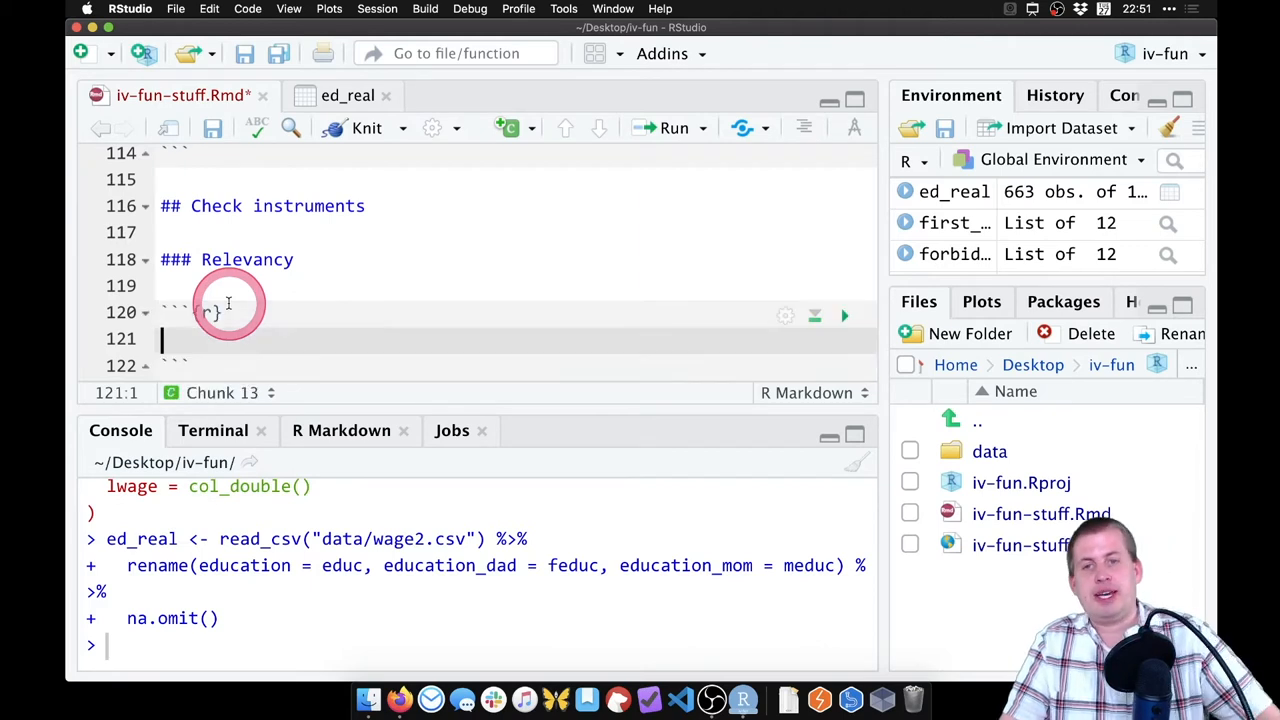
- Fit model_check_instruments <- lm(education ~ education_dad + education_mom, data = ed_real)
{"action": "type", "text": "mo"}
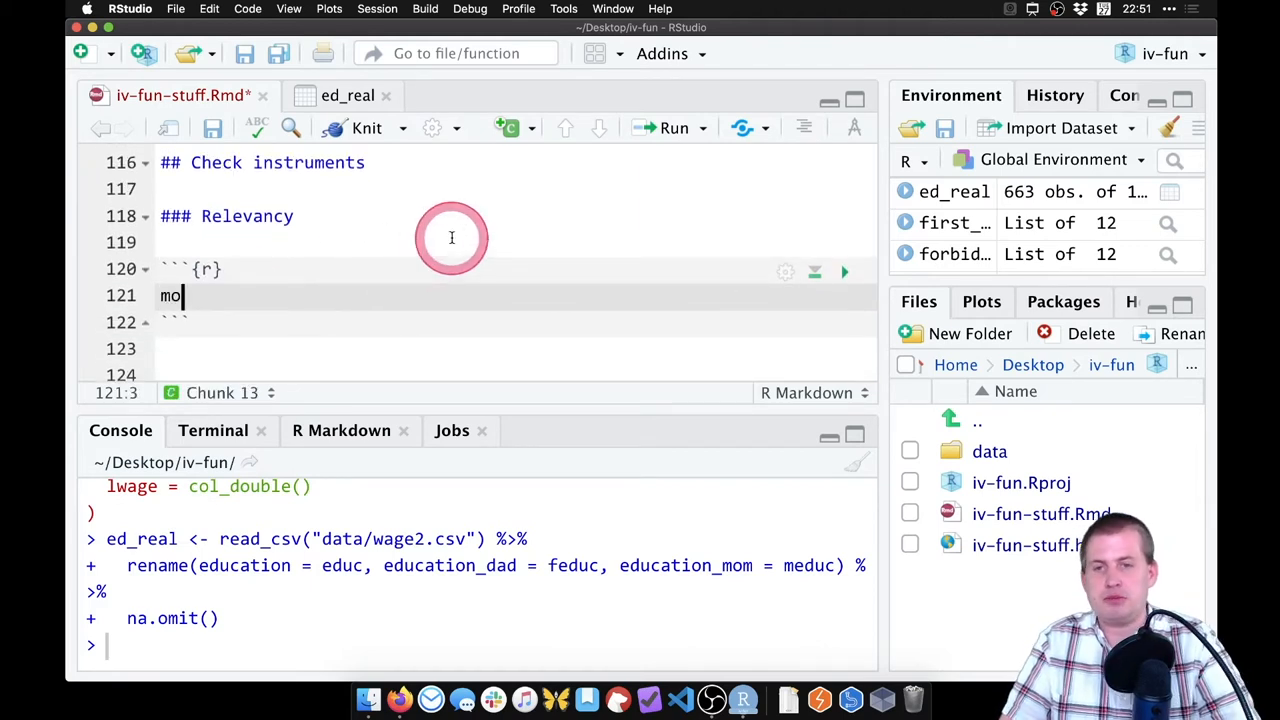
{"action": "type", "text": "del_check_instru"}
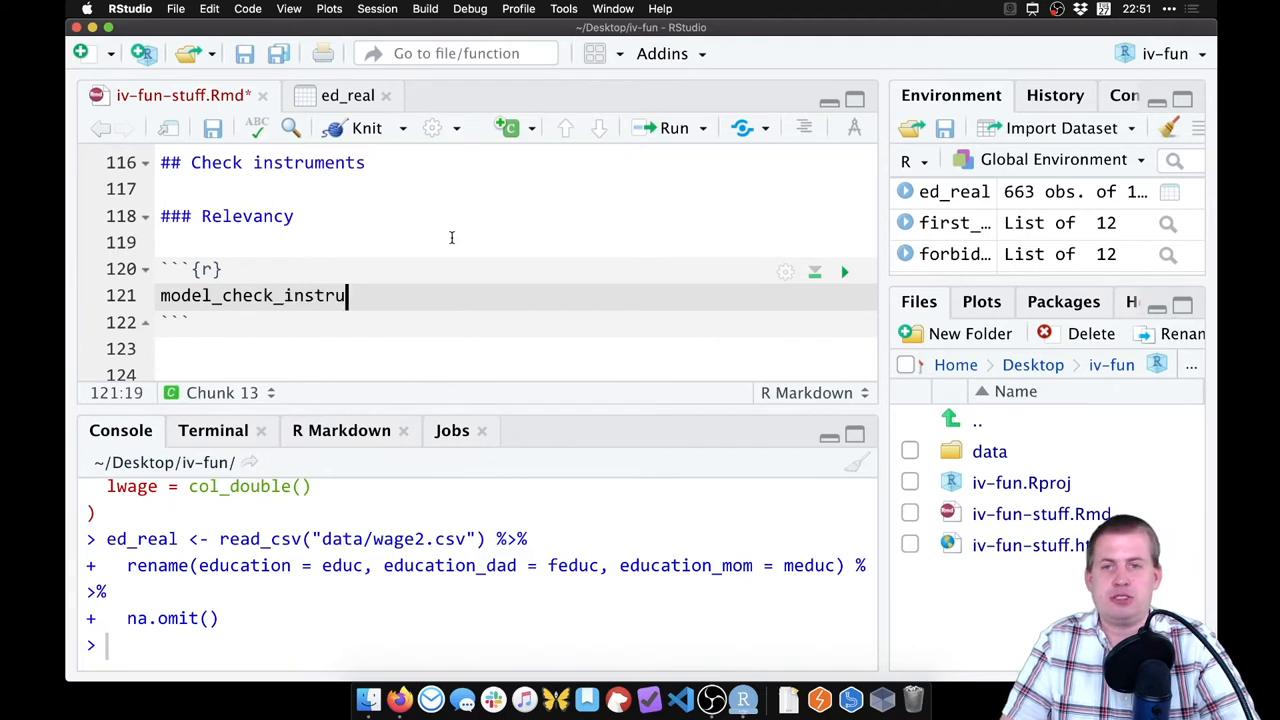
{"action": "type", "text": "ments"}
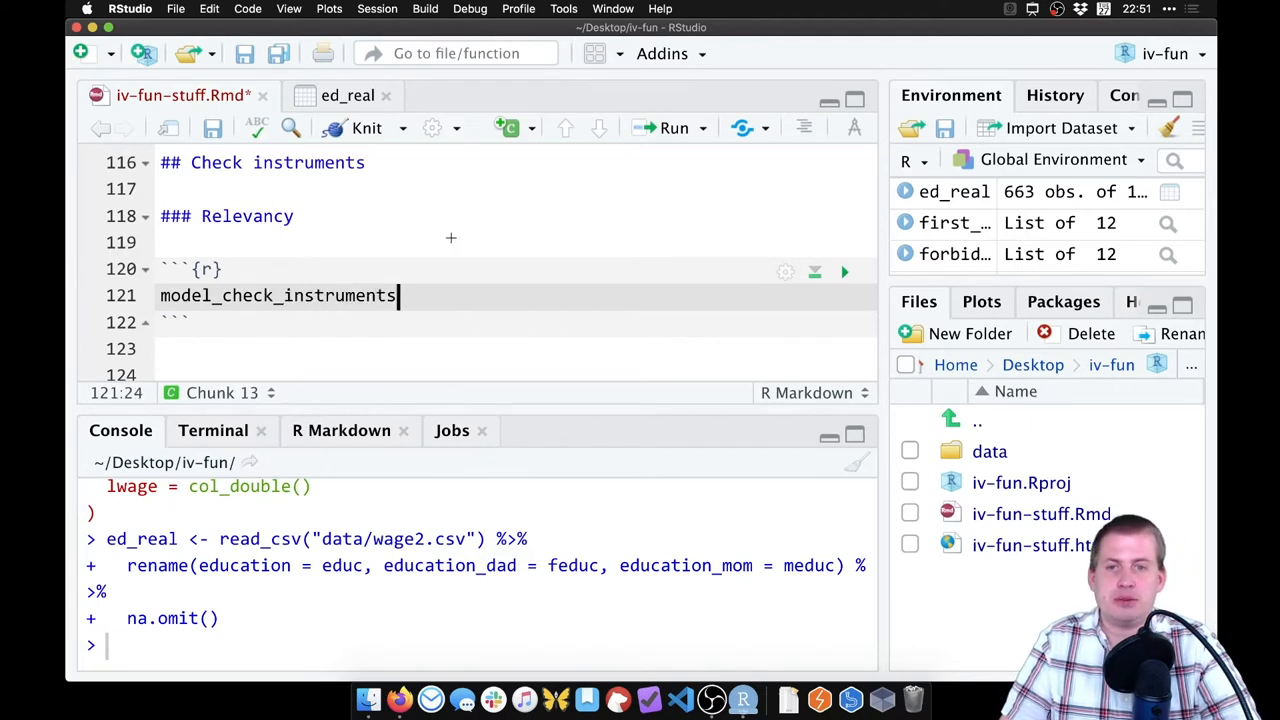
{"action": "type", "text": "<- lm("}
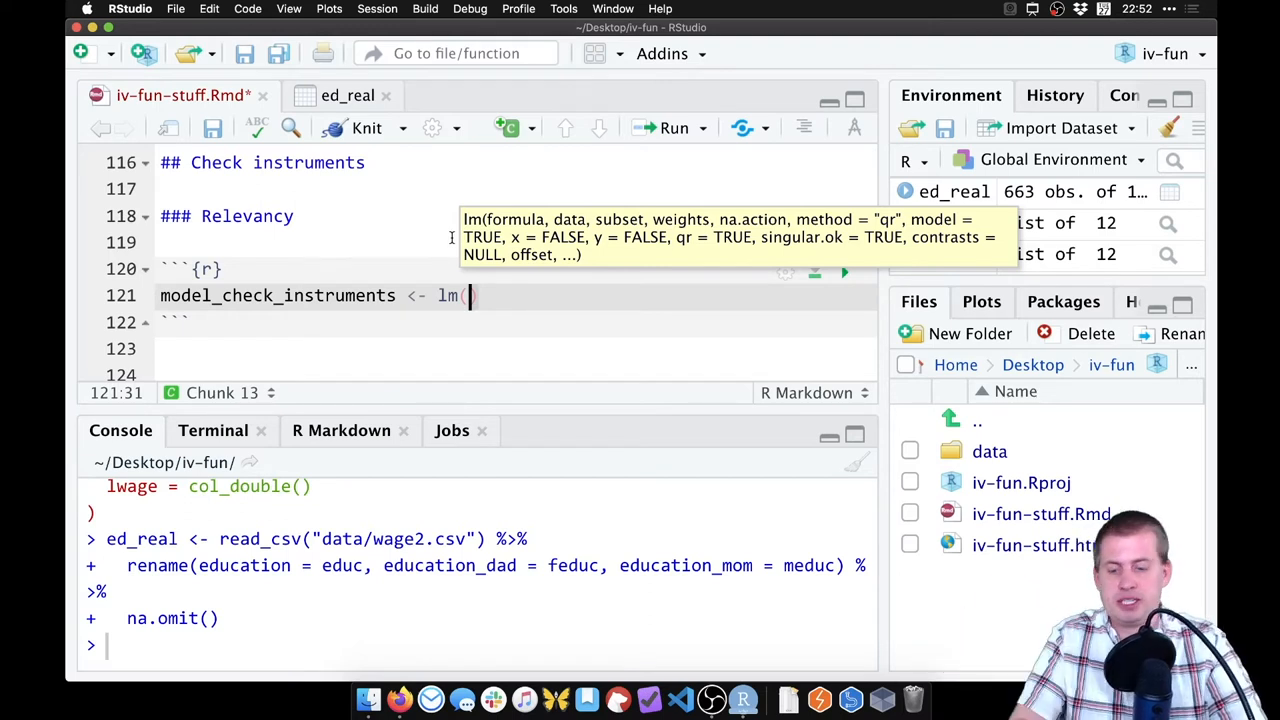
{"action": "type", "text": "education ~"}
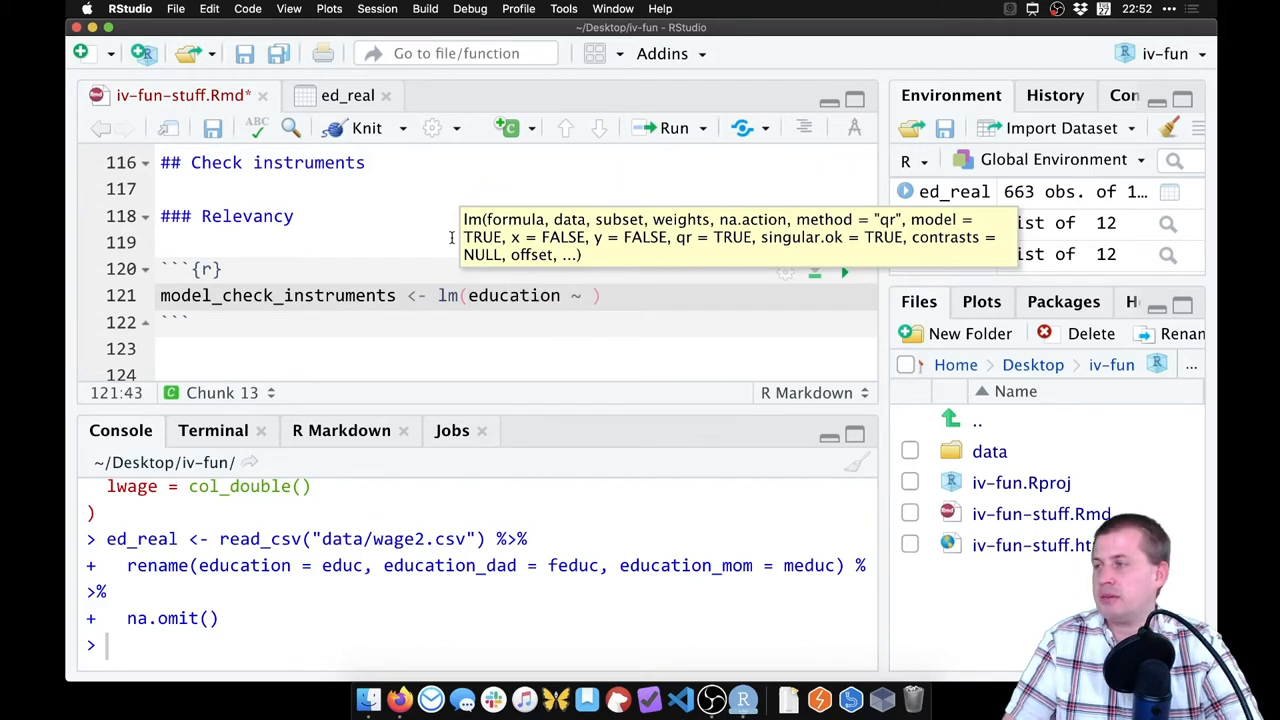
{"action": "type", "text": "education_dad"}
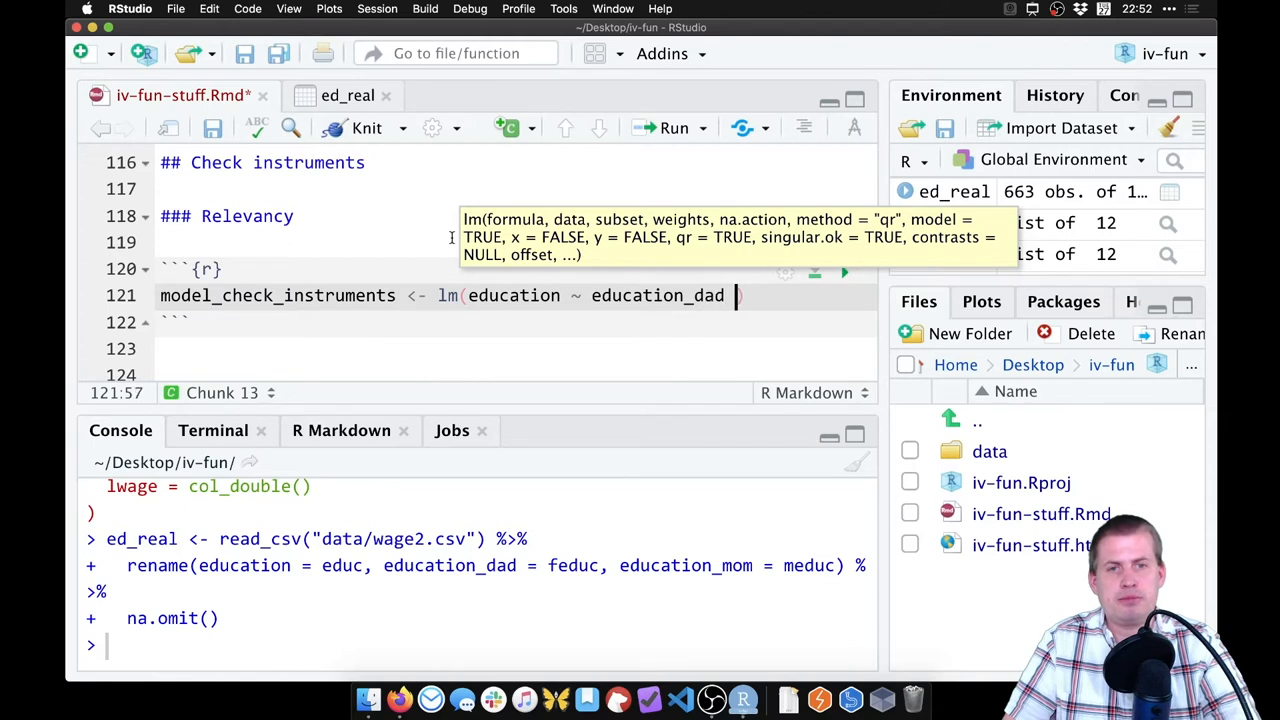
{"action": "type", "text": "+ education_mom,"}
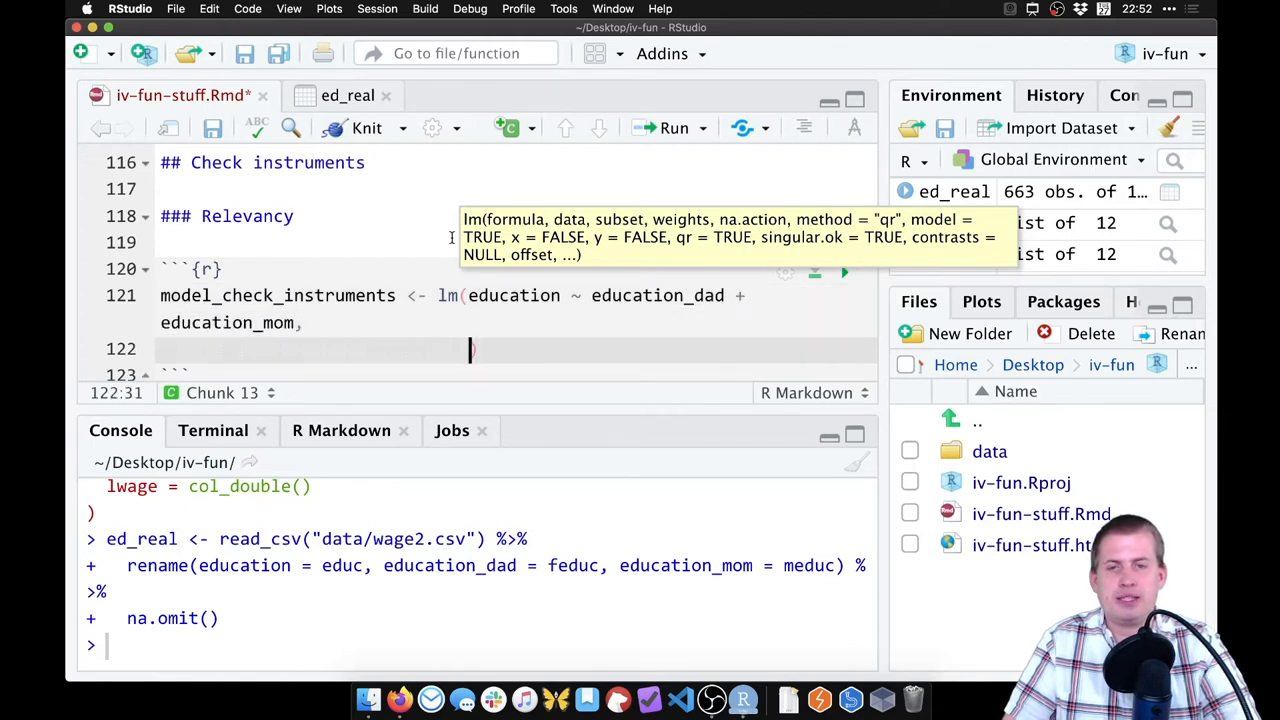
{"action": "type", "text": "data = ed_real"}
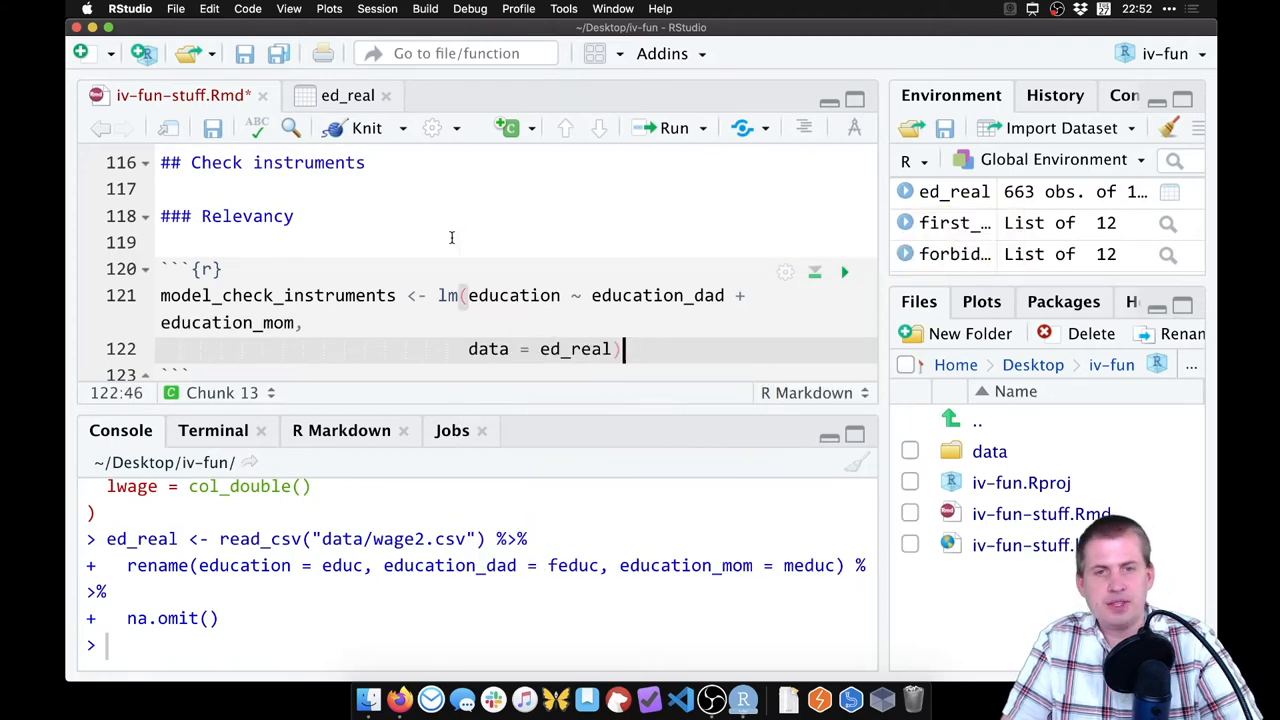
- Add tidy() and glance() of the model and run the chunk
{"action": "type", "text": "tidy("}
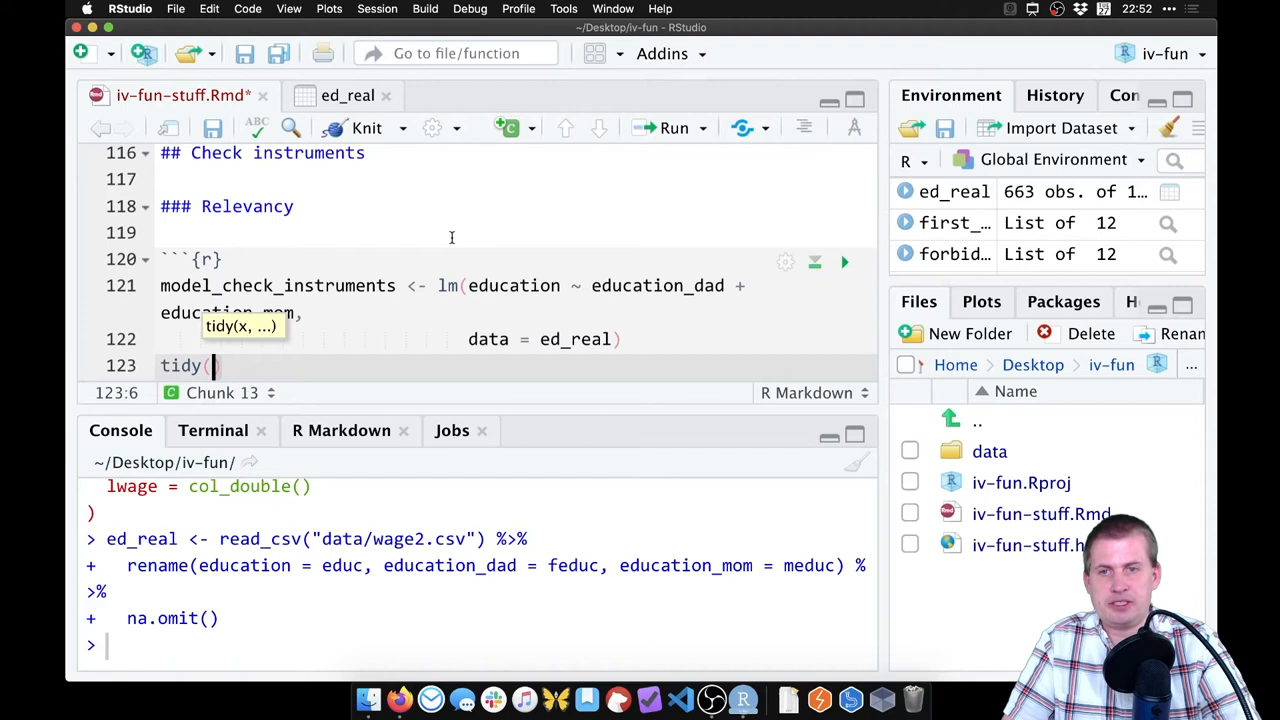
{"action": "type", "text": "model_check_instruments"}
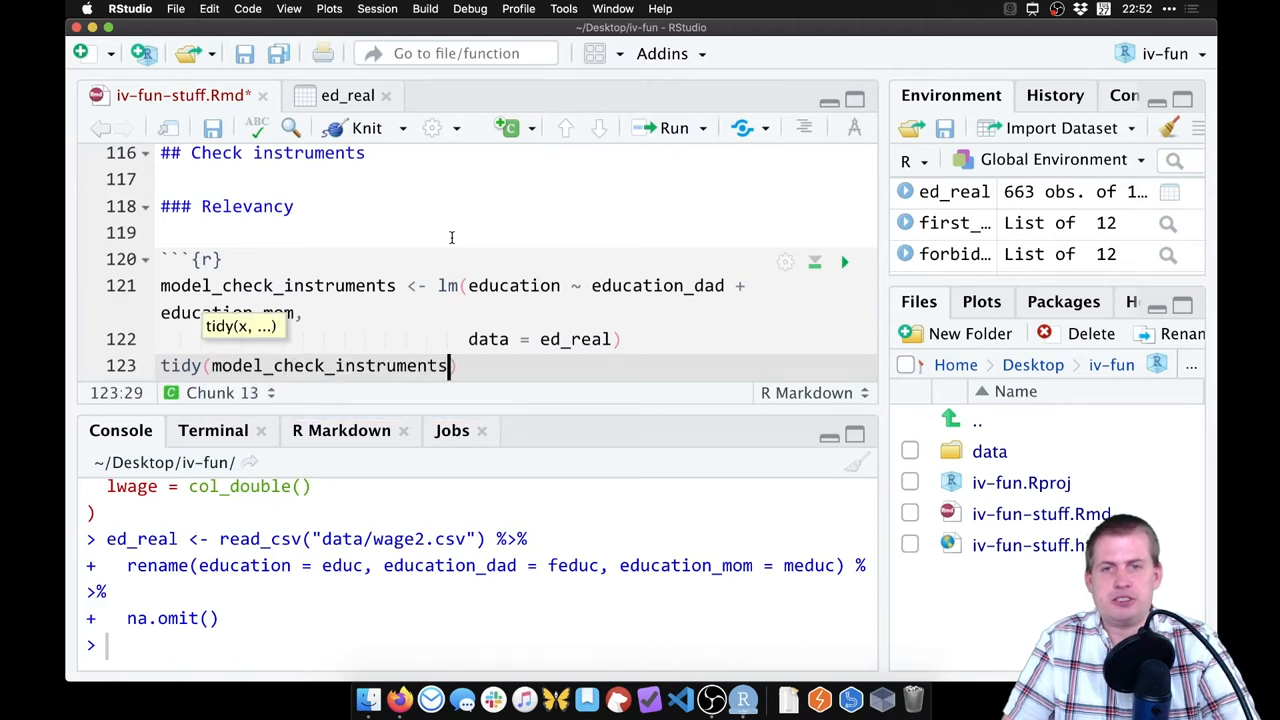
{"action": "type", "text": "g"}
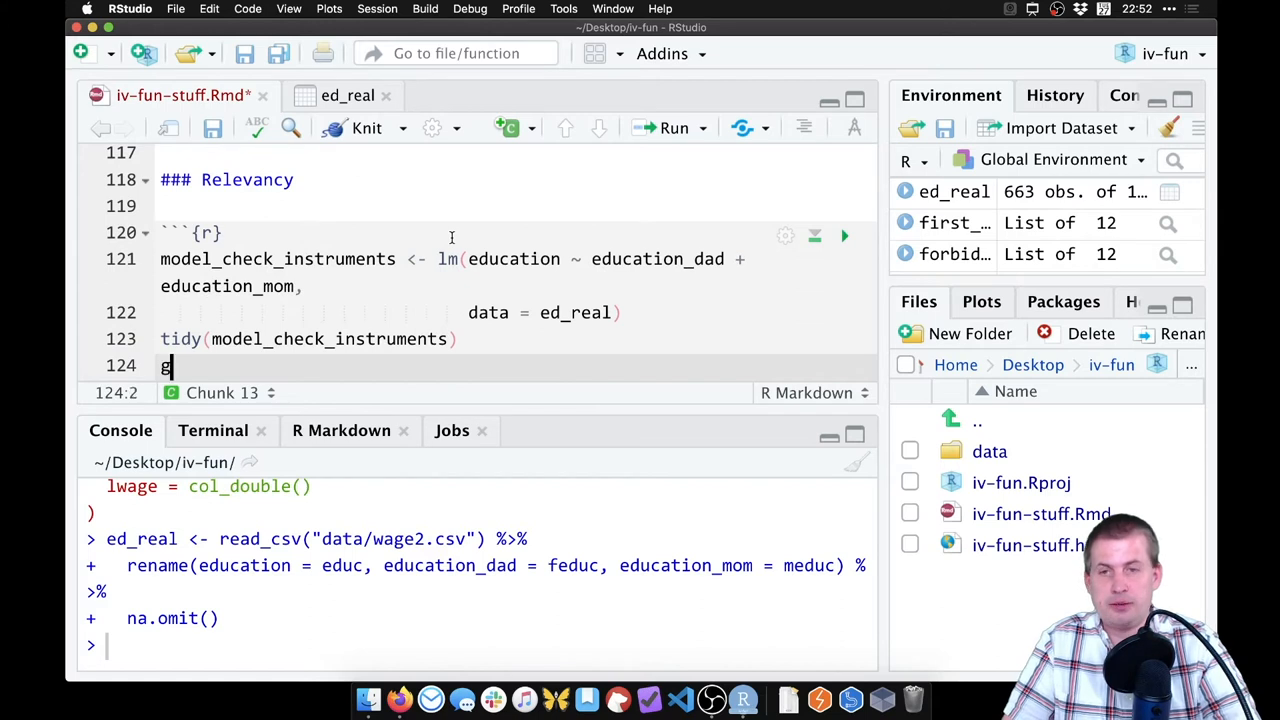
{"action": "type", "text": "lance("}
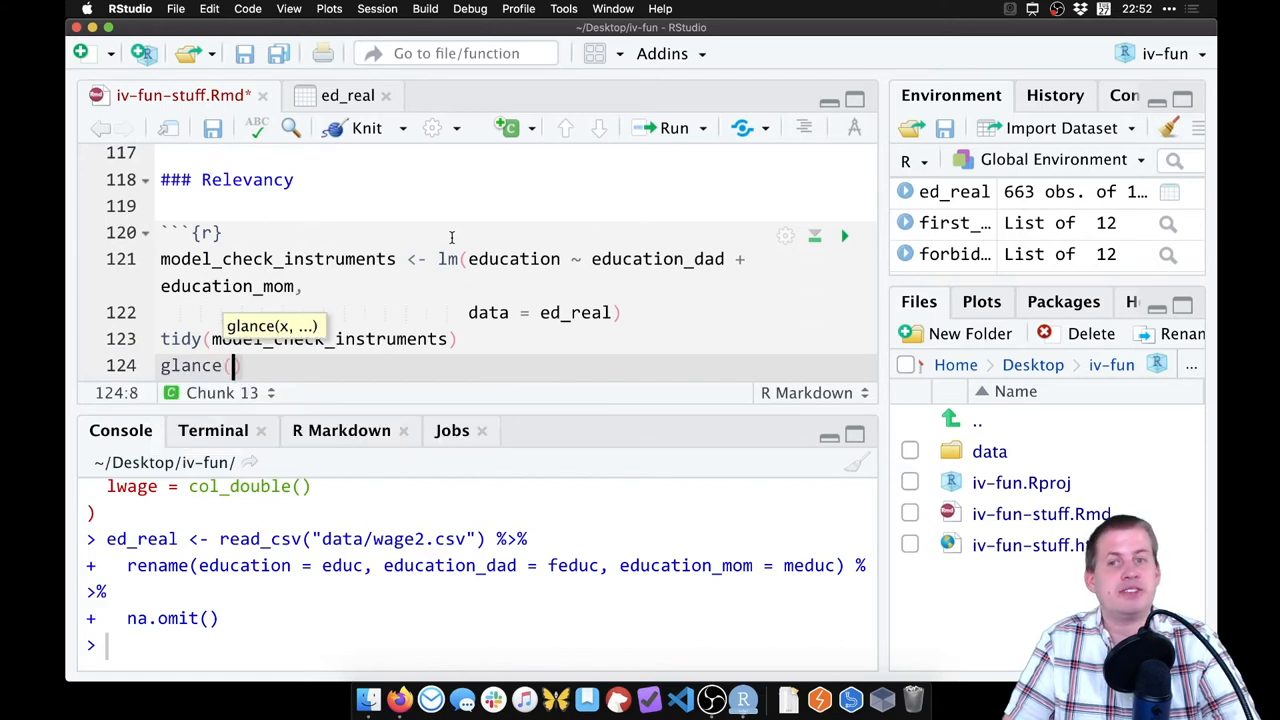
{"action": "type", "text": "model_check_instruments"}
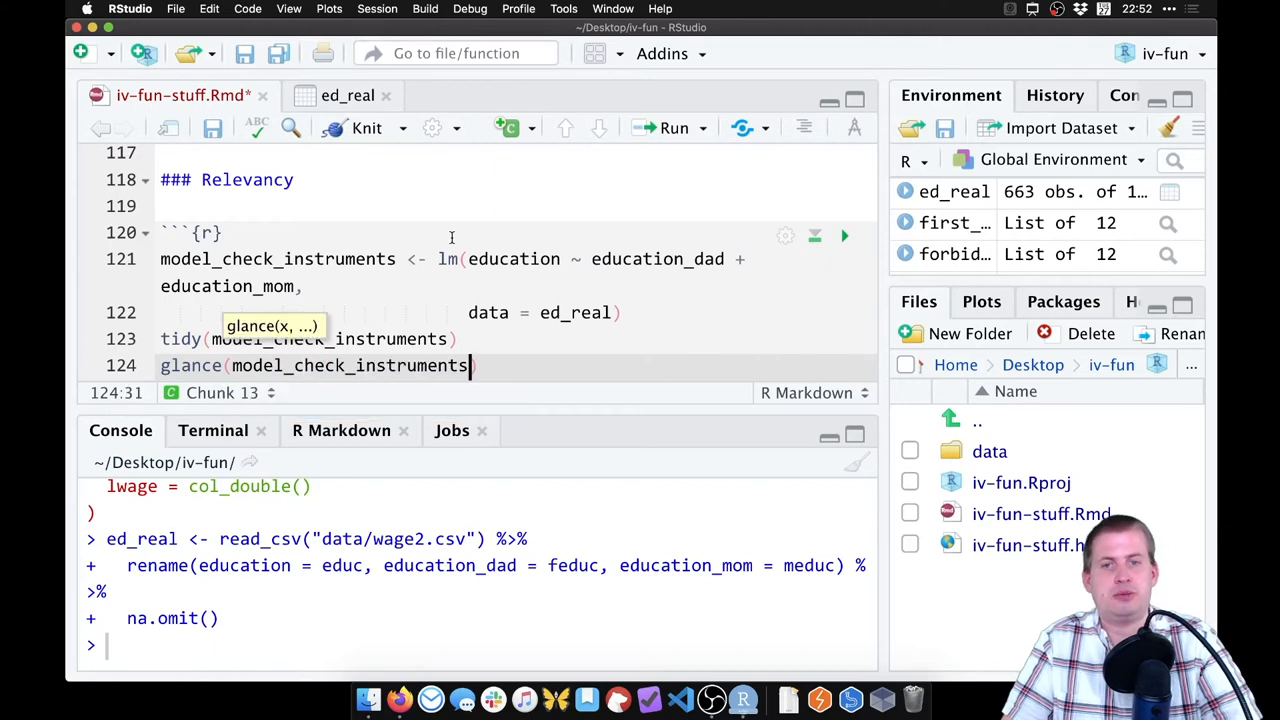
{"action": "left_click", "coordinate": [844, 236]}
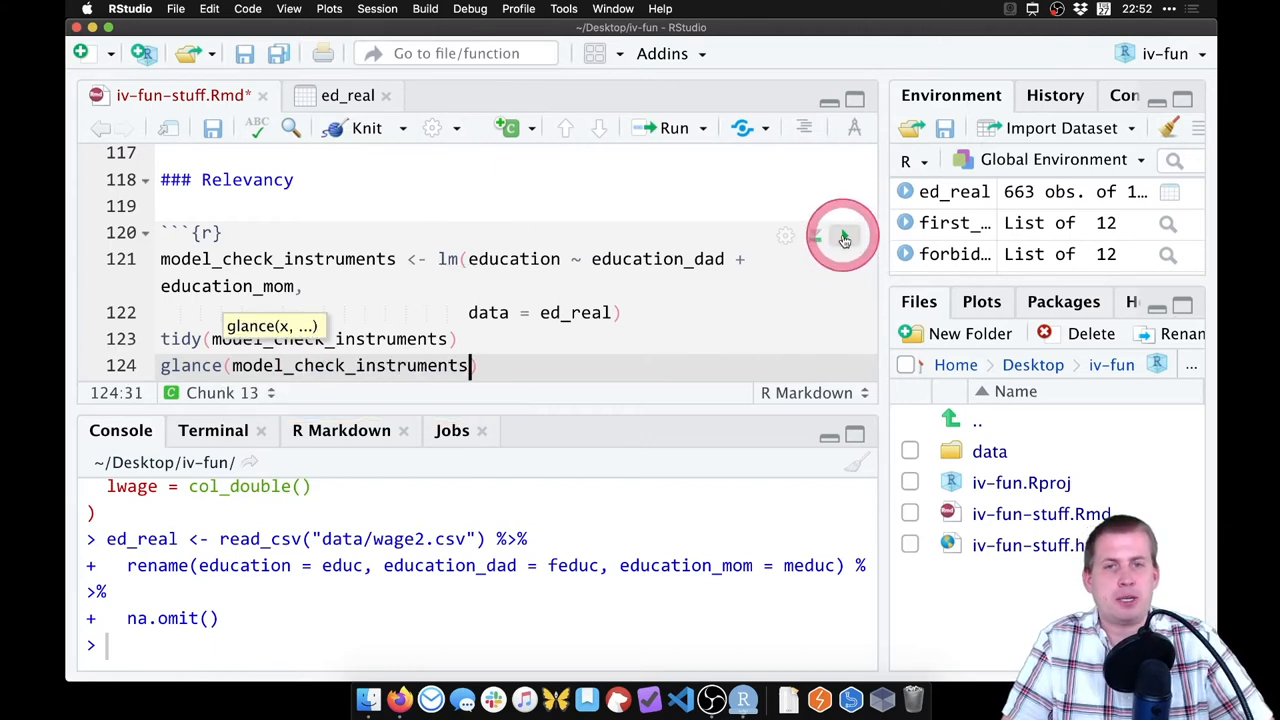
- Run the Relevancy chunk and view coefficients (dad 0.219, mom 0.140) and R-squared 0.2015
{"action": "left_click", "coordinate": [843, 237]}
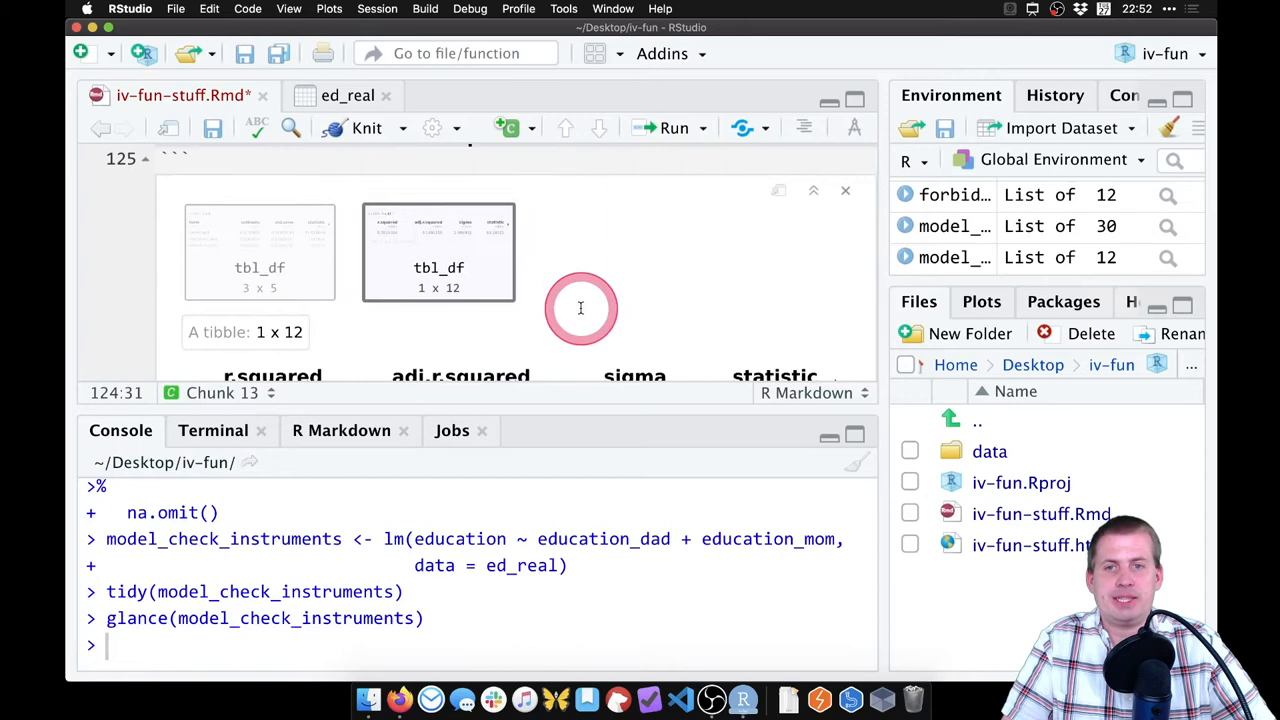
{"action": "left_click", "coordinate": [259, 218]}
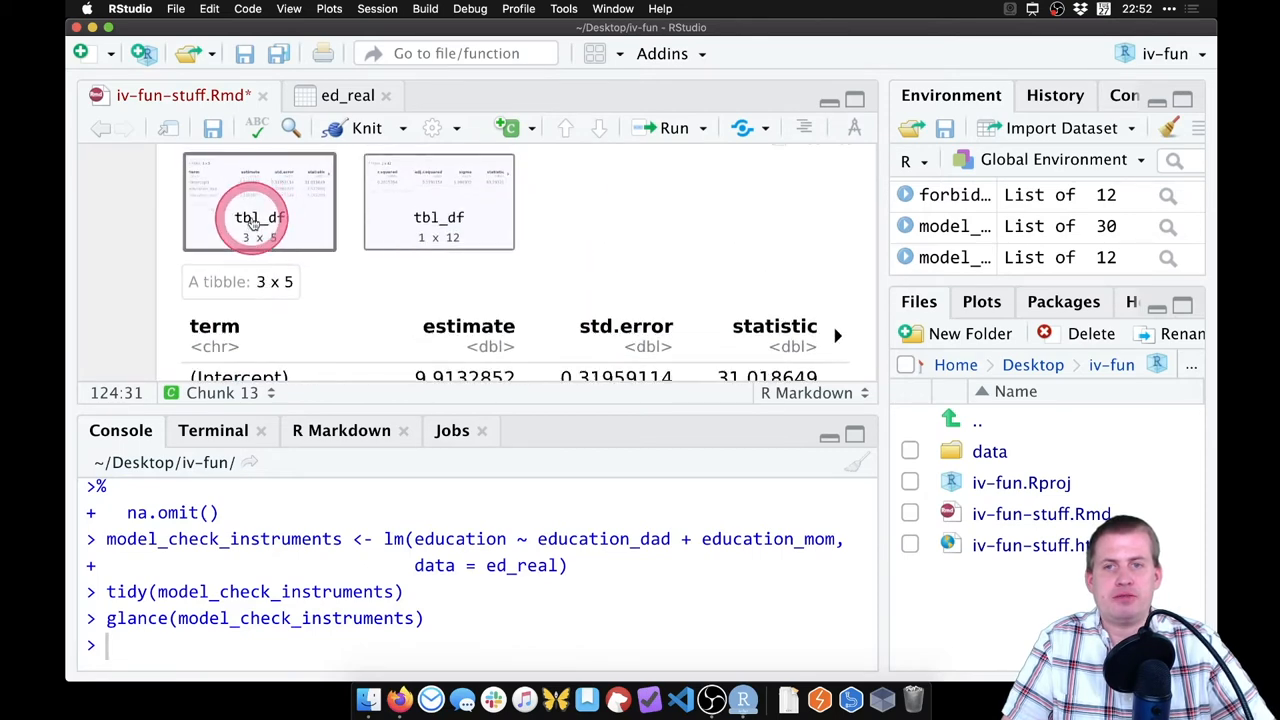
{"action": "scroll", "scroll_direction": "down", "scroll_amount": 3}
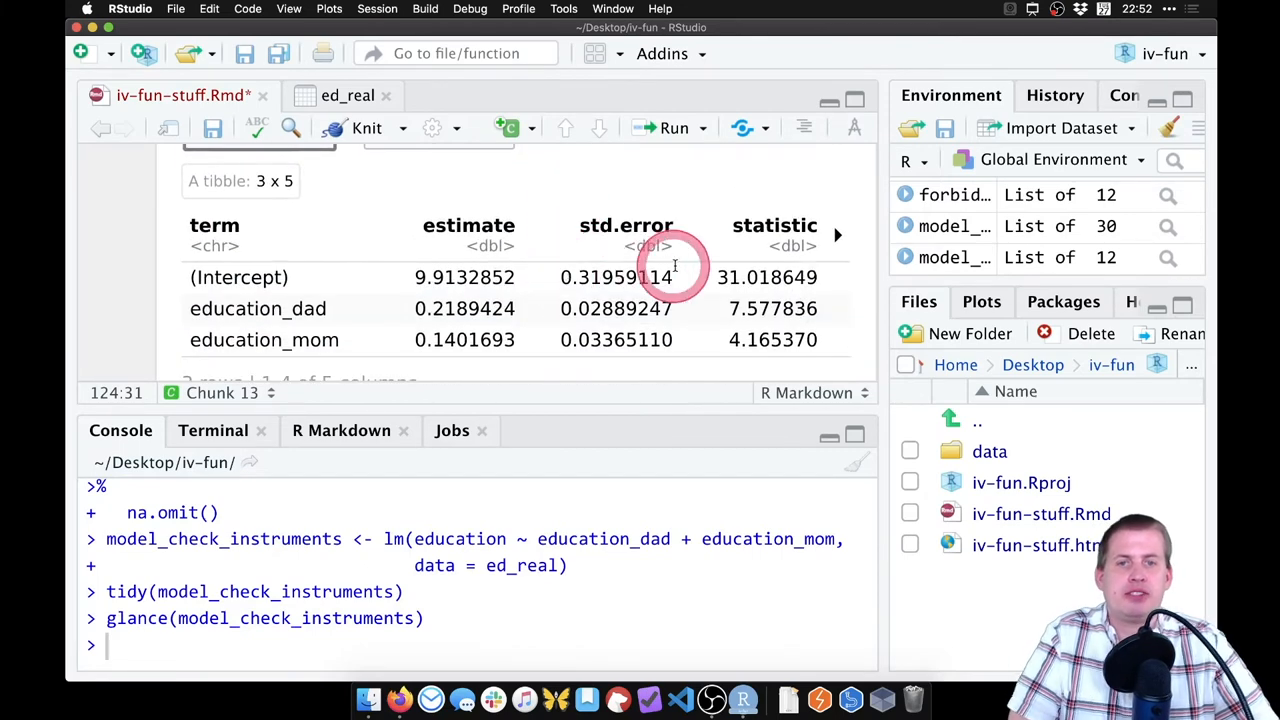
{"action": "mouse_move", "coordinate": [290, 308]}
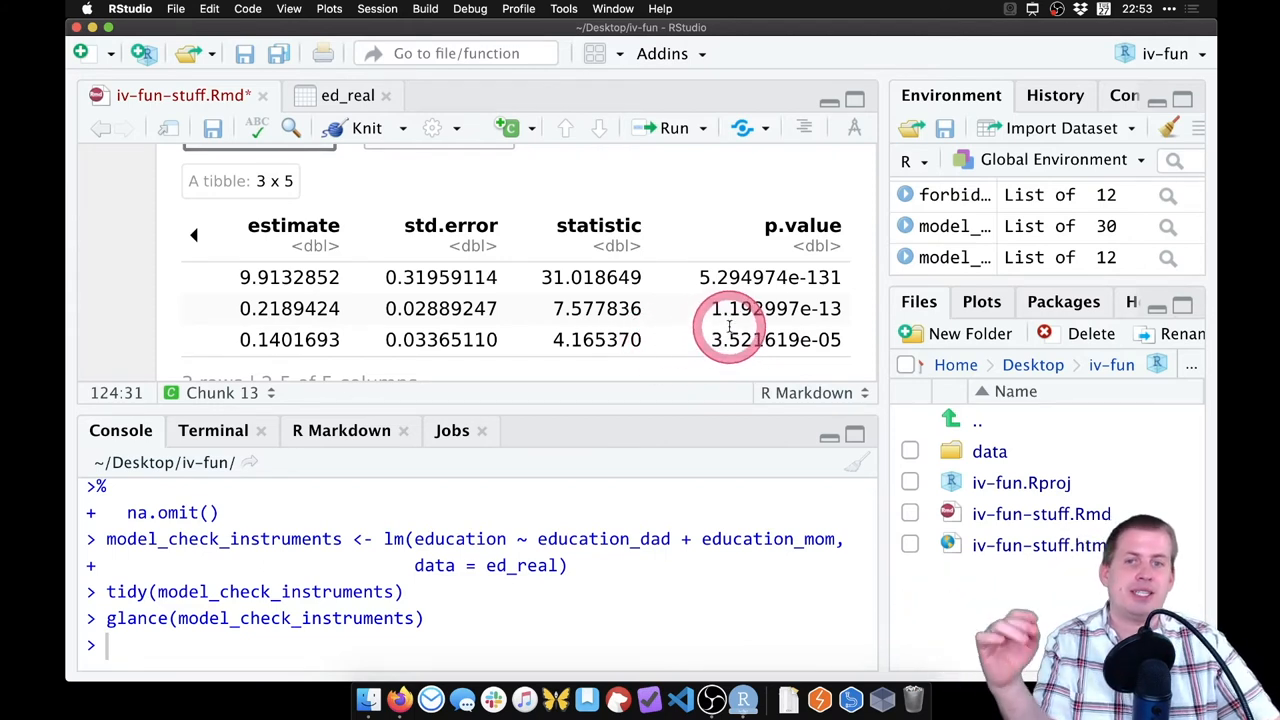
{"action": "left_click", "coordinate": [194, 234]}
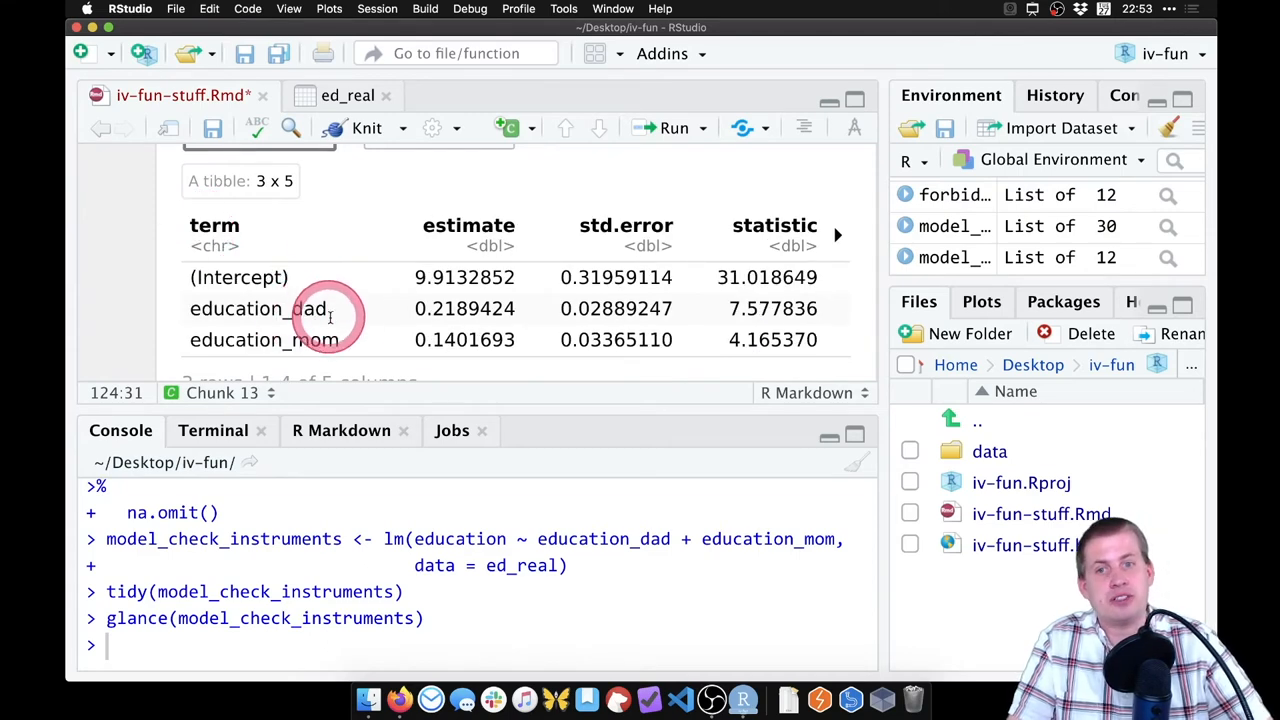
{"action": "mouse_move", "coordinate": [534, 282]}
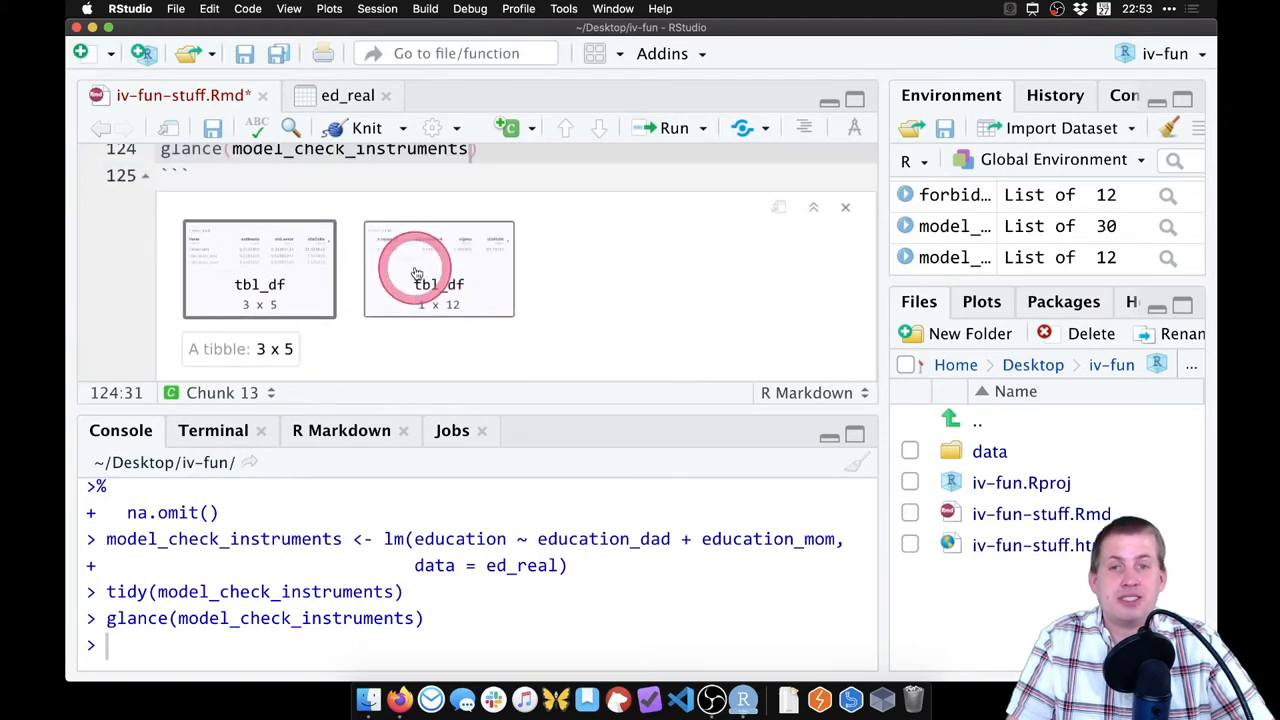
{"action": "left_click", "coordinate": [438, 268]}
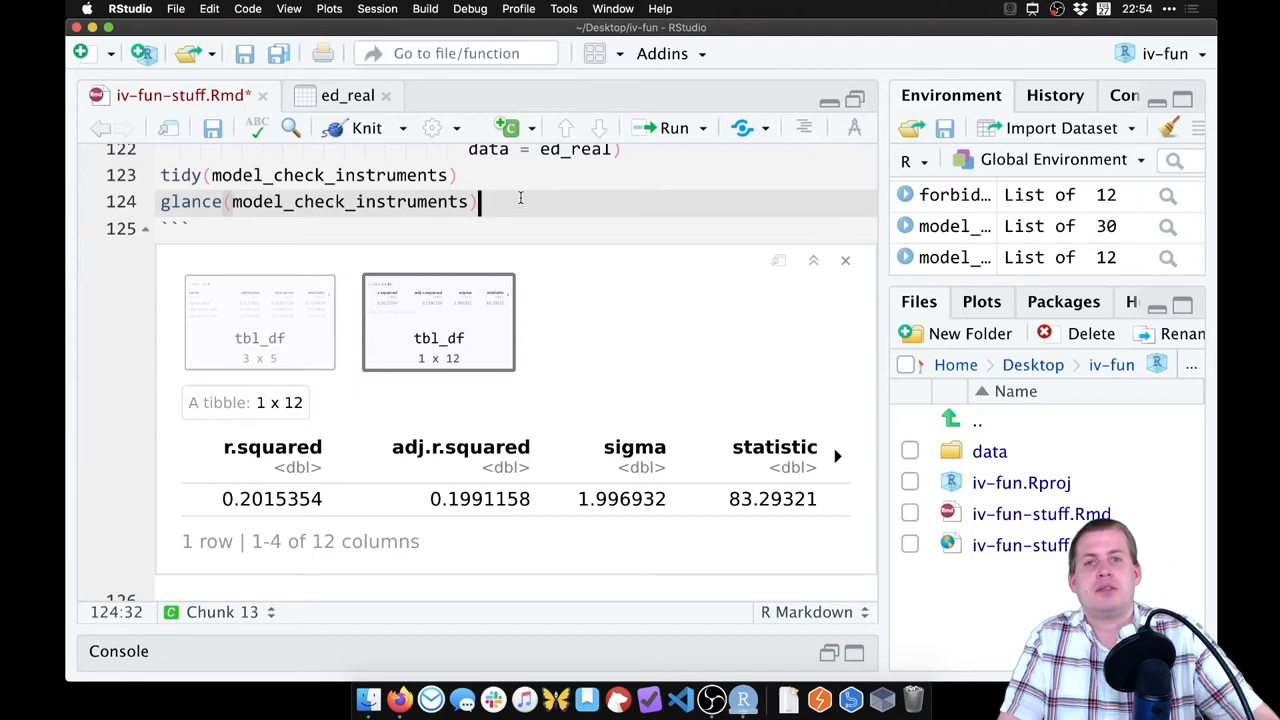
{"action": "scroll", "scroll_direction": "down", "scroll_amount": 3}
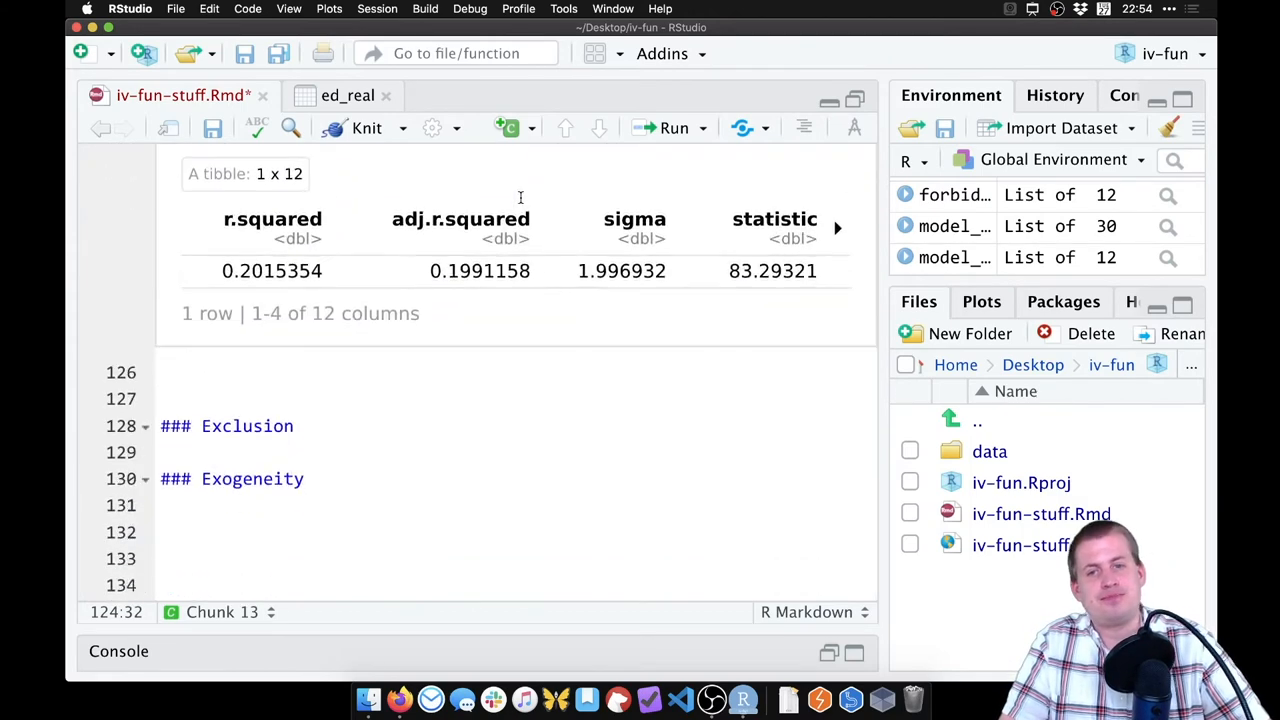
- Add a chunk plotting education against education_dad with geom_point and render the scatterplot
{"action": "left_click", "coordinate": [689, 397]}
{"action": "type", "text": "ggplot("}
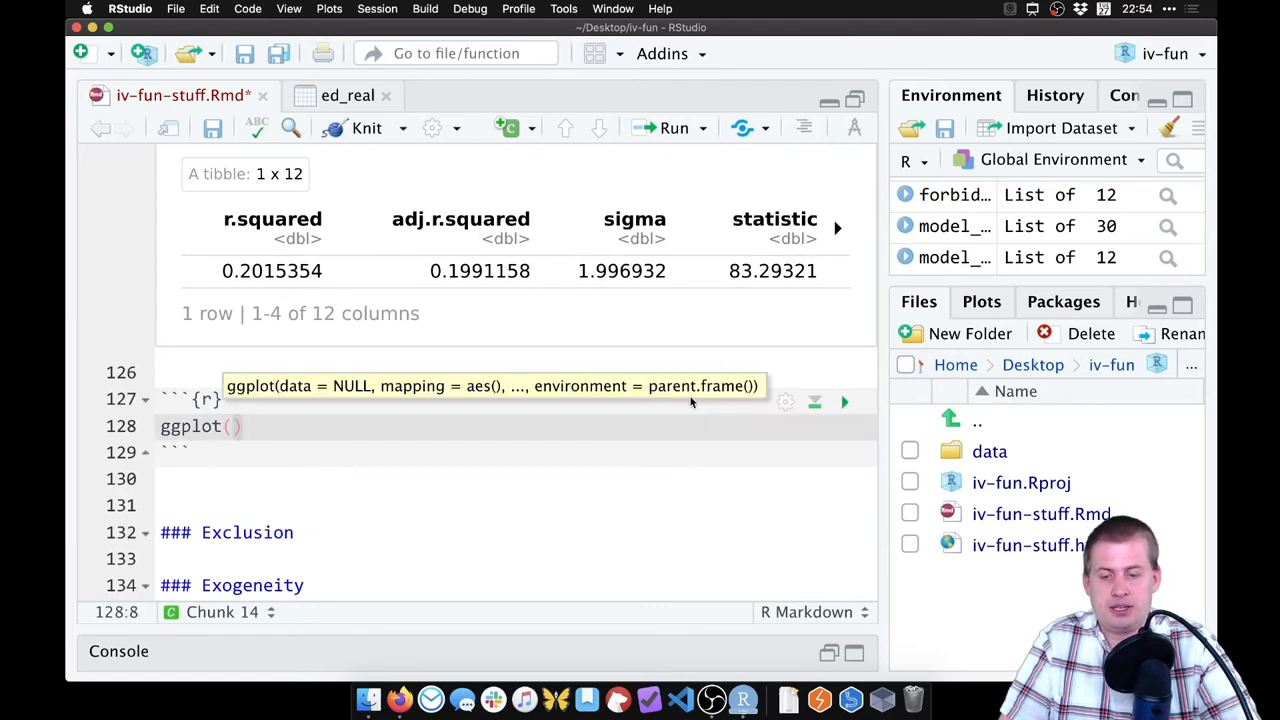
{"action": "type", "text": "ed_real,"}
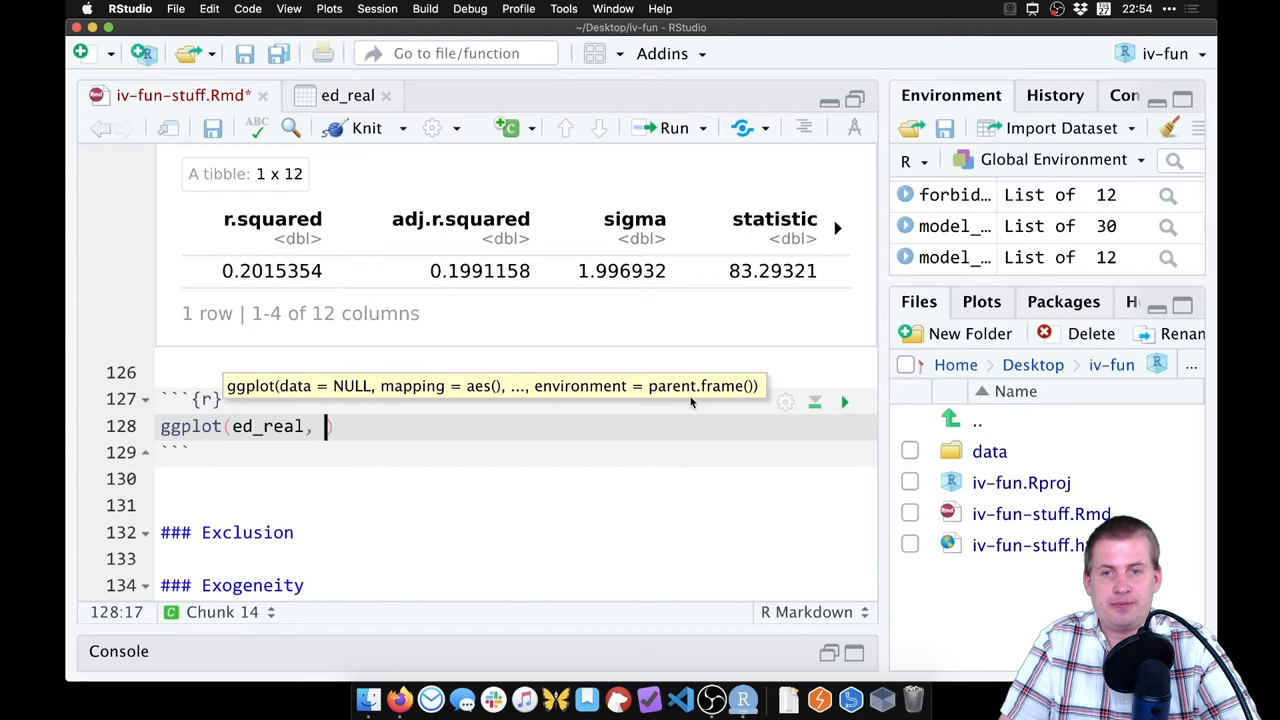
{"action": "type", "text": "aes(x ="}
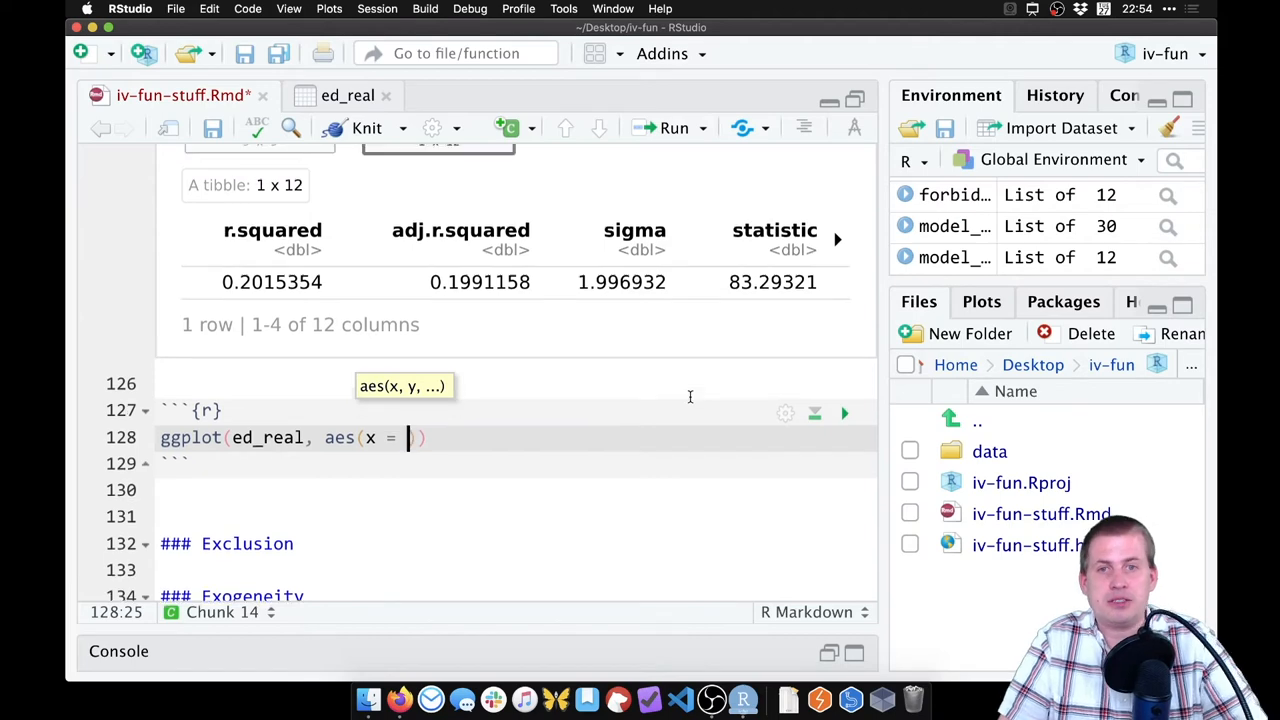
{"action": "scroll", "scroll_direction": "up", "scroll_amount": 3}
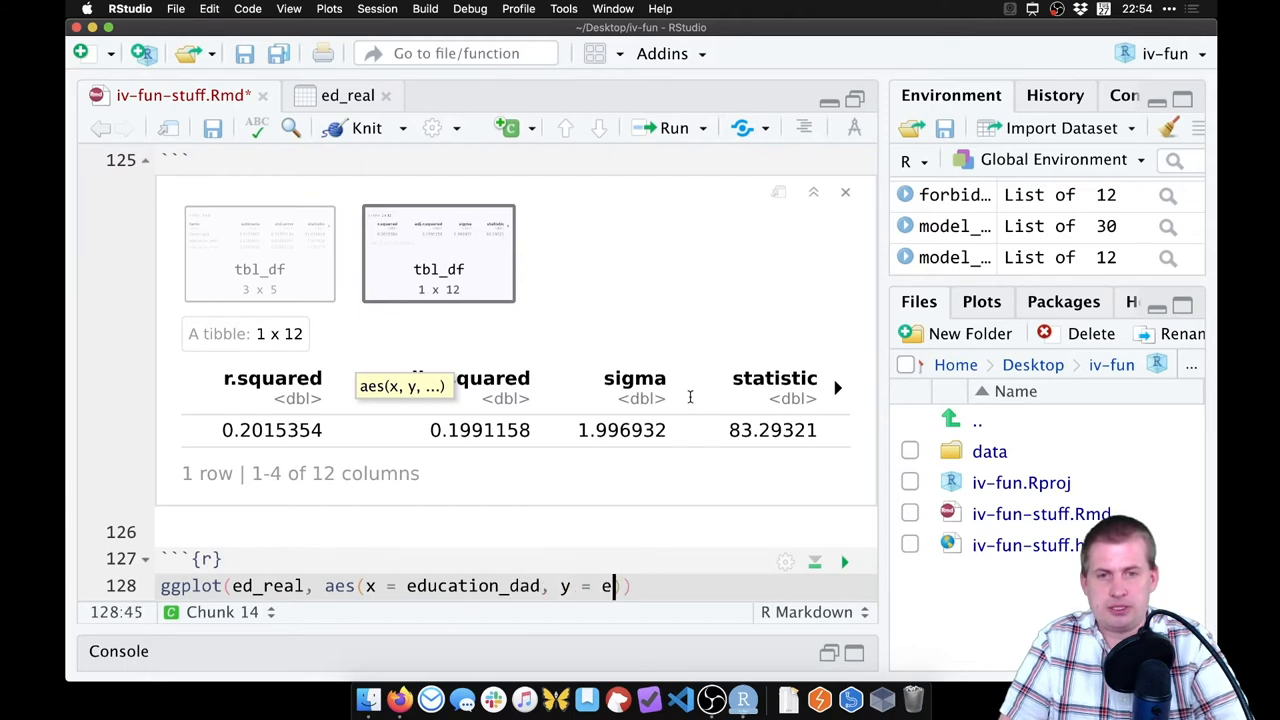
{"action": "type", "text": "ducation)) +"}
{"action": "type", "text": "geom_point()"}
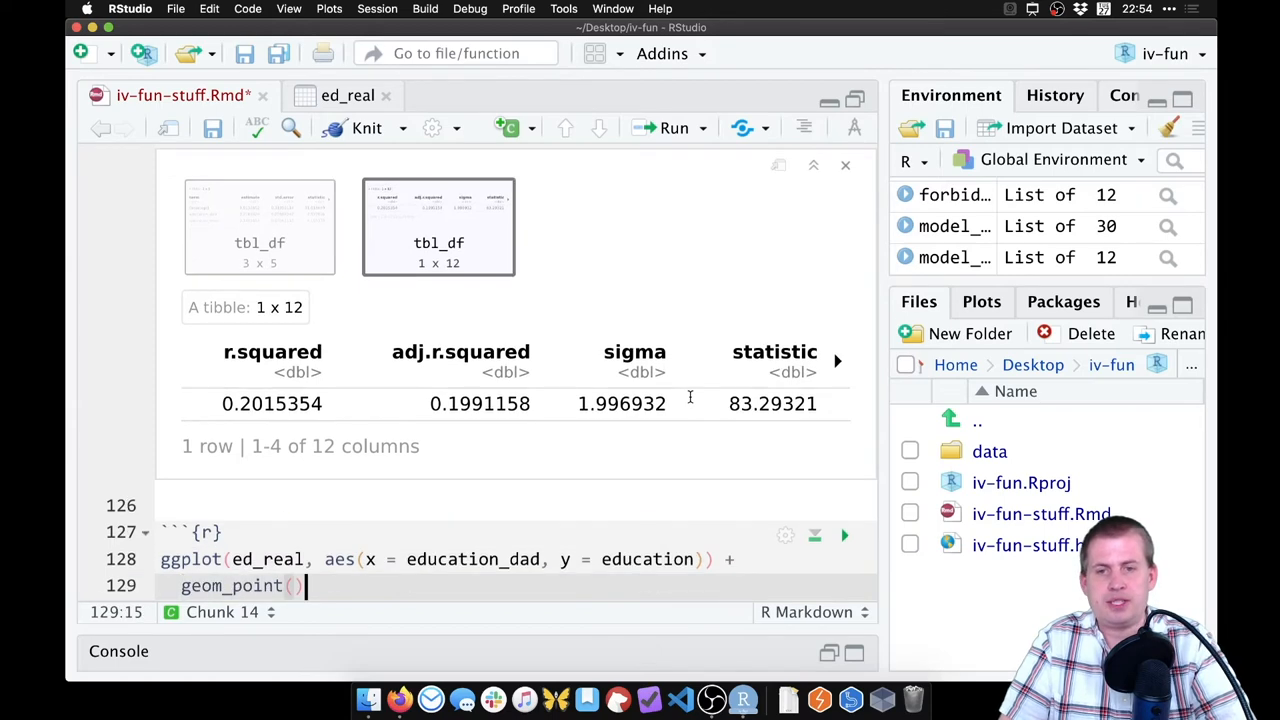
{"action": "left_click", "coordinate": [843, 535]}
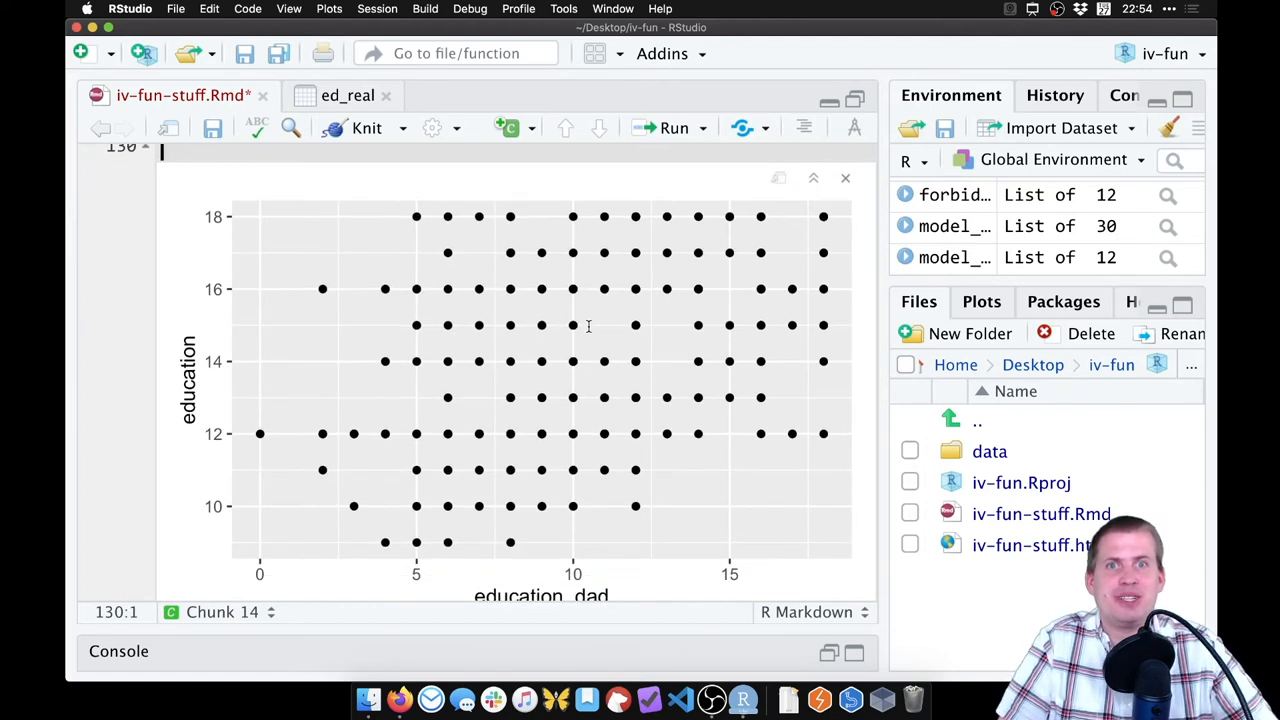
{"action": "left_click", "coordinate": [459, 513]}
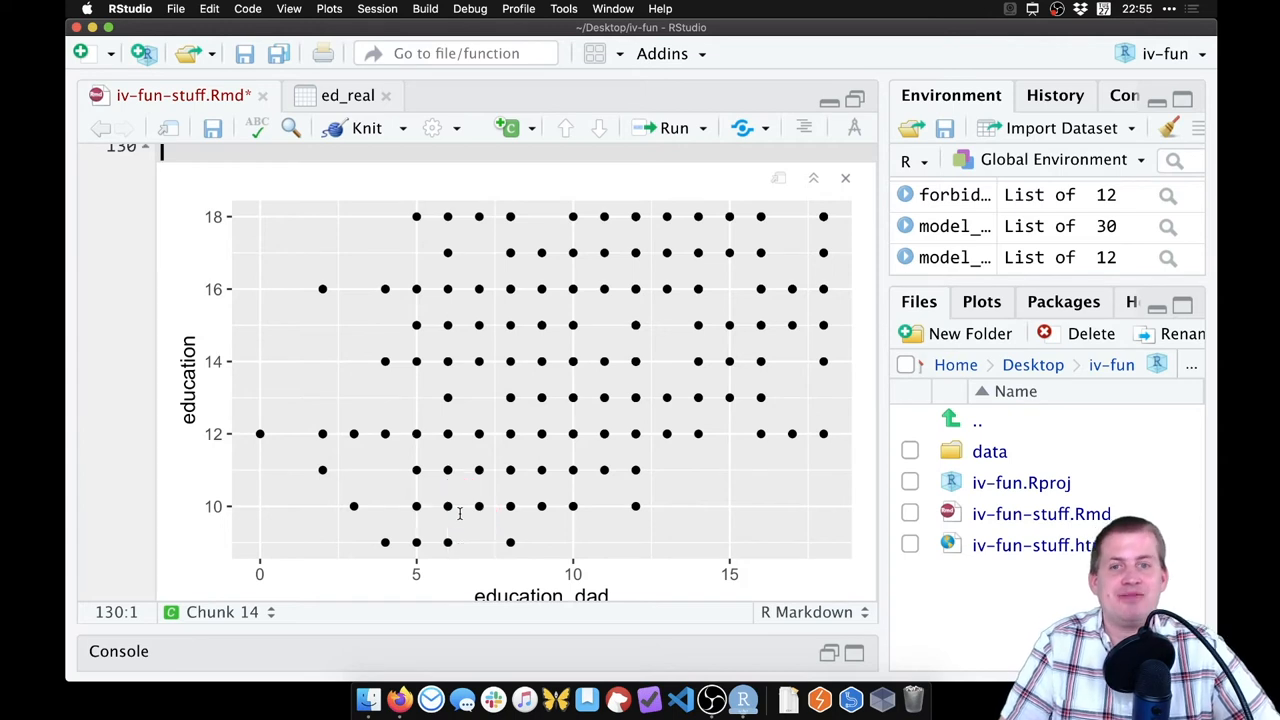
{"action": "left_click", "coordinate": [440, 543]}
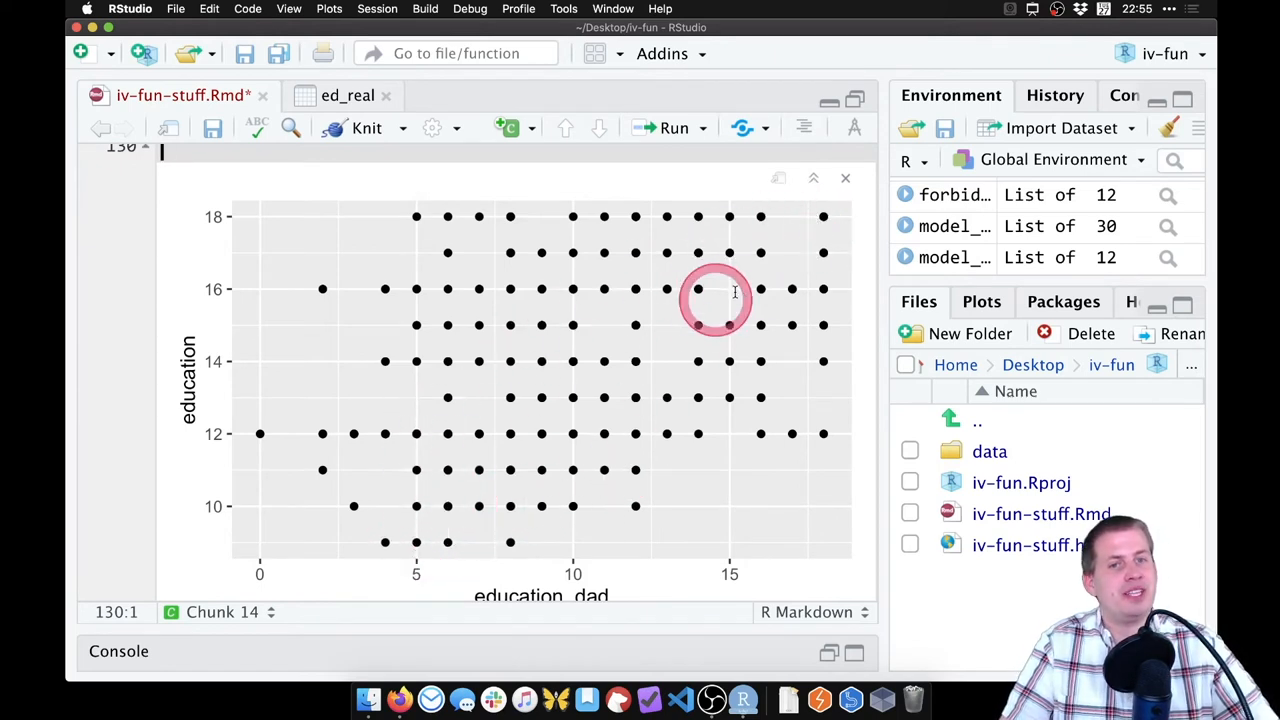
{"action": "mouse_move", "coordinate": [561, 417]}
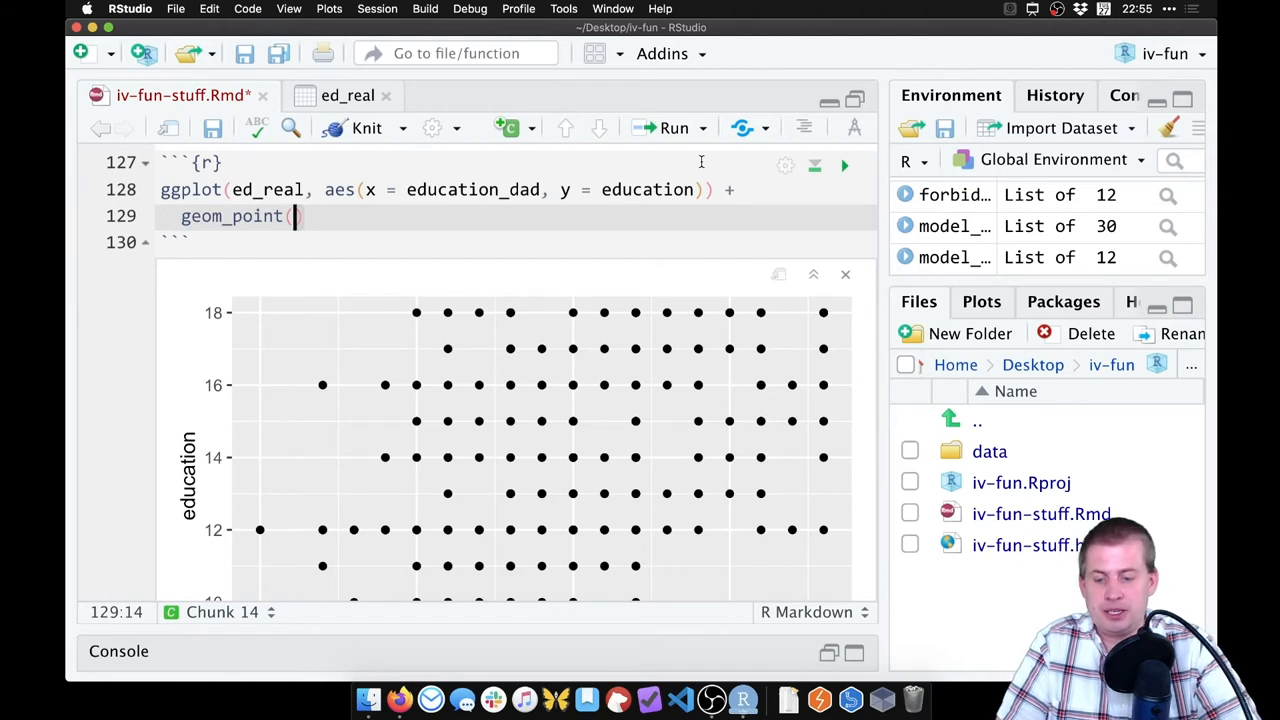
- Give geom_point() translucent points with alpha = 0.5 and rerun the scatterplot chunk
{"action": "type", "text": "alpha ="}
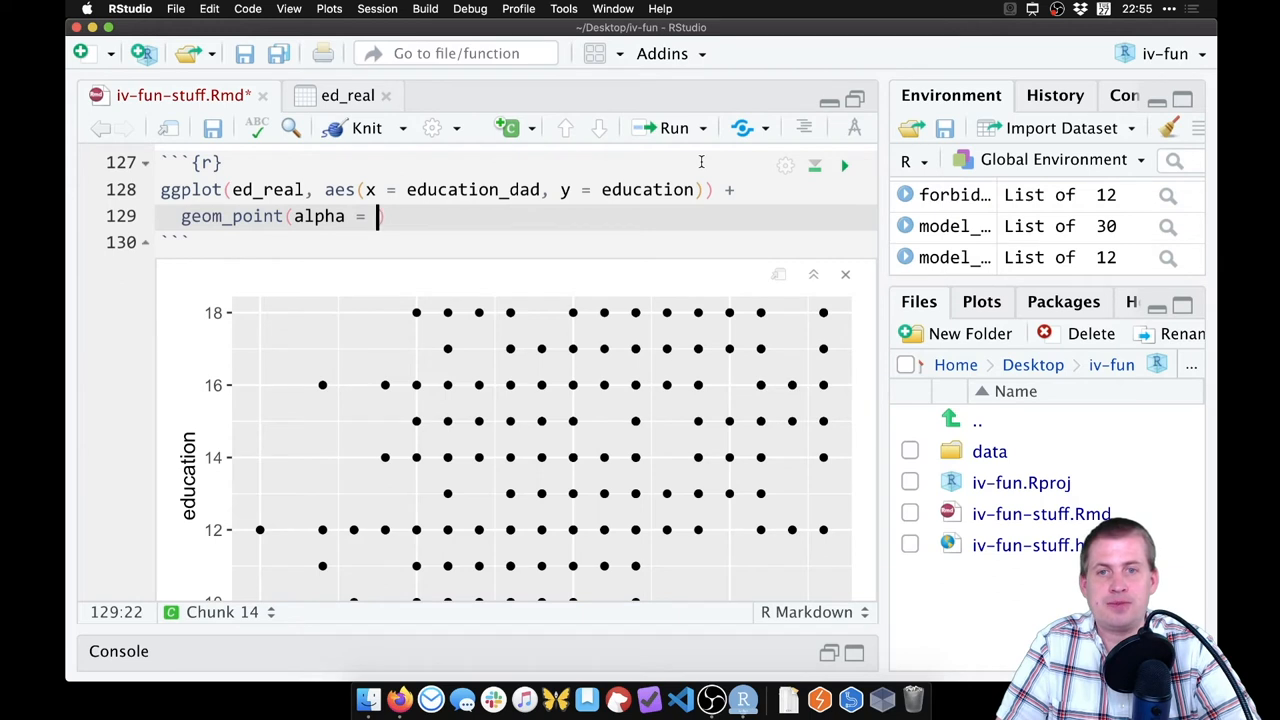
{"action": "type", "text": "1"}
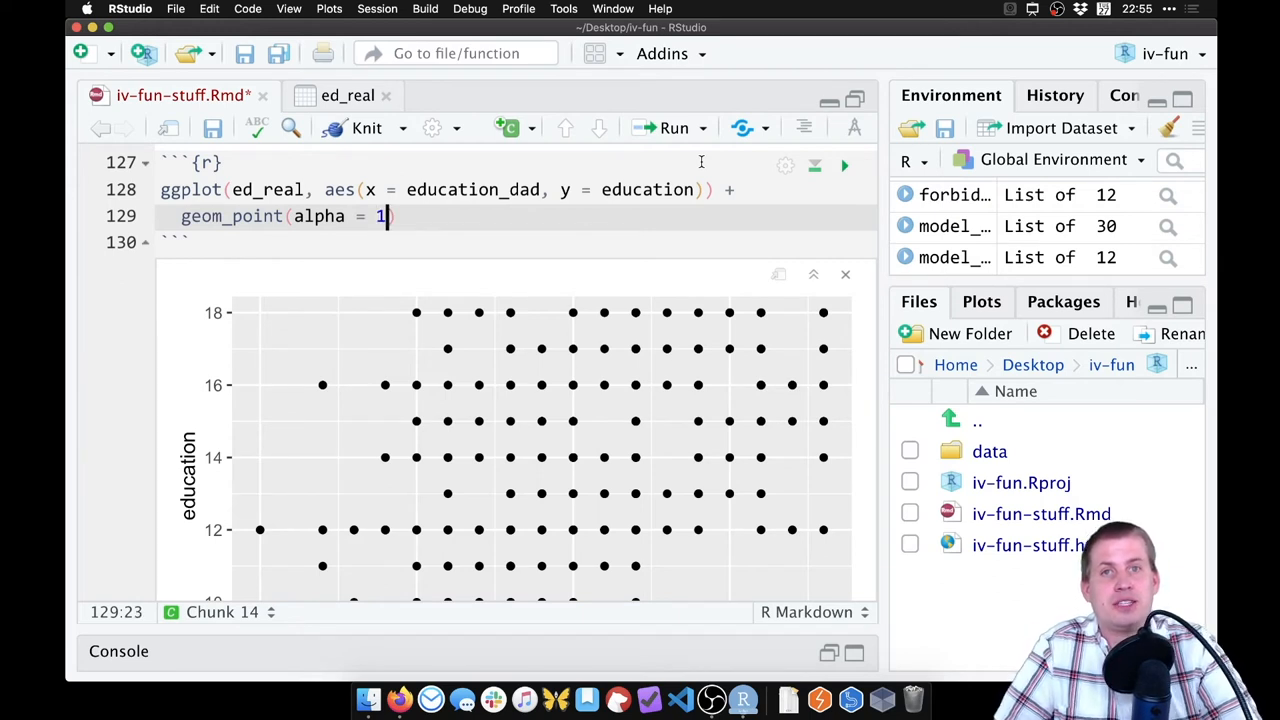
{"action": "key", "text": "backspace"}
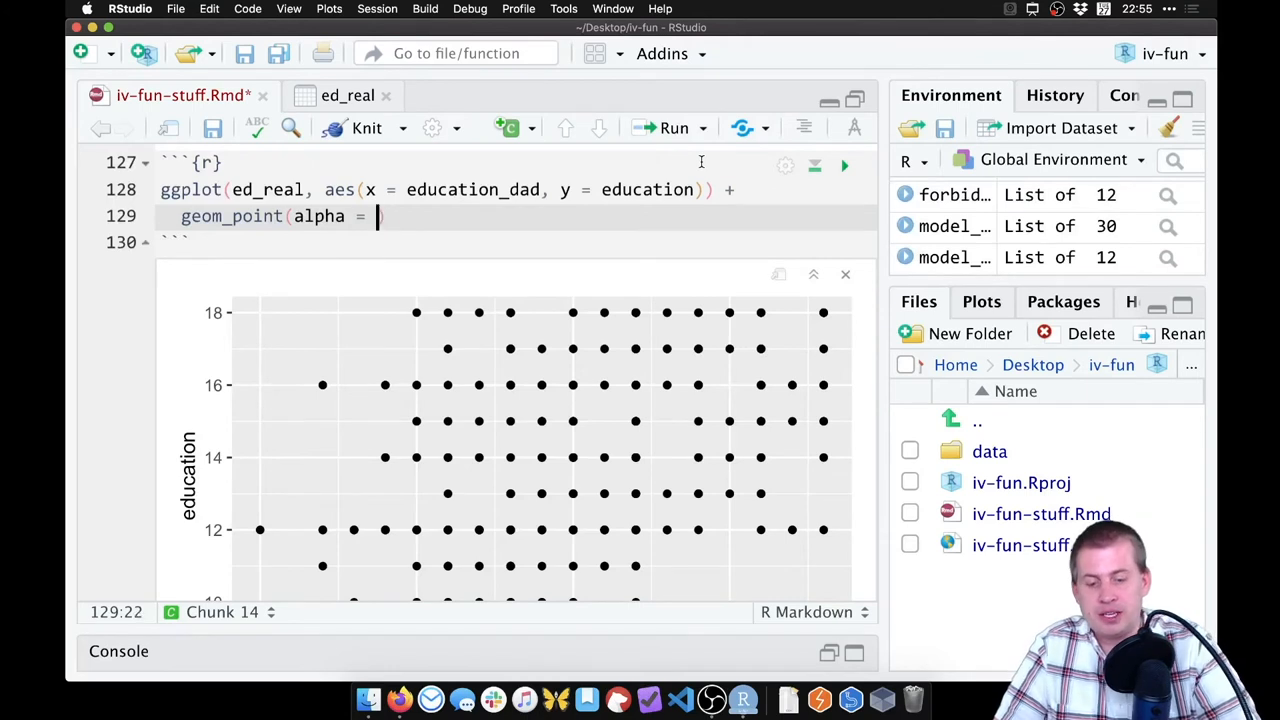
{"action": "type", "text": "0"}
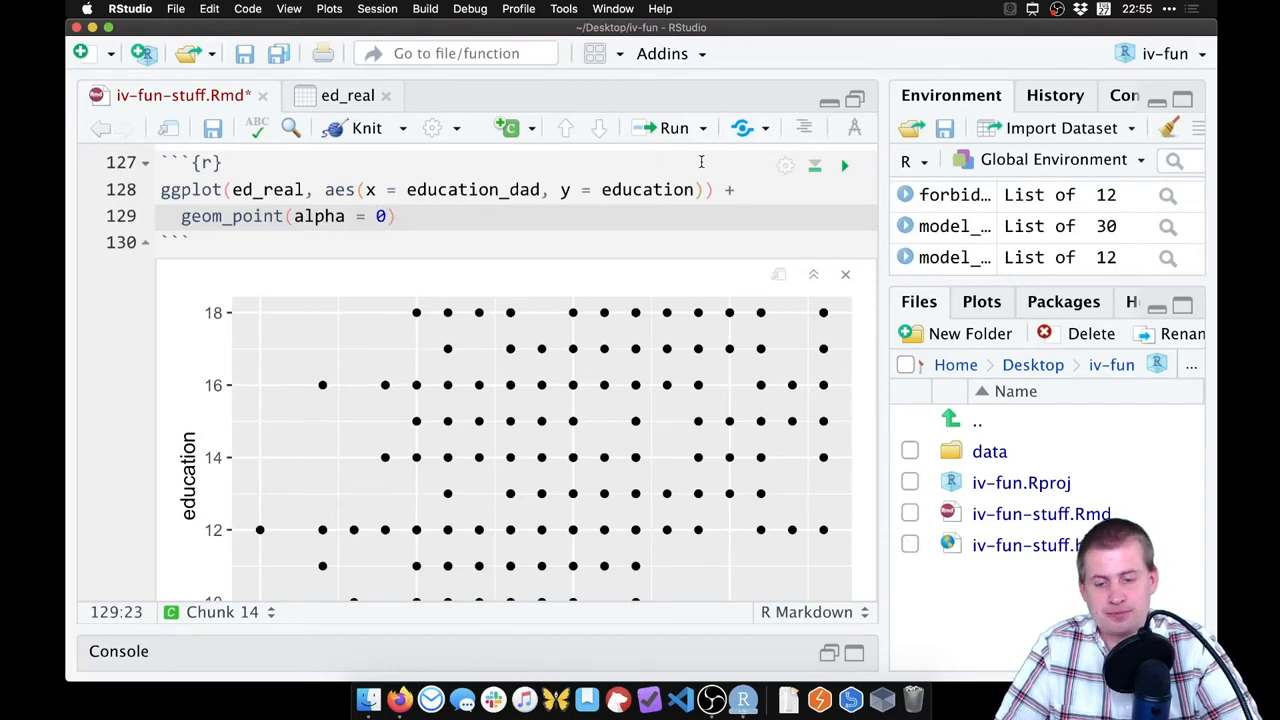
{"action": "type", "text": ".5"}
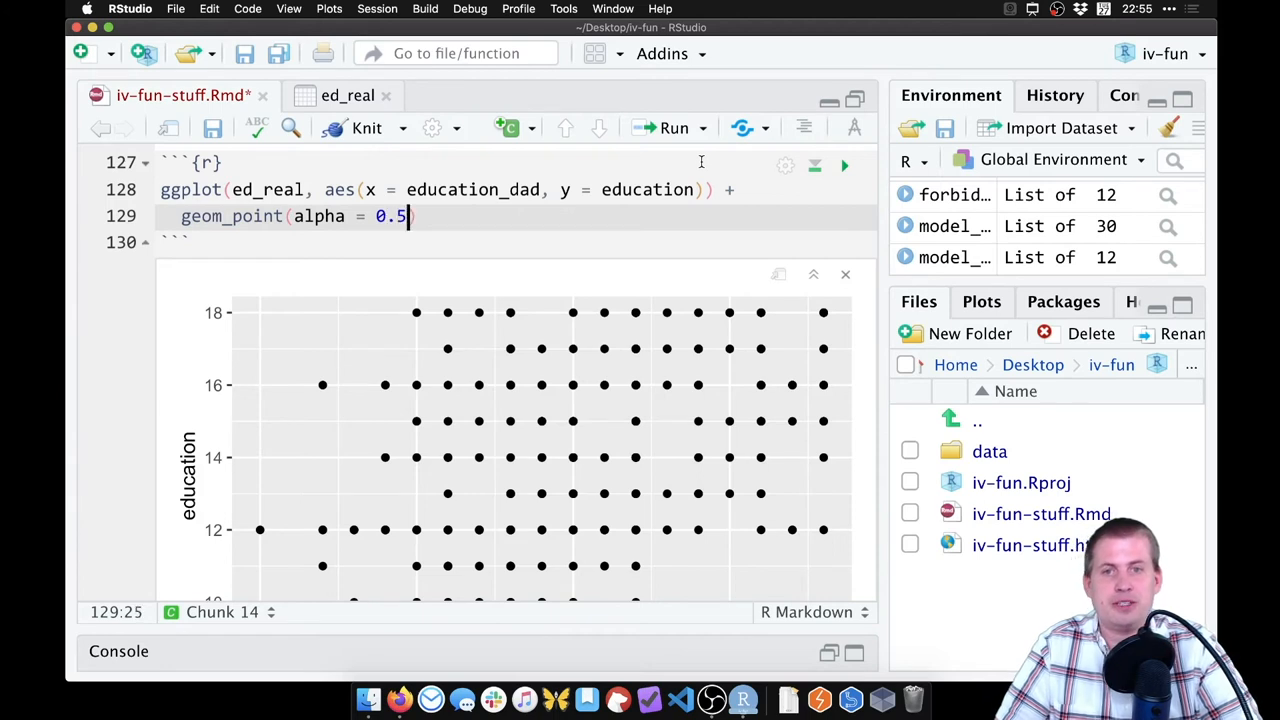
{"action": "left_click", "coordinate": [843, 166]}
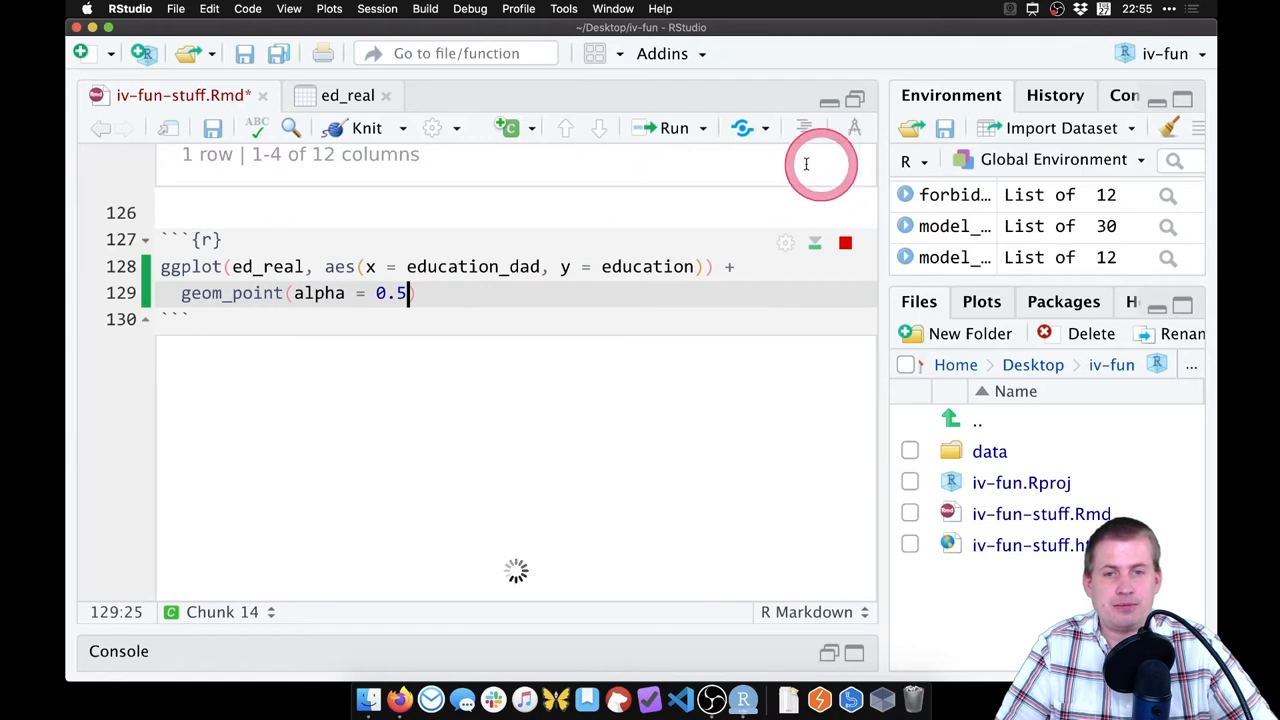
{"action": "left_click", "coordinate": [814, 243]}
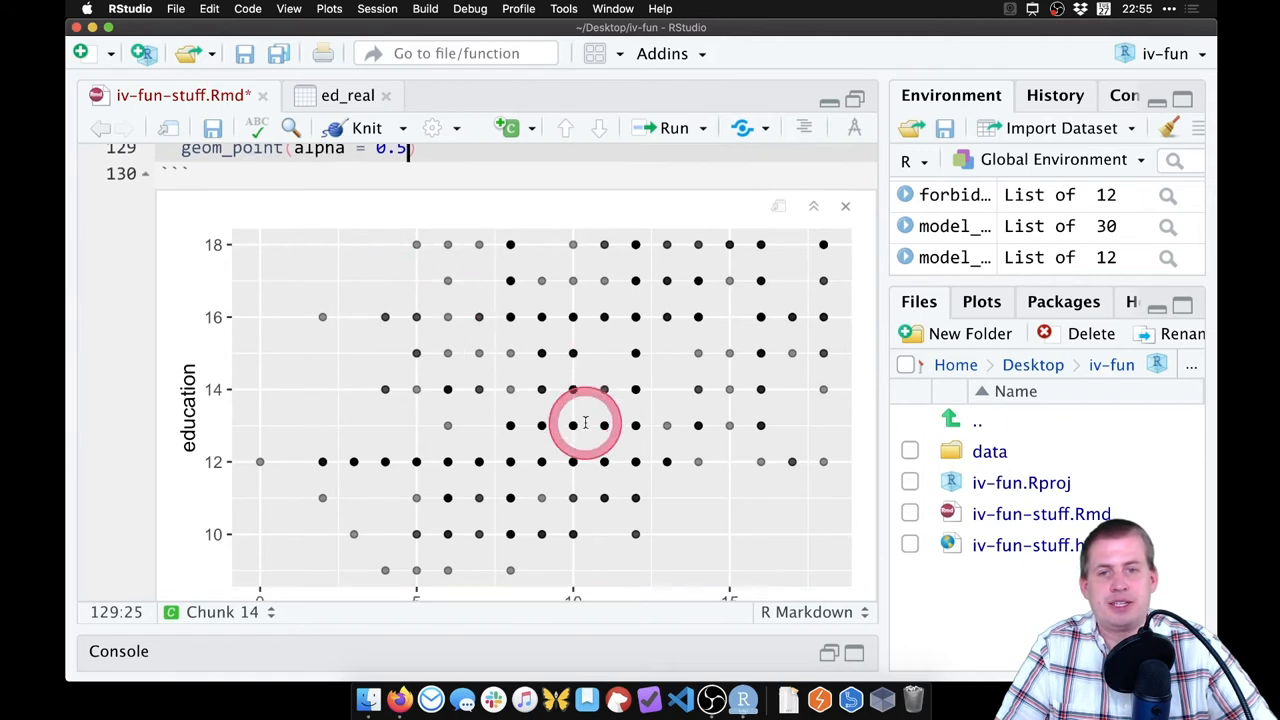
{"action": "scroll", "scroll_direction": "up", "scroll_amount": 3}
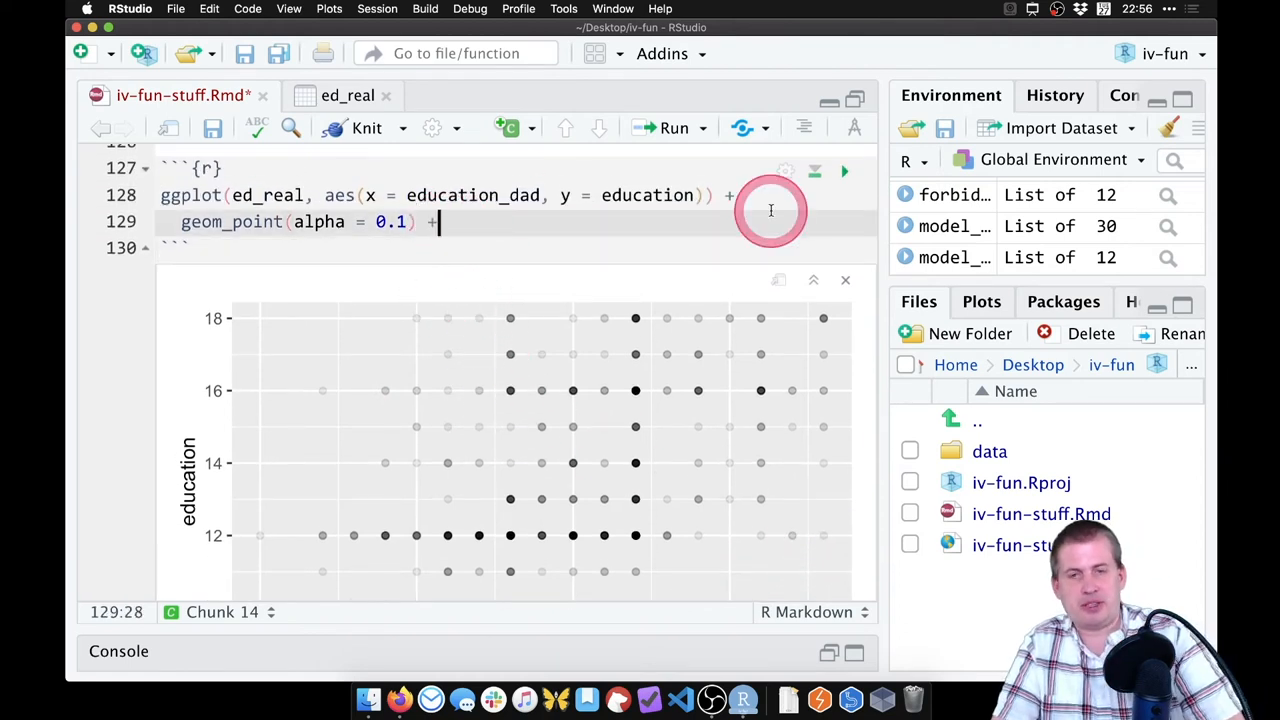
- Add a theme_bw() layer on a new line of the scatterplot code
{"action": "key", "text": "Return"}
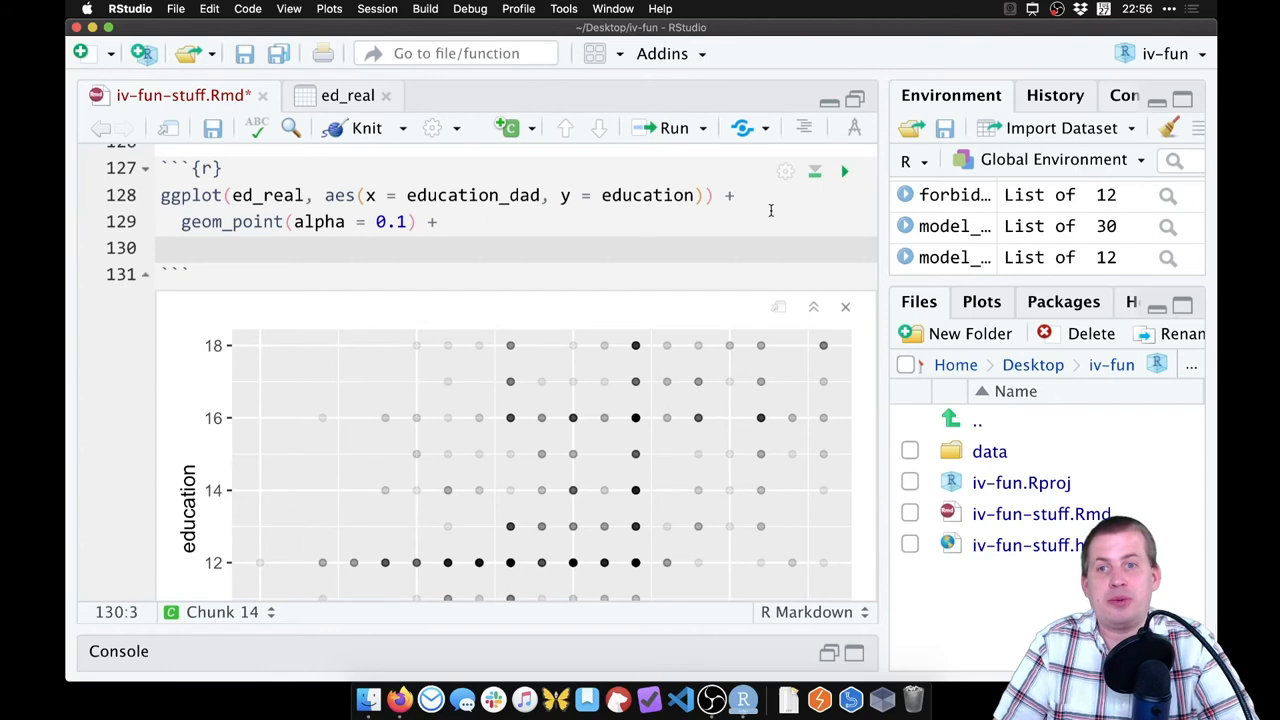
{"action": "type", "text": "theme"}
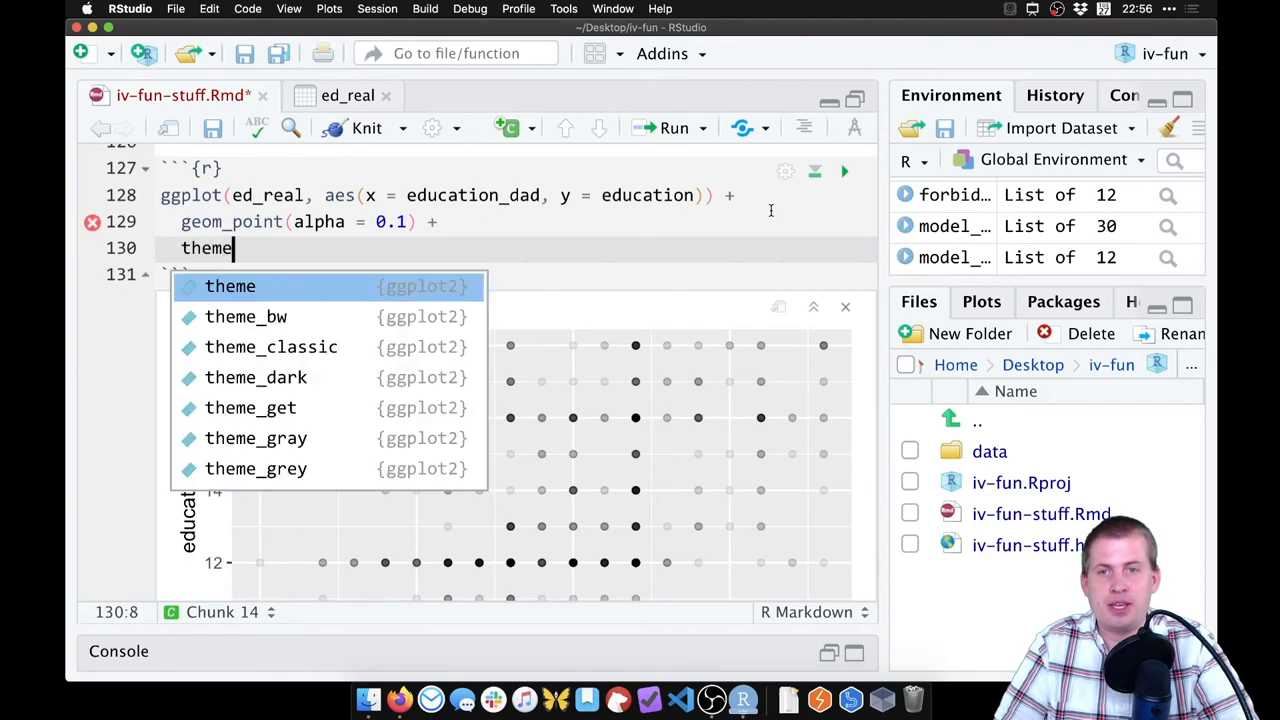
{"action": "left_click", "coordinate": [246, 317]}
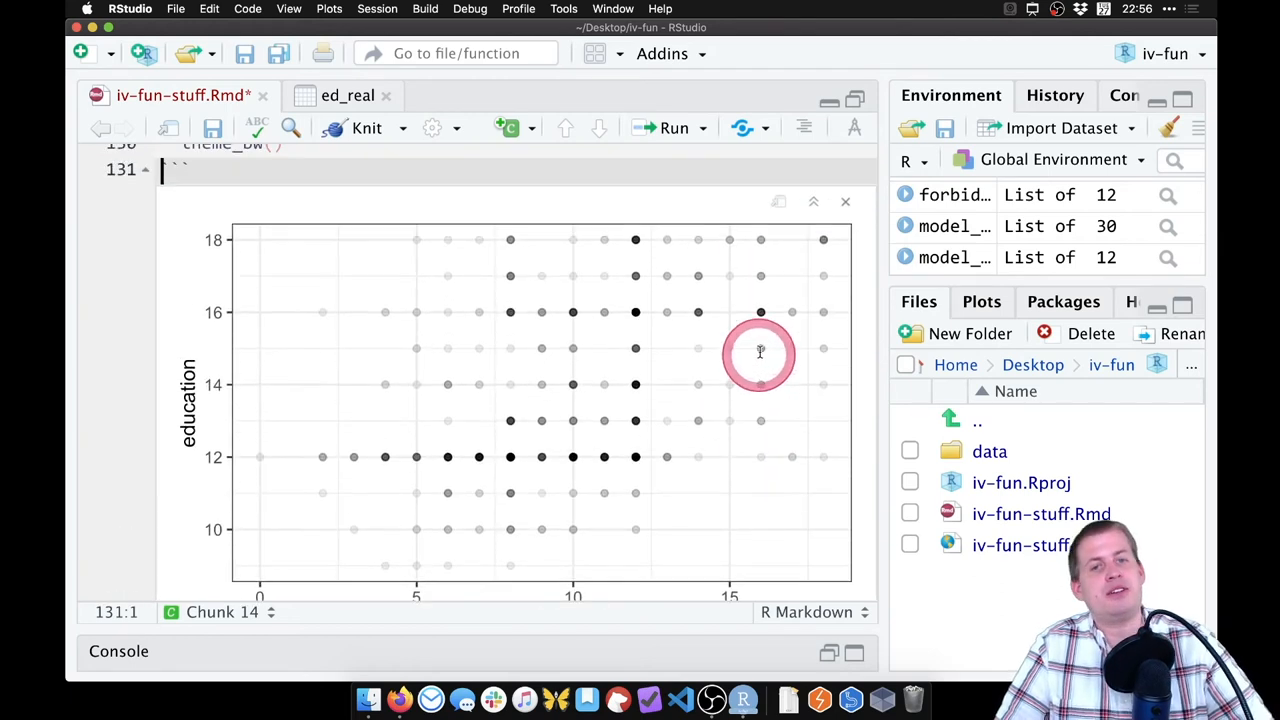
{"action": "mouse_move", "coordinate": [458, 383]}
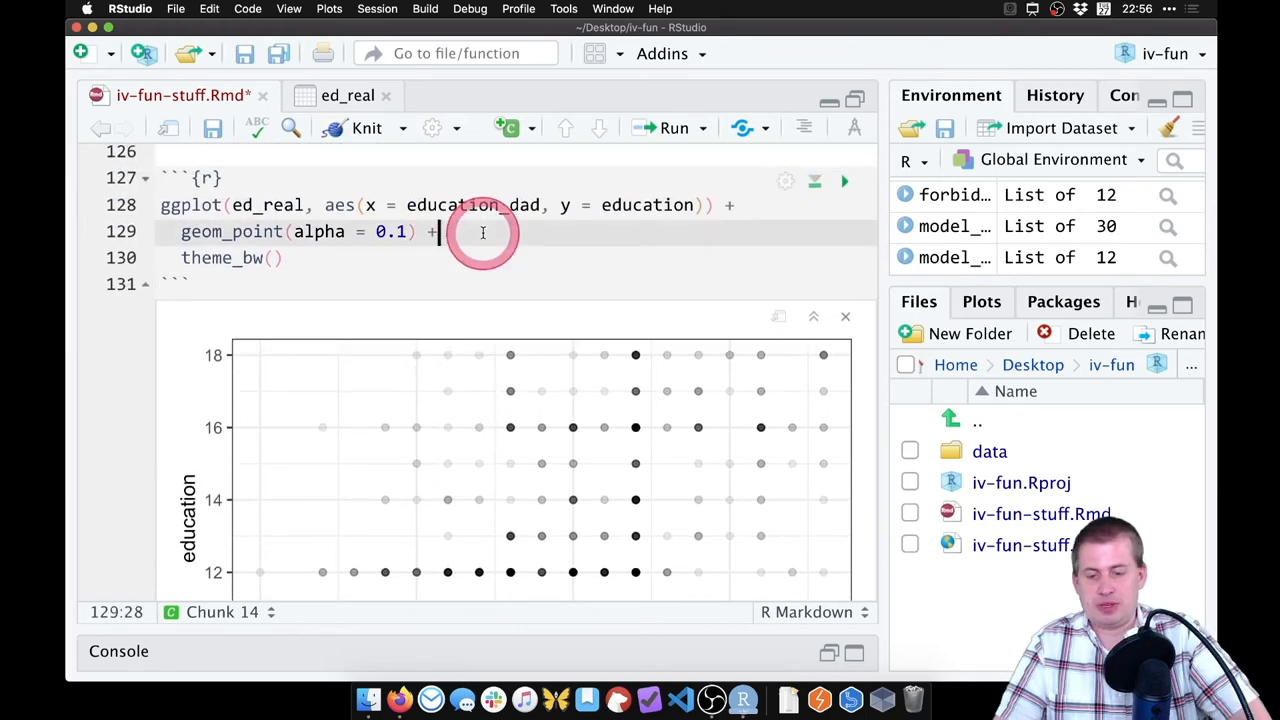
- Add a geom_smooth(method = "lm") linear fit layer and rerun the plot
{"action": "type", "text": "geom_smooth(method = \"m"}
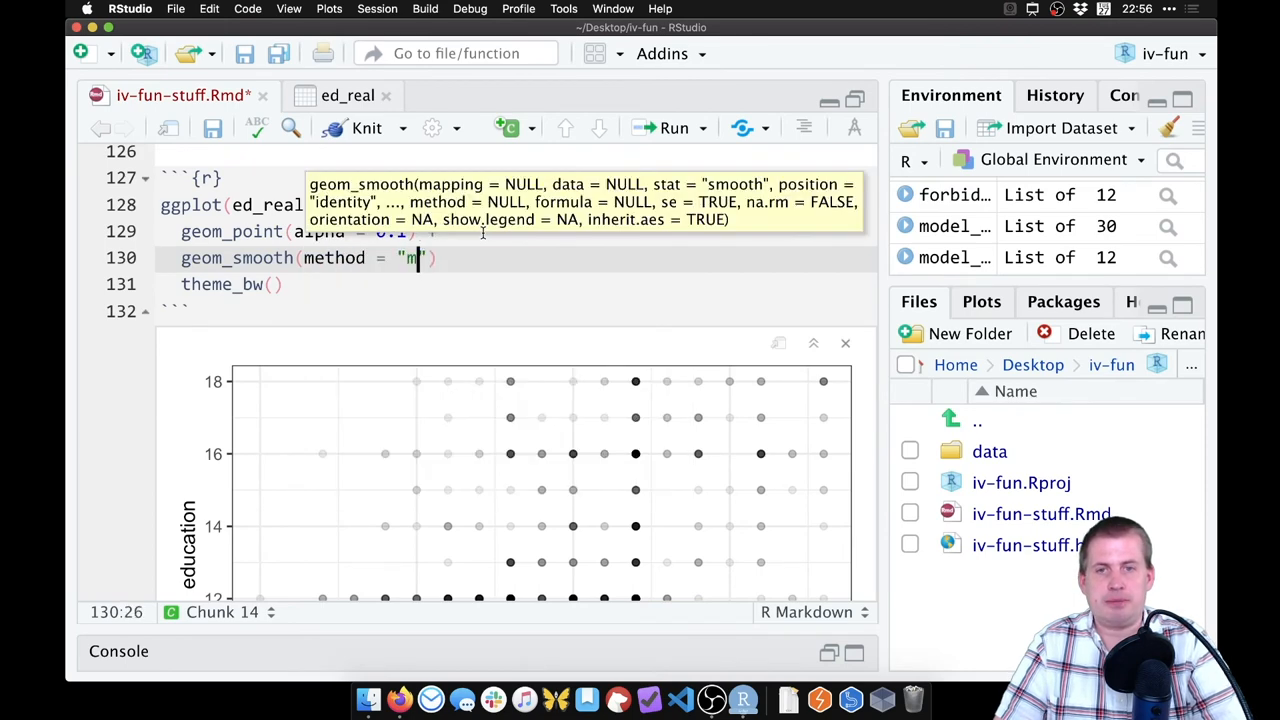
{"action": "type", "text": "l"}
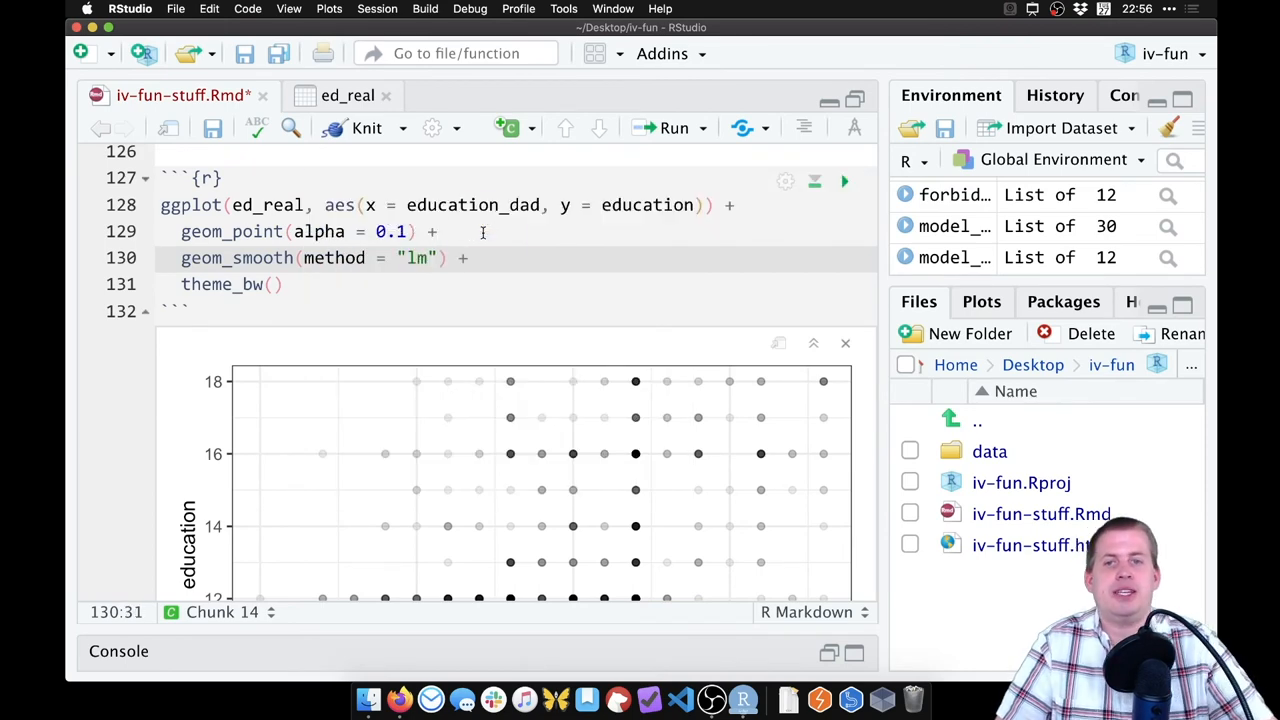
{"action": "left_click", "coordinate": [843, 181]}
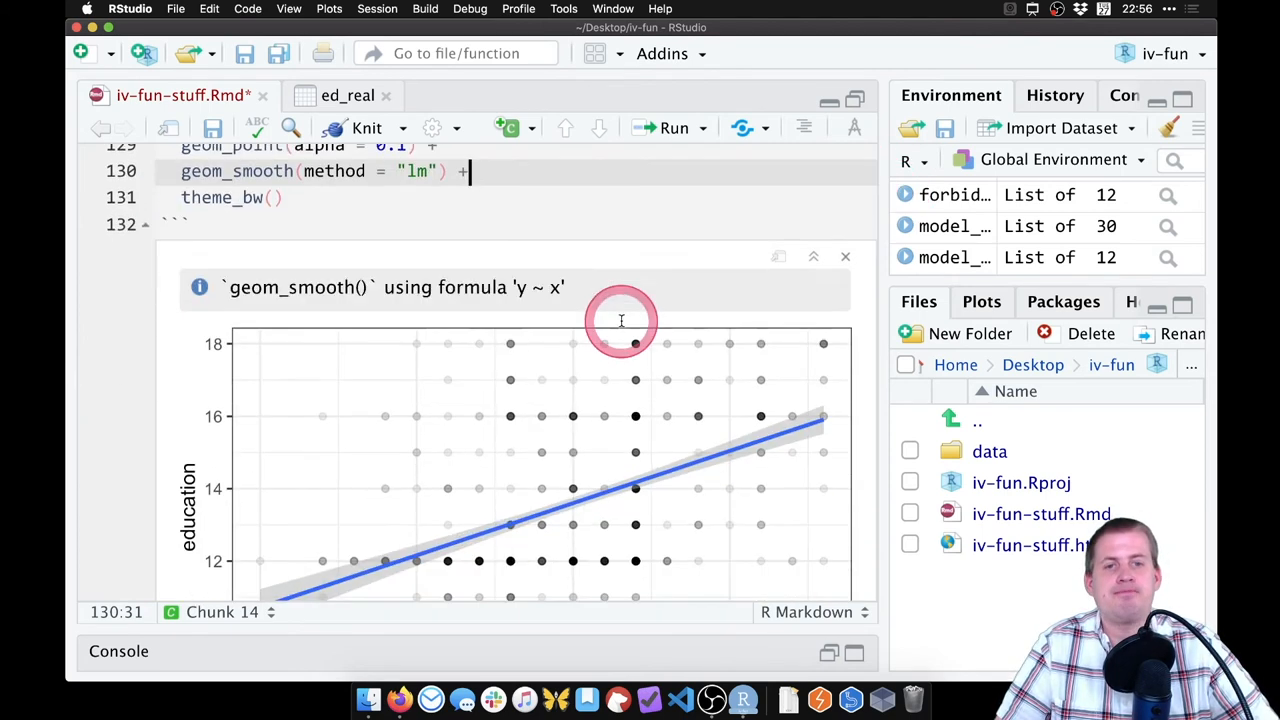
{"action": "scroll", "scroll_direction": "down", "scroll_amount": 3}
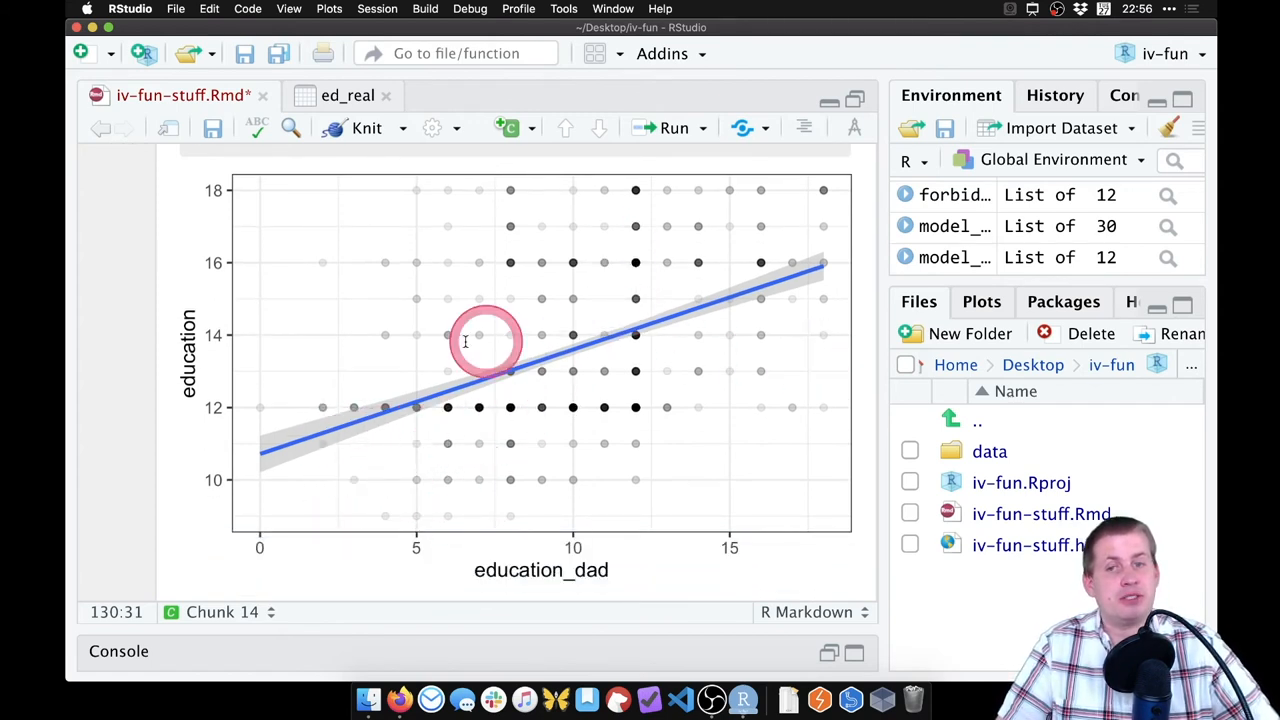
{"action": "mouse_move", "coordinate": [783, 285]}
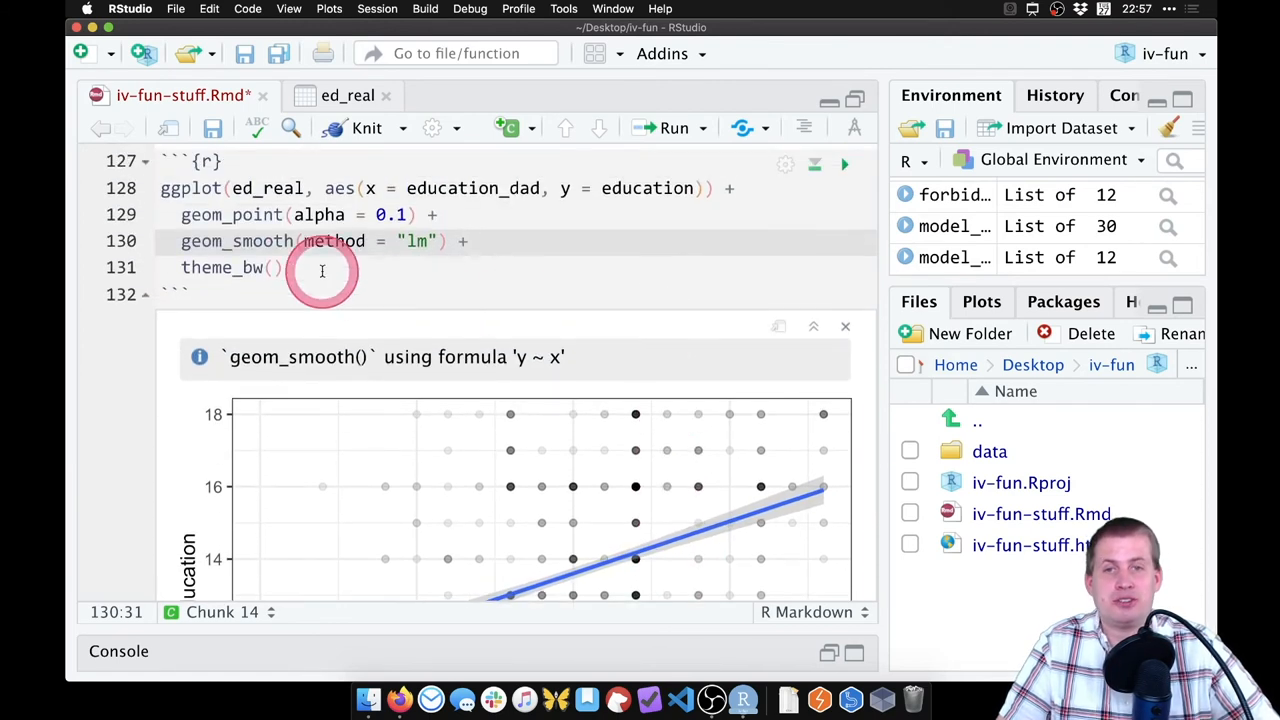
{"action": "mouse_move", "coordinate": [187, 291]}
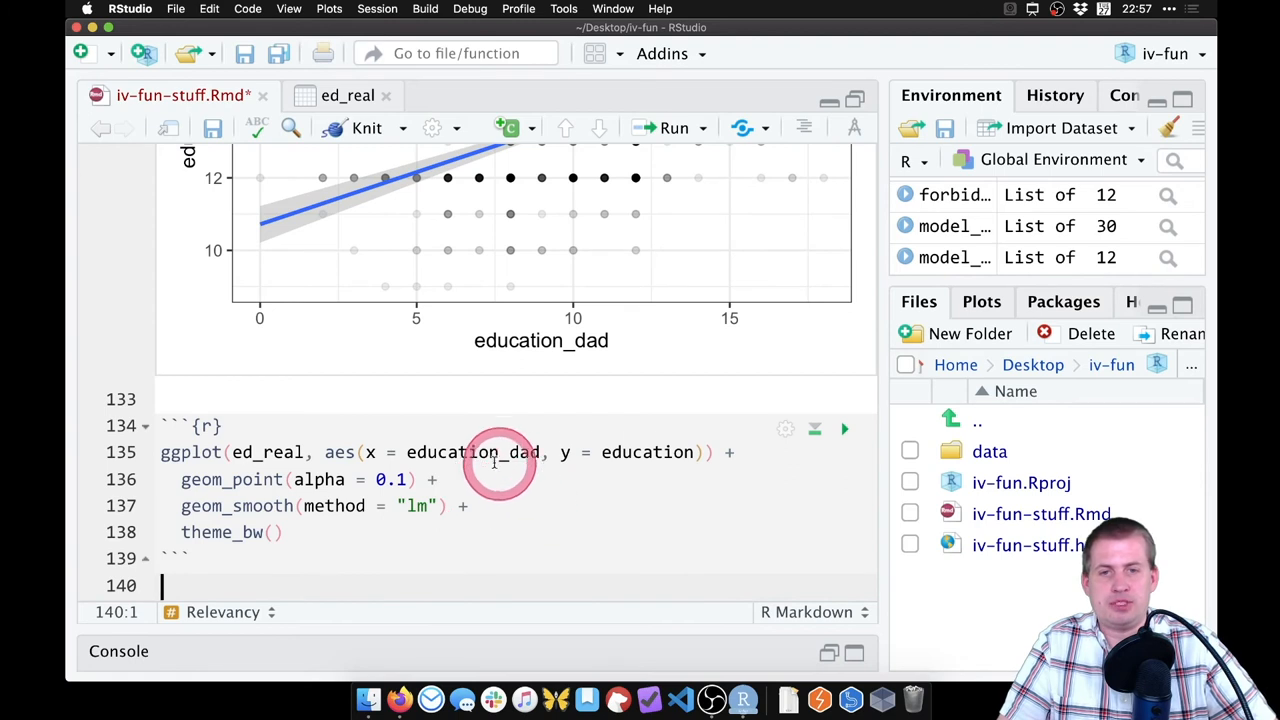
- Change education_dad to education_mom in the chunk, then start a line under Exclusion
{"action": "left_click", "coordinate": [541, 452]}
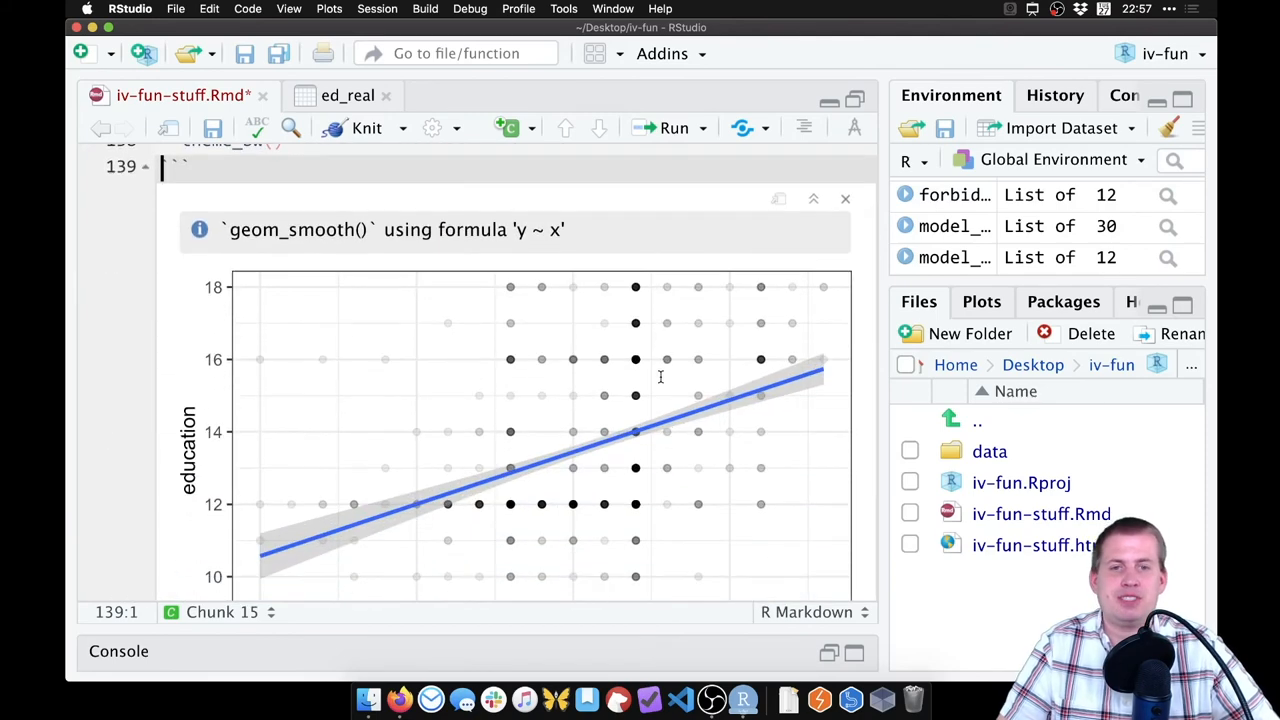
{"action": "scroll", "scroll_direction": "down", "scroll_amount": 3}
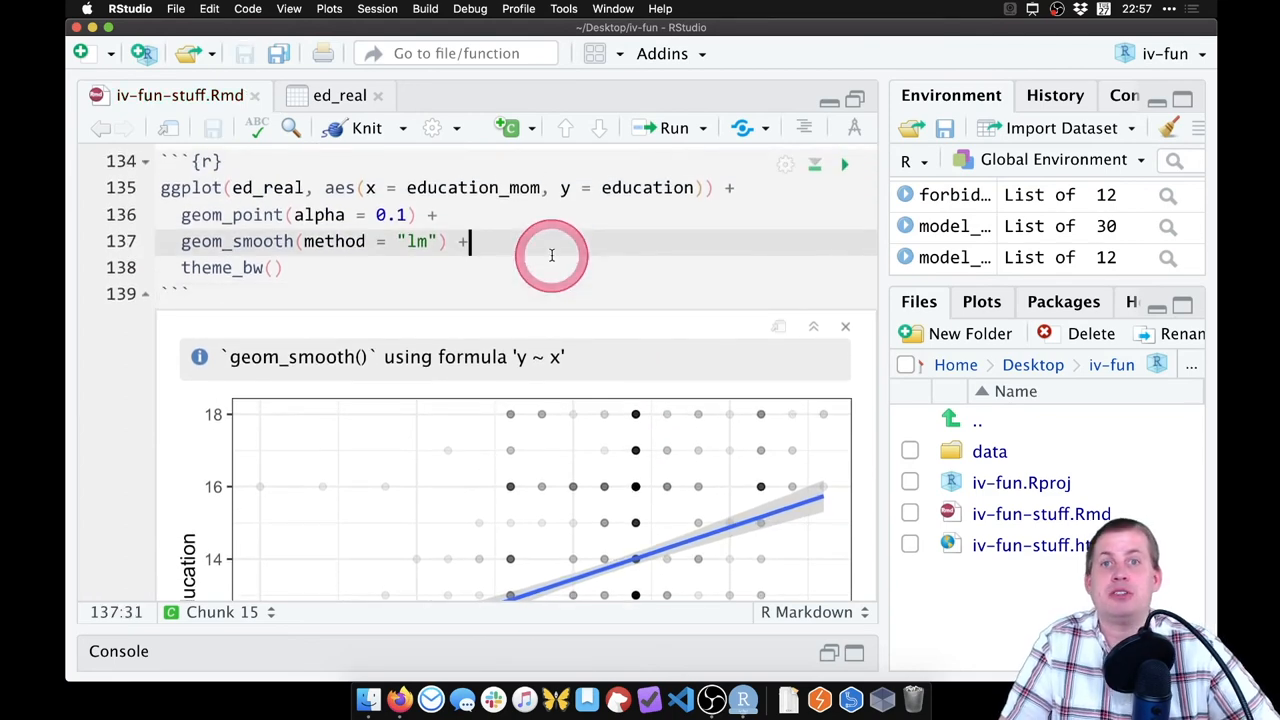
{"action": "scroll", "scroll_direction": "down", "scroll_amount": 3}
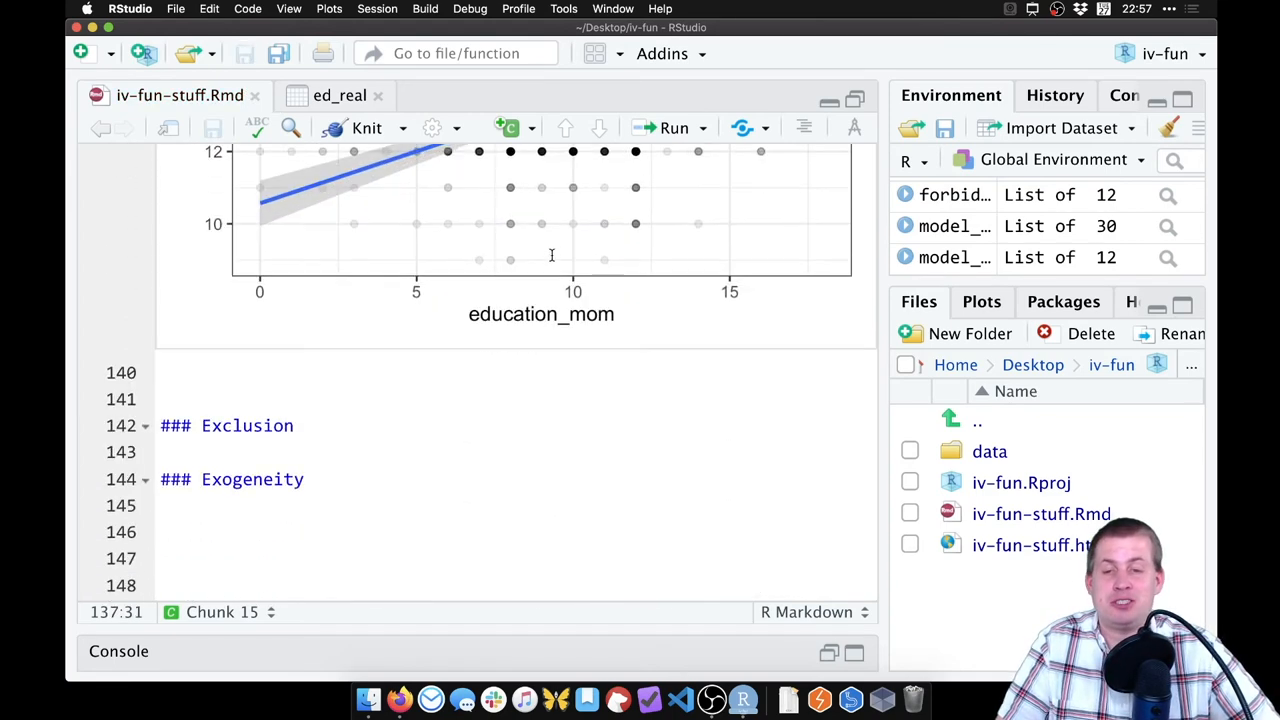
{"action": "left_click", "coordinate": [330, 378]}
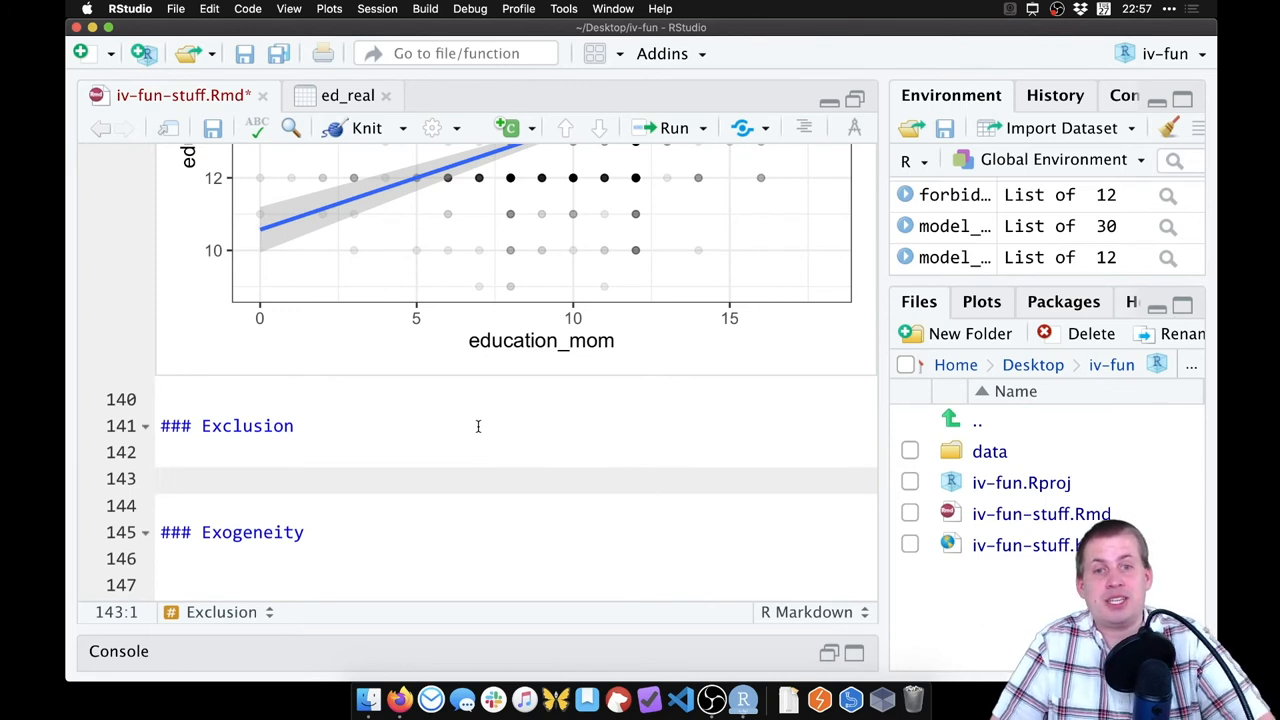
- Bring up the lecture deck in Firefox and open the Multiple instruments slide
{"action": "left_click", "coordinate": [399, 699]}
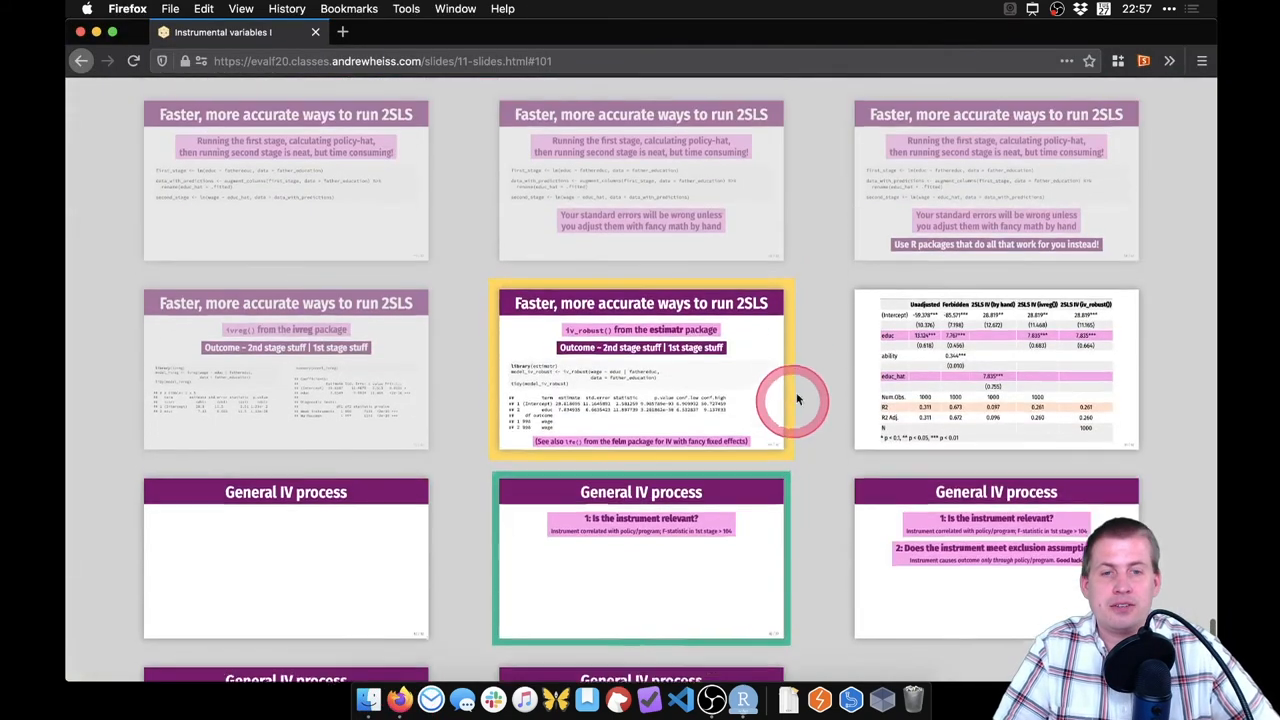
{"action": "scroll", "scroll_direction": "up", "scroll_amount": 3}
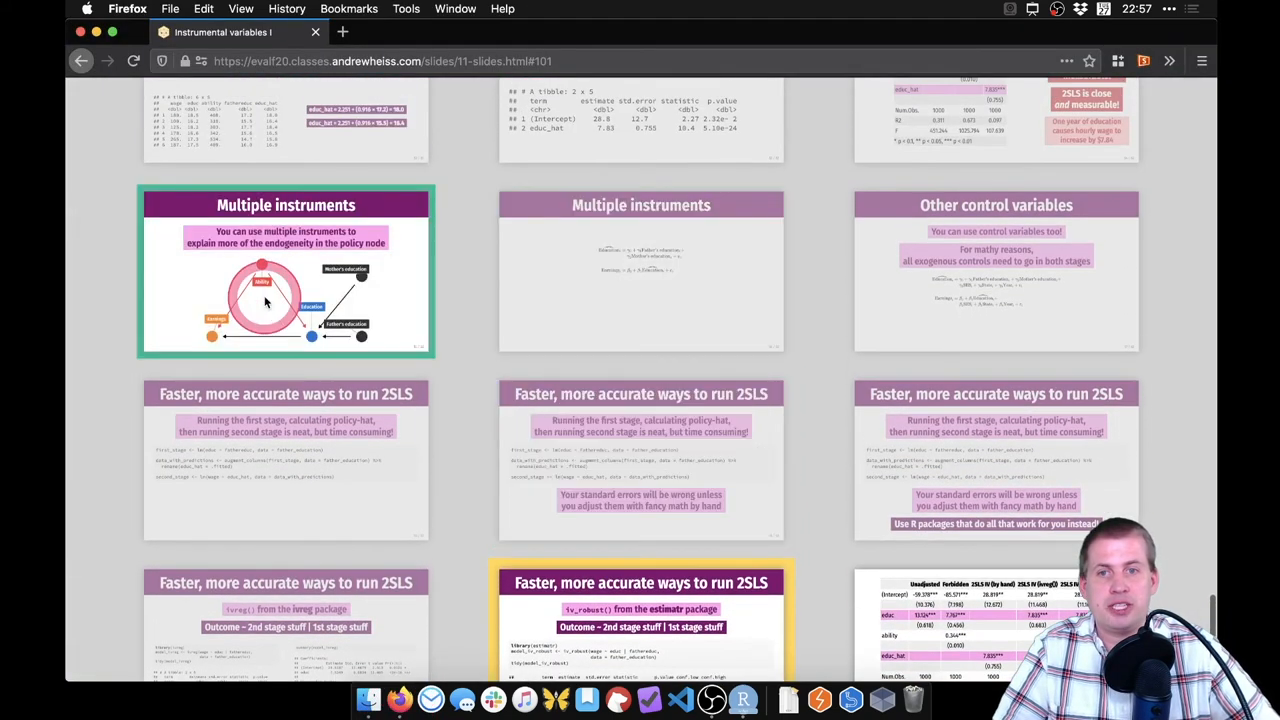
{"action": "left_click", "coordinate": [285, 270]}
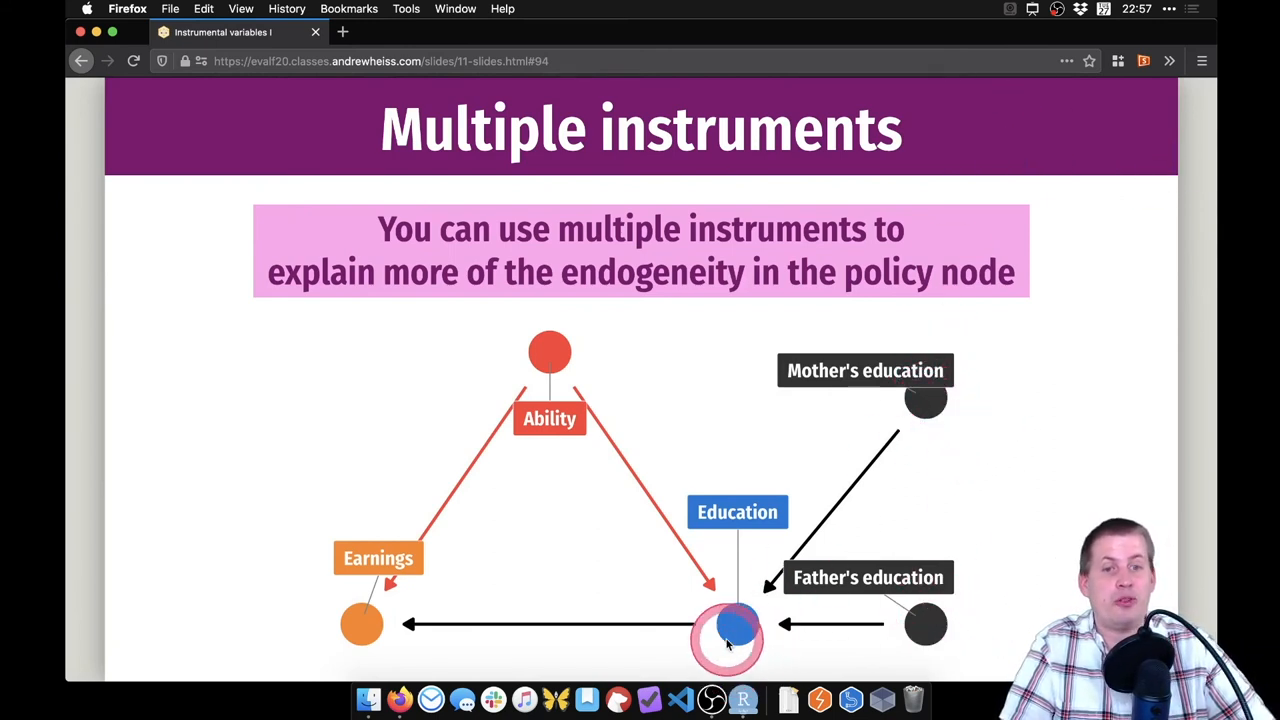
{"action": "mouse_move", "coordinate": [380, 623]}
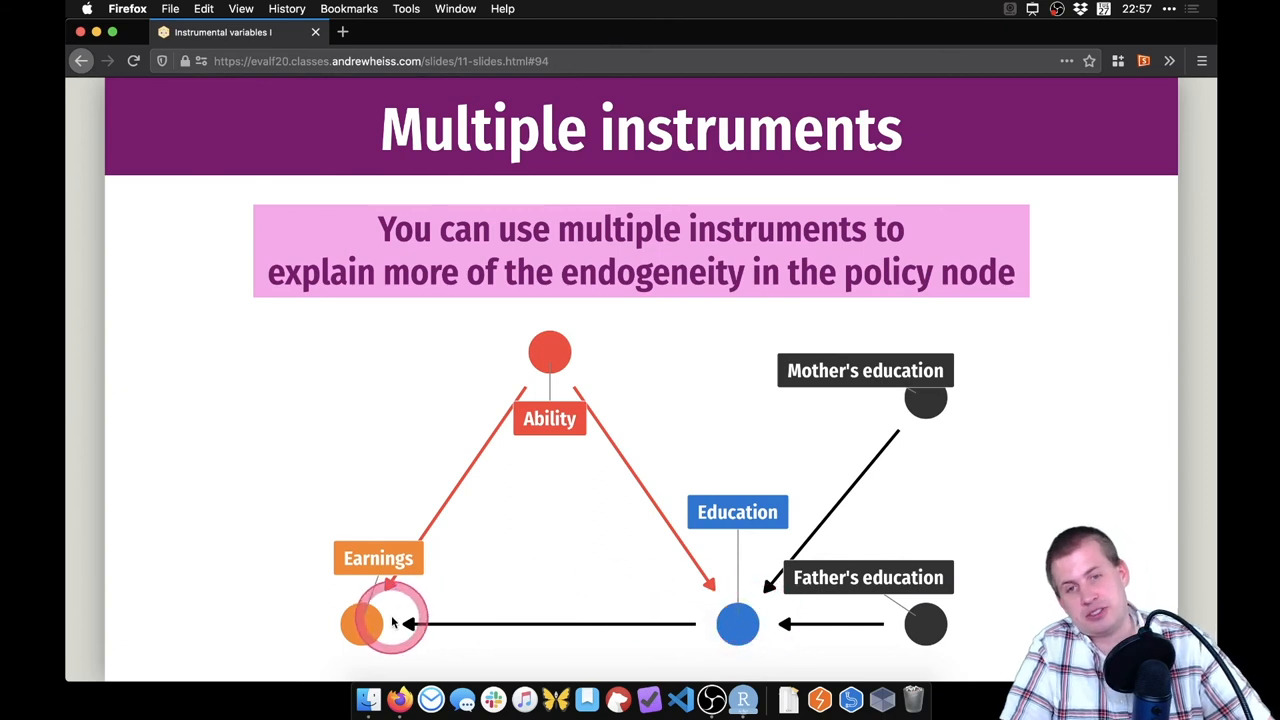
{"action": "mouse_move", "coordinate": [1092, 425]}
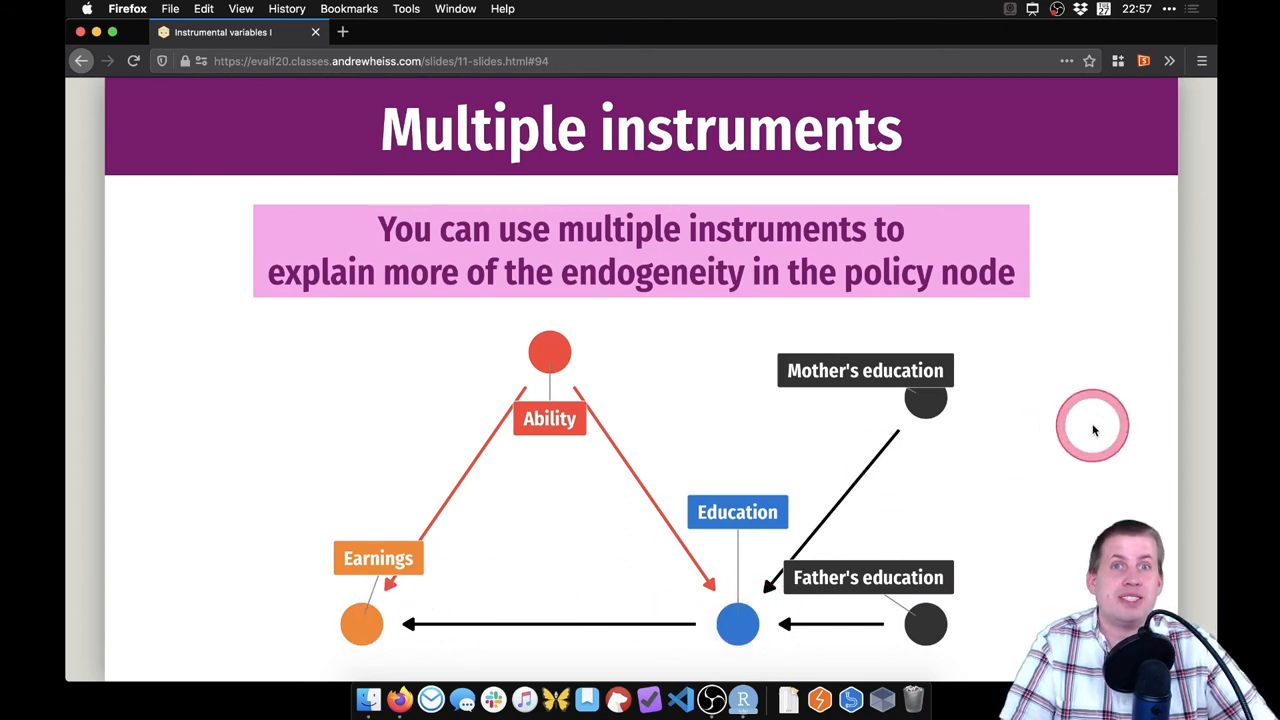
{"action": "mouse_move", "coordinate": [925, 395]}
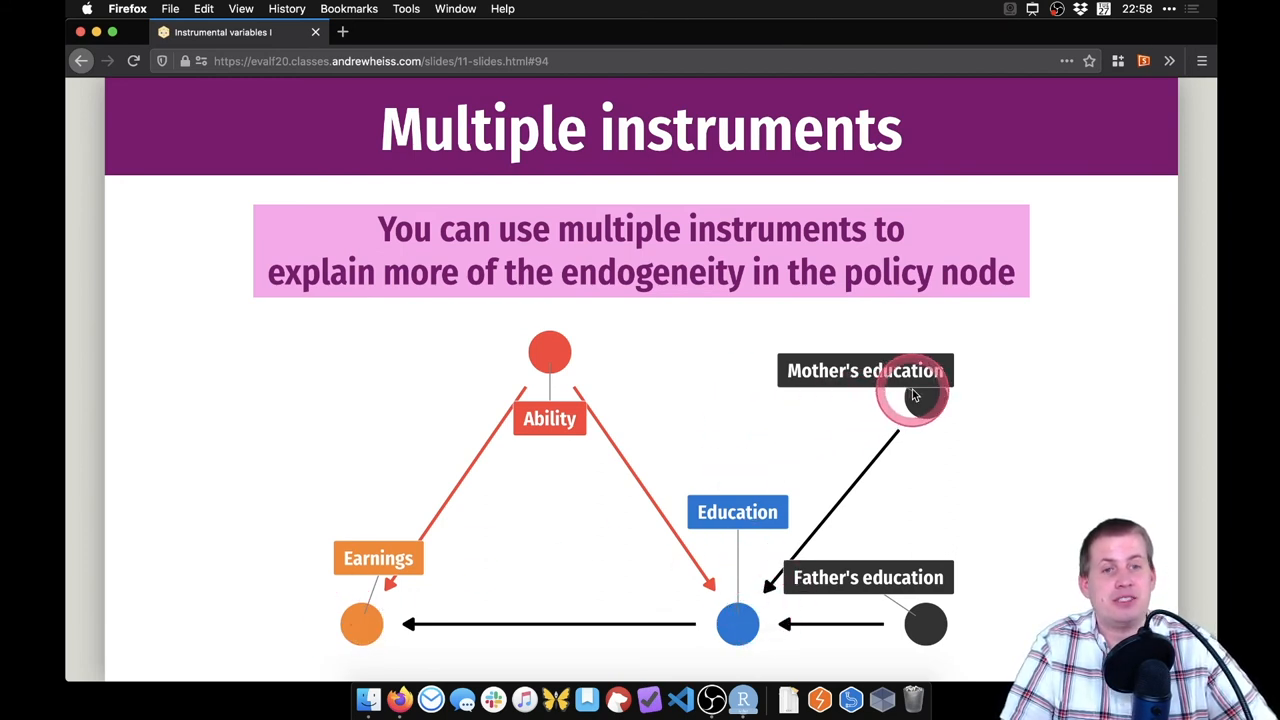
{"action": "mouse_move", "coordinate": [710, 438]}
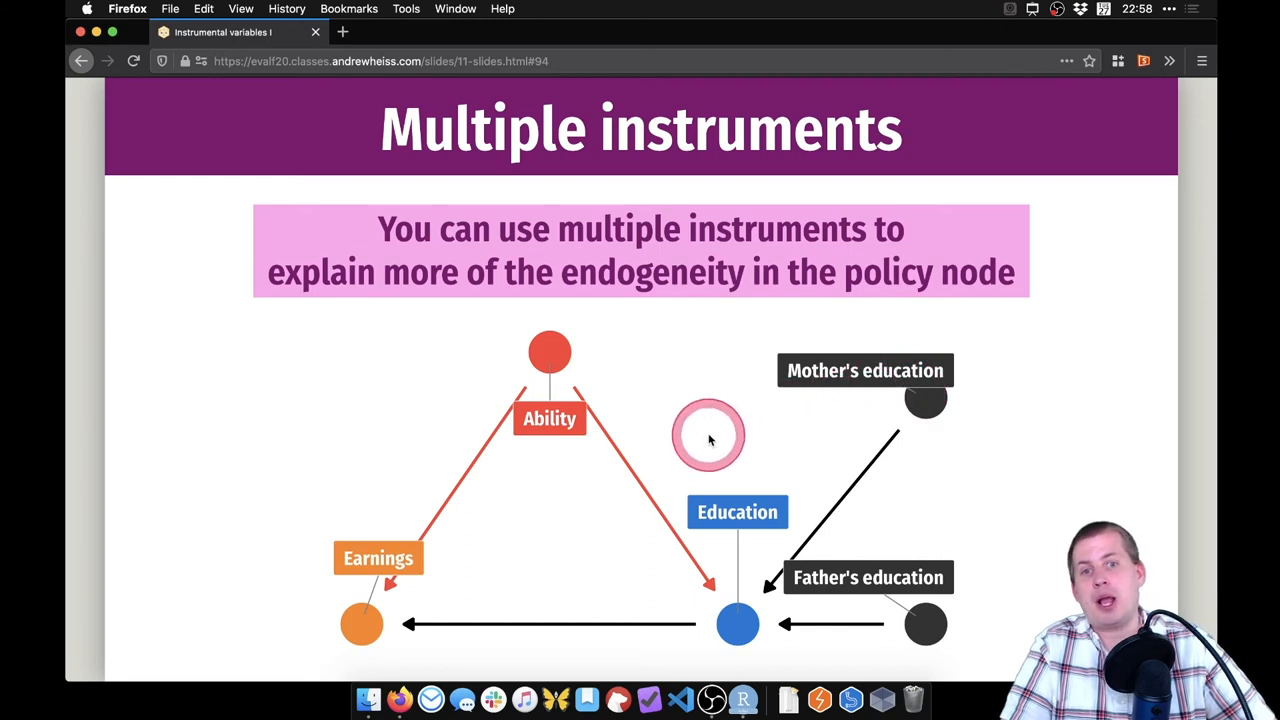
{"action": "mouse_move", "coordinate": [685, 435]}
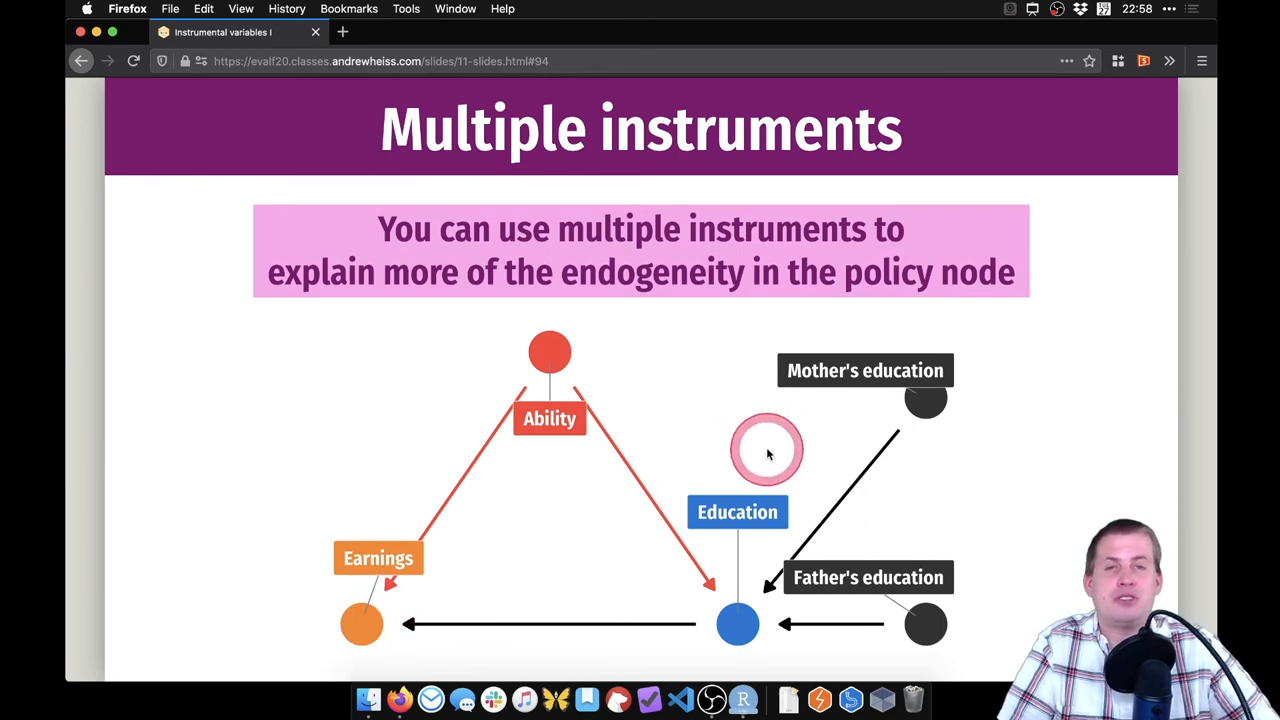
{"action": "mouse_move", "coordinate": [683, 405]}
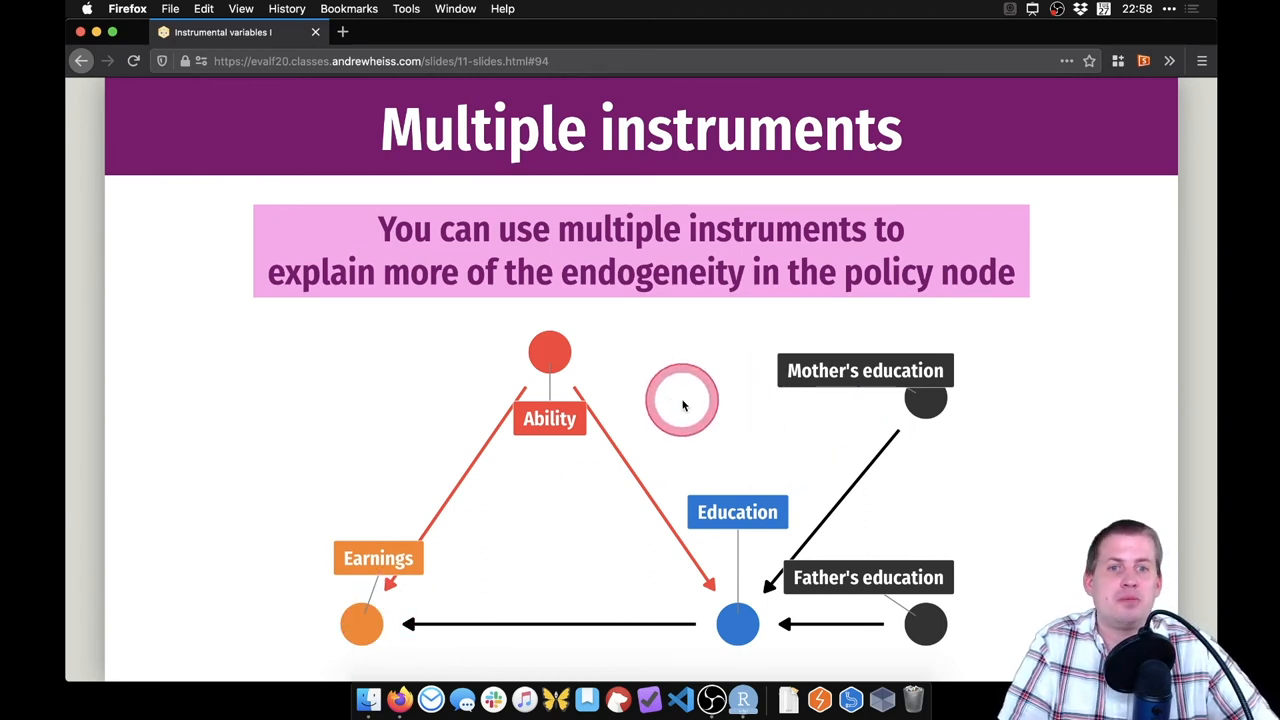
{"action": "mouse_move", "coordinate": [920, 393]}
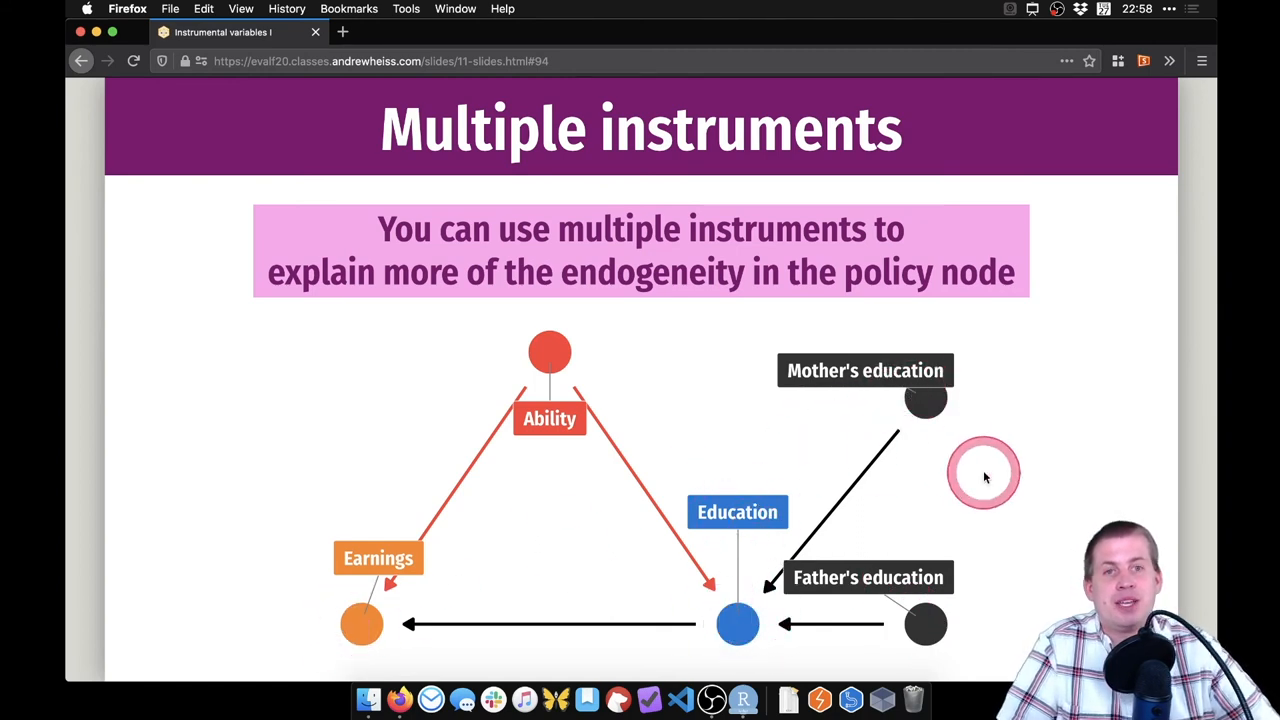
{"action": "mouse_move", "coordinate": [985, 477]}
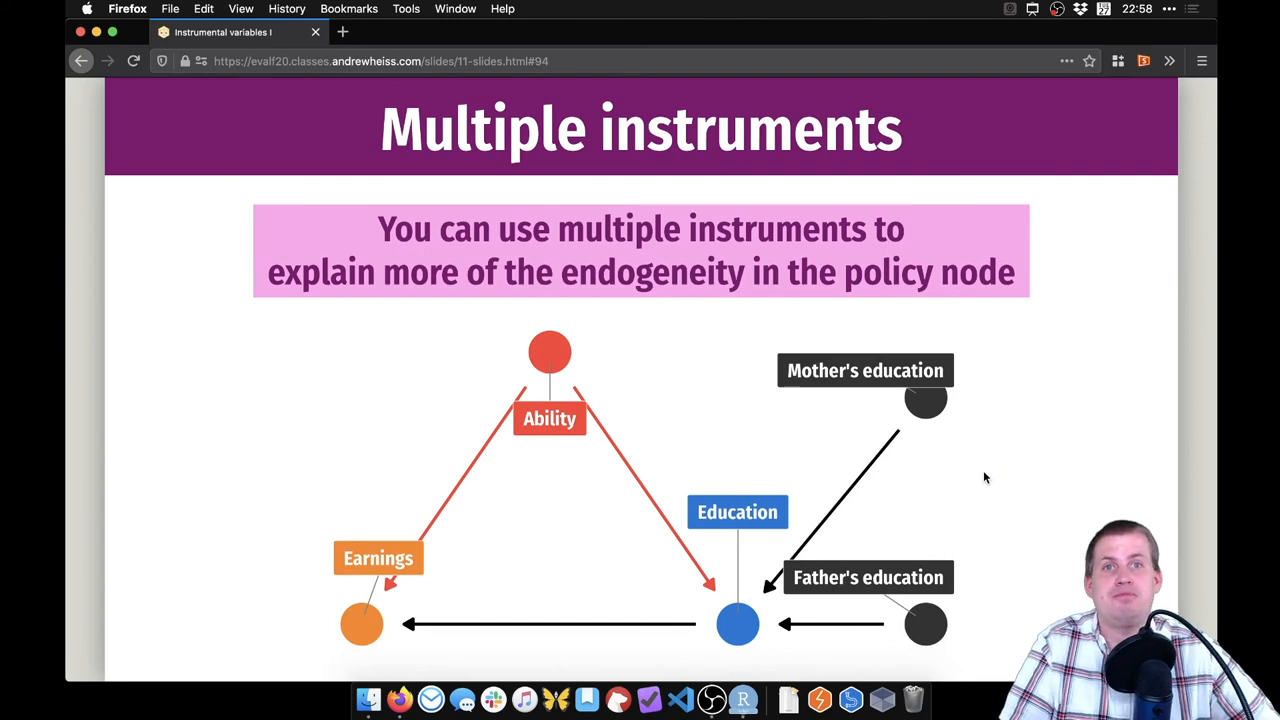
{"action": "mouse_move", "coordinate": [742, 699]}
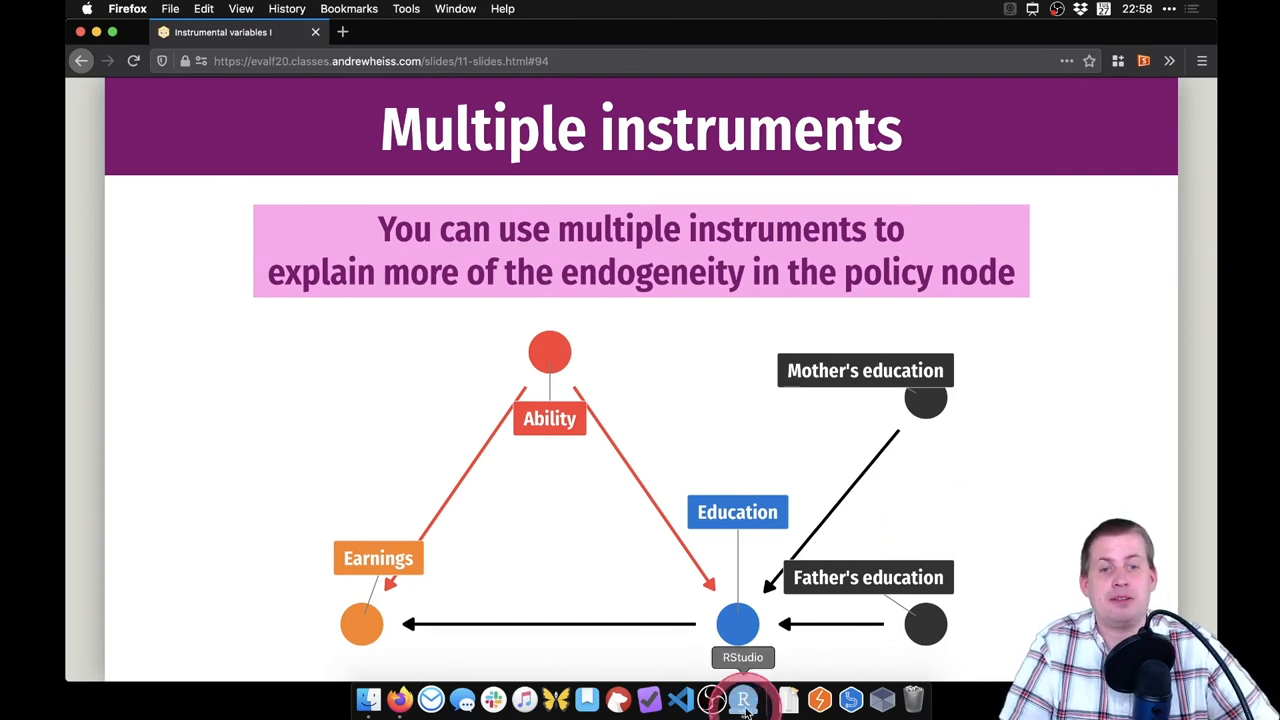
- Back in RStudio, type 'This is exclusive because it is.' under Exclusion
{"action": "left_click", "coordinate": [742, 699]}
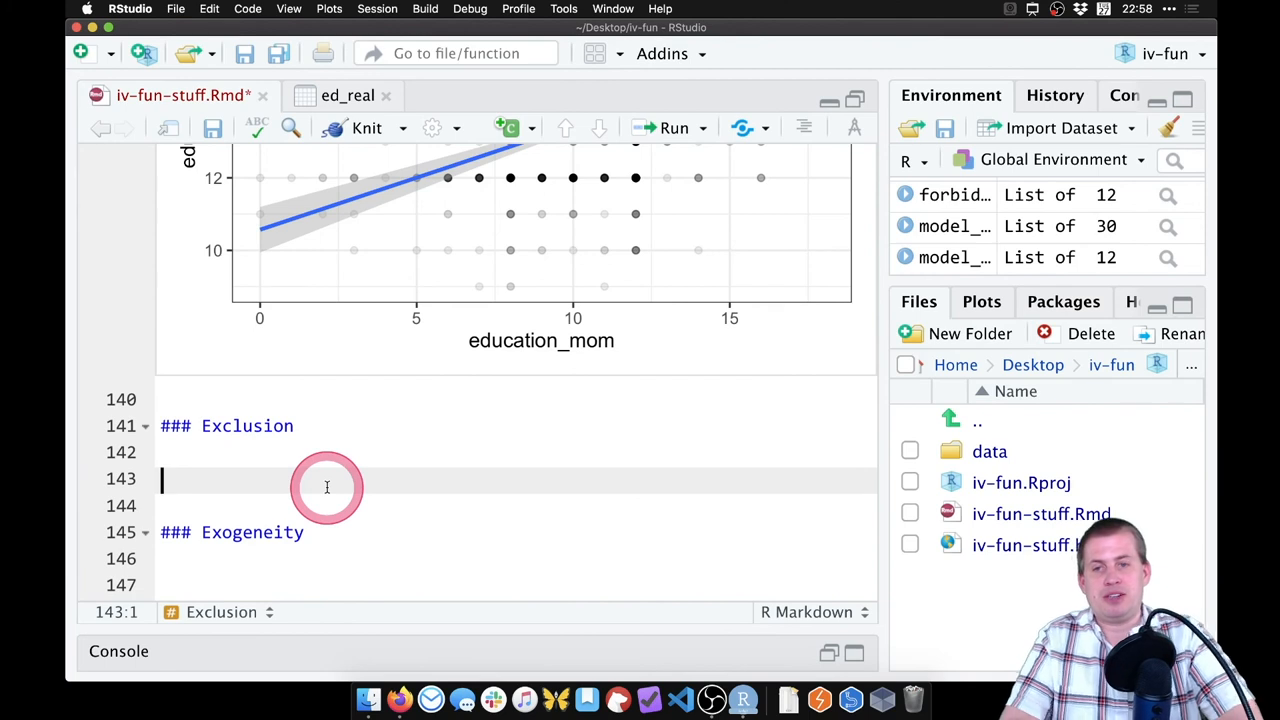
{"action": "type", "text": "This is exclusive"}
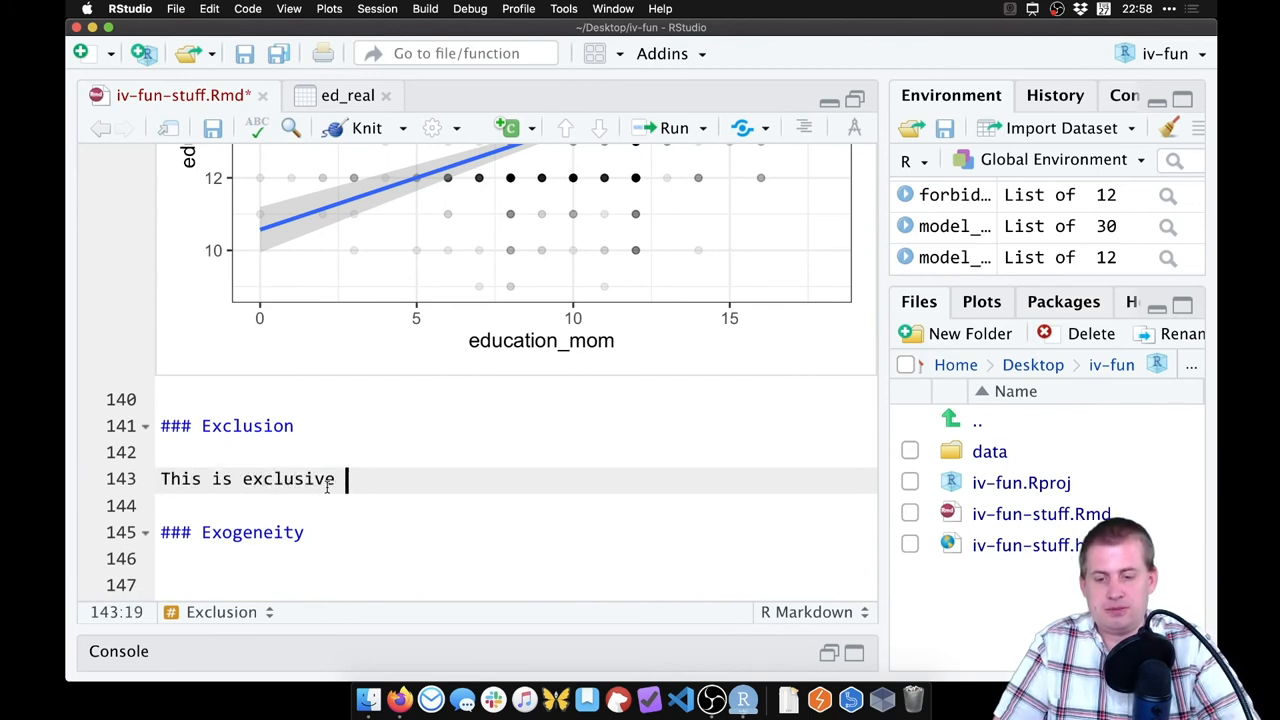
{"action": "type", "text": "because it iw."}
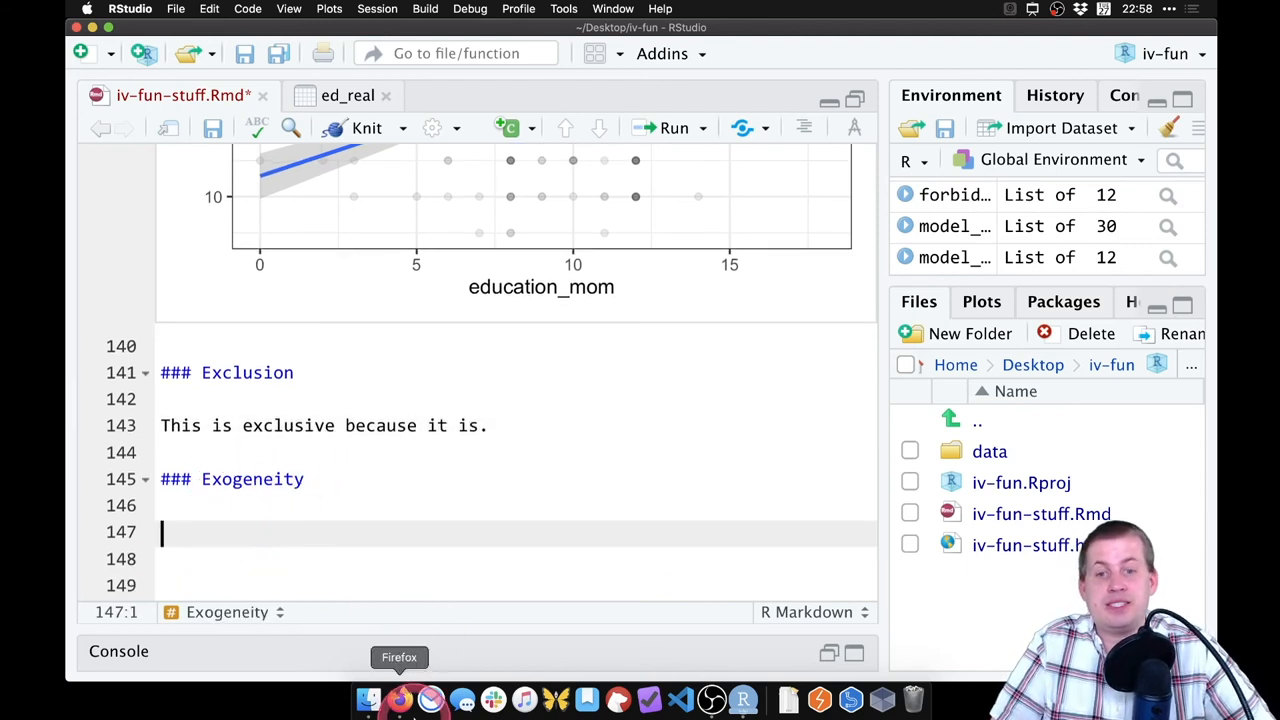
- Switch back to Firefox to view the Multiple instruments education diagram
{"action": "left_click", "coordinate": [399, 699]}
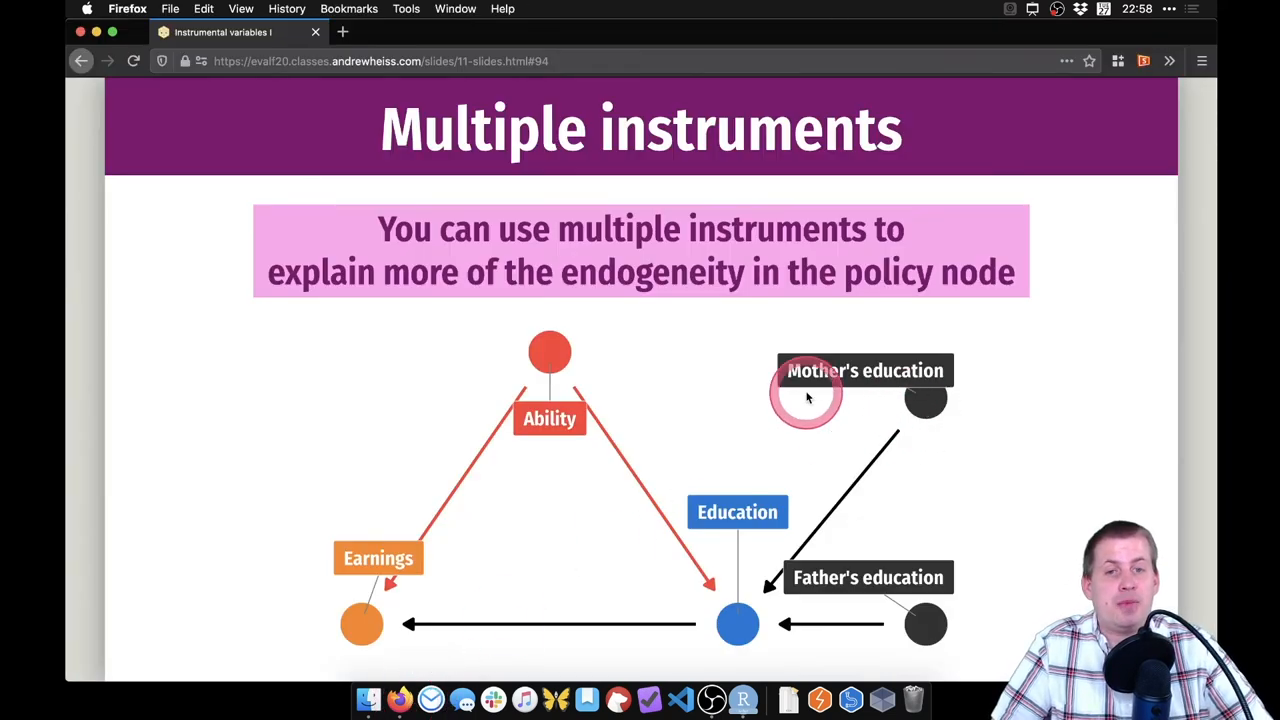
{"action": "mouse_move", "coordinate": [649, 388]}
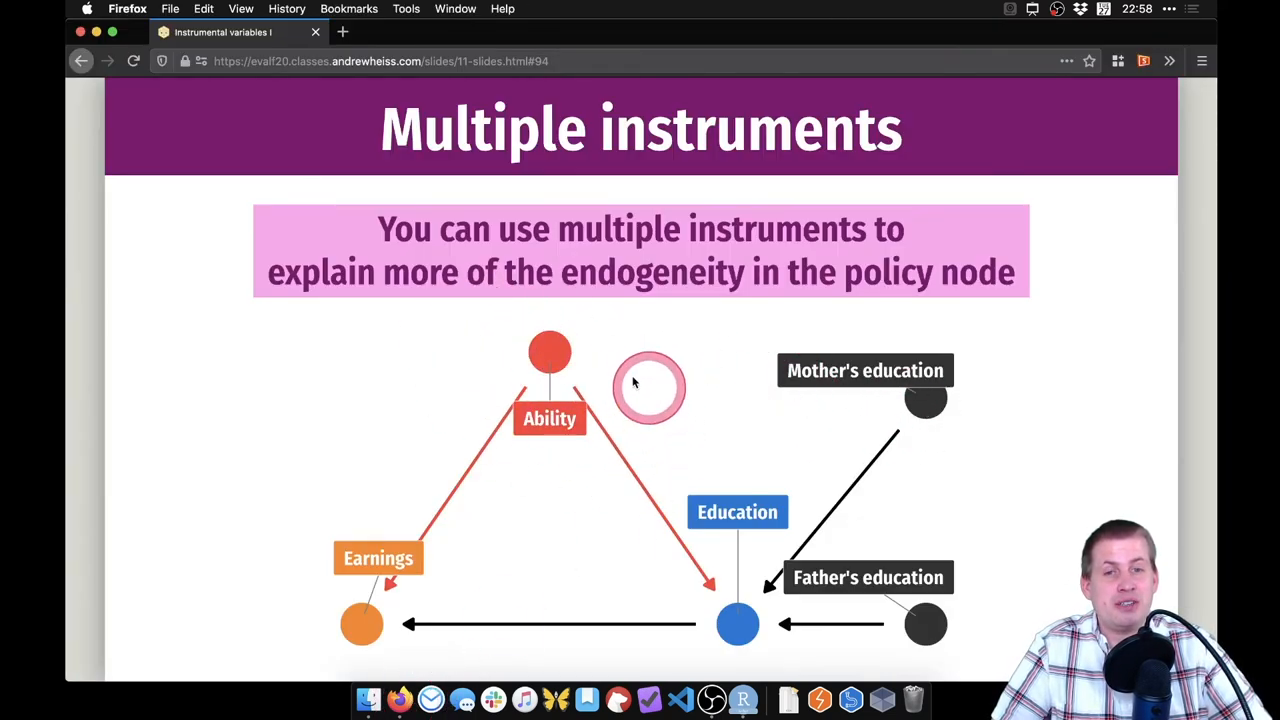
{"action": "mouse_move", "coordinate": [935, 385]}
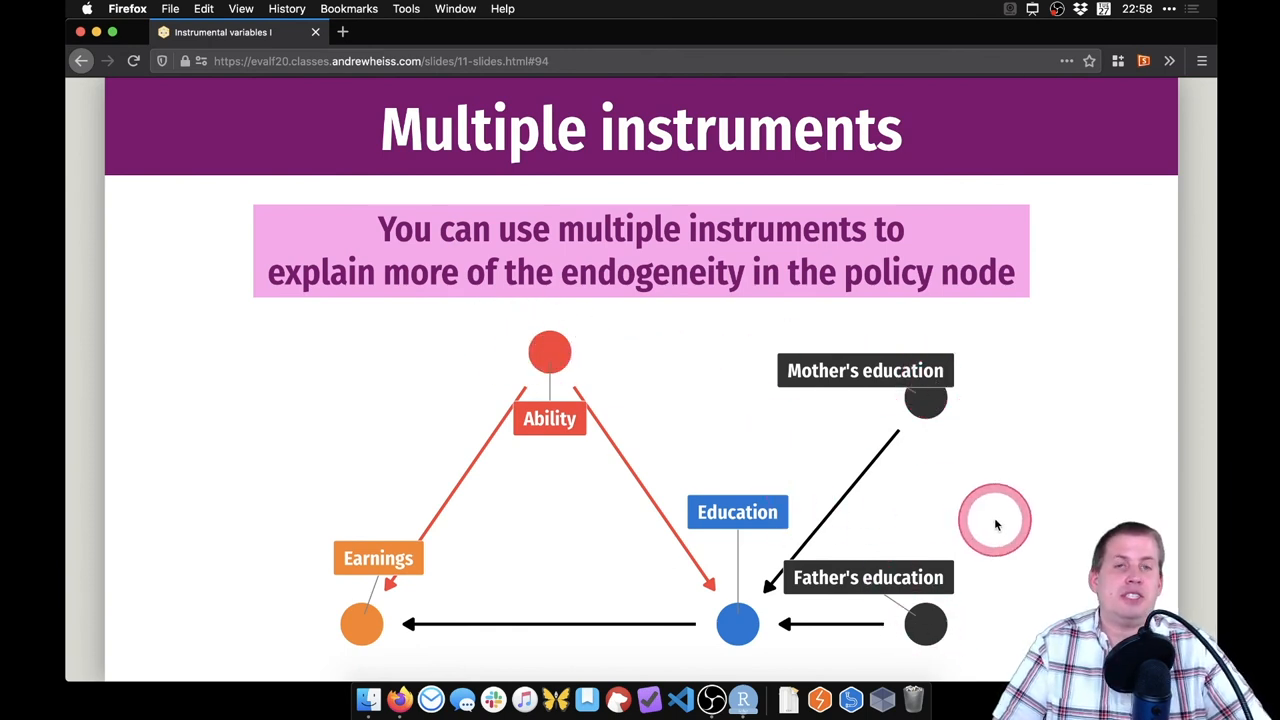
{"action": "mouse_move", "coordinate": [311, 503]}
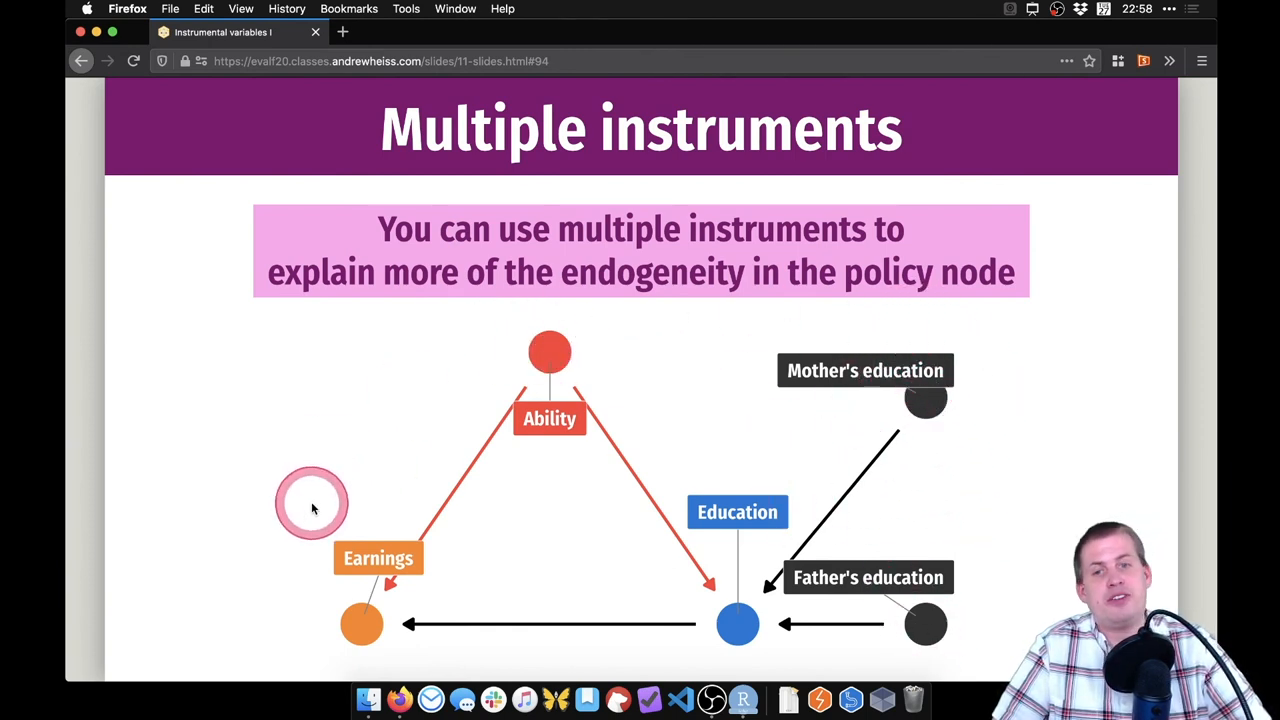
{"action": "mouse_move", "coordinate": [490, 430]}
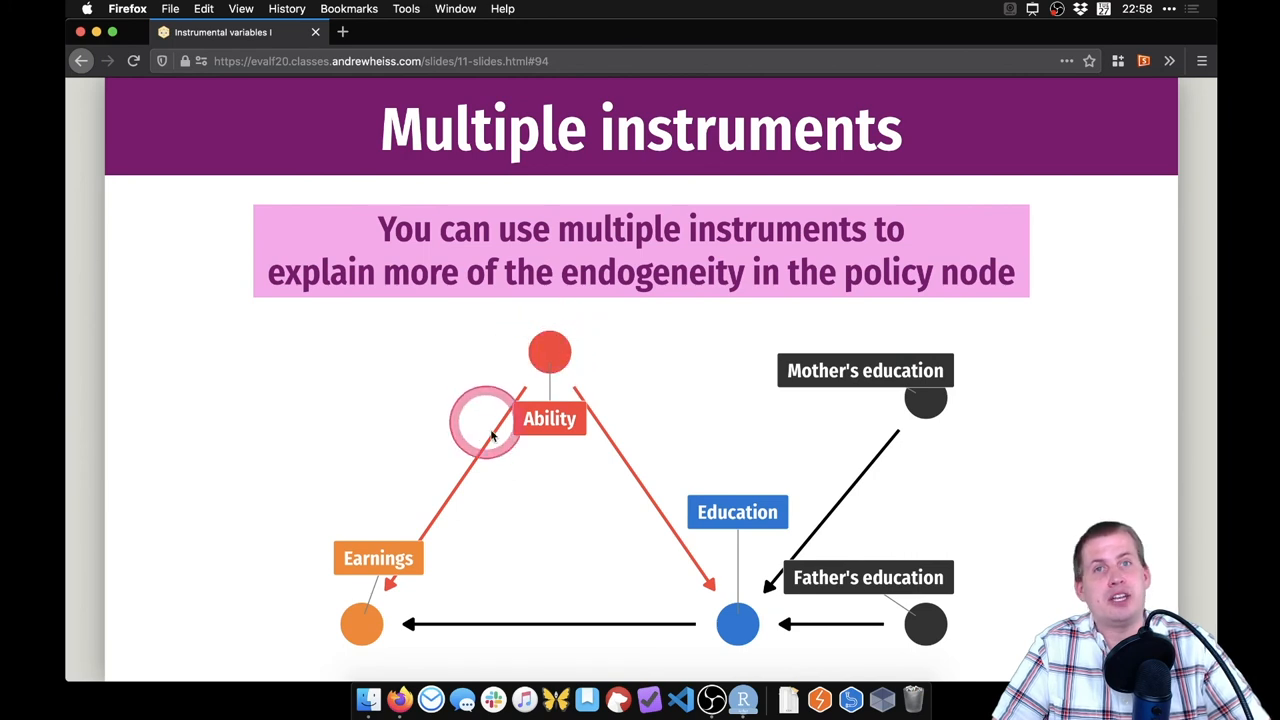
{"action": "mouse_move", "coordinate": [549, 365]}
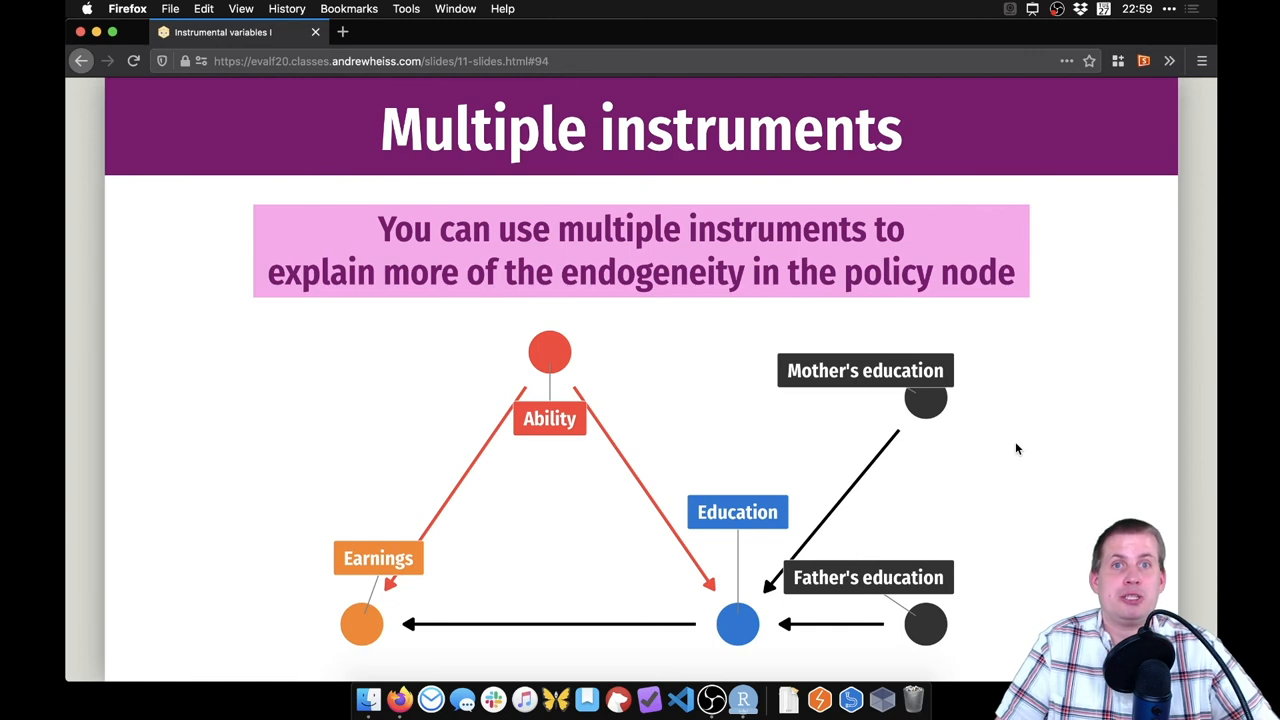
{"action": "left_click", "coordinate": [560, 343]}
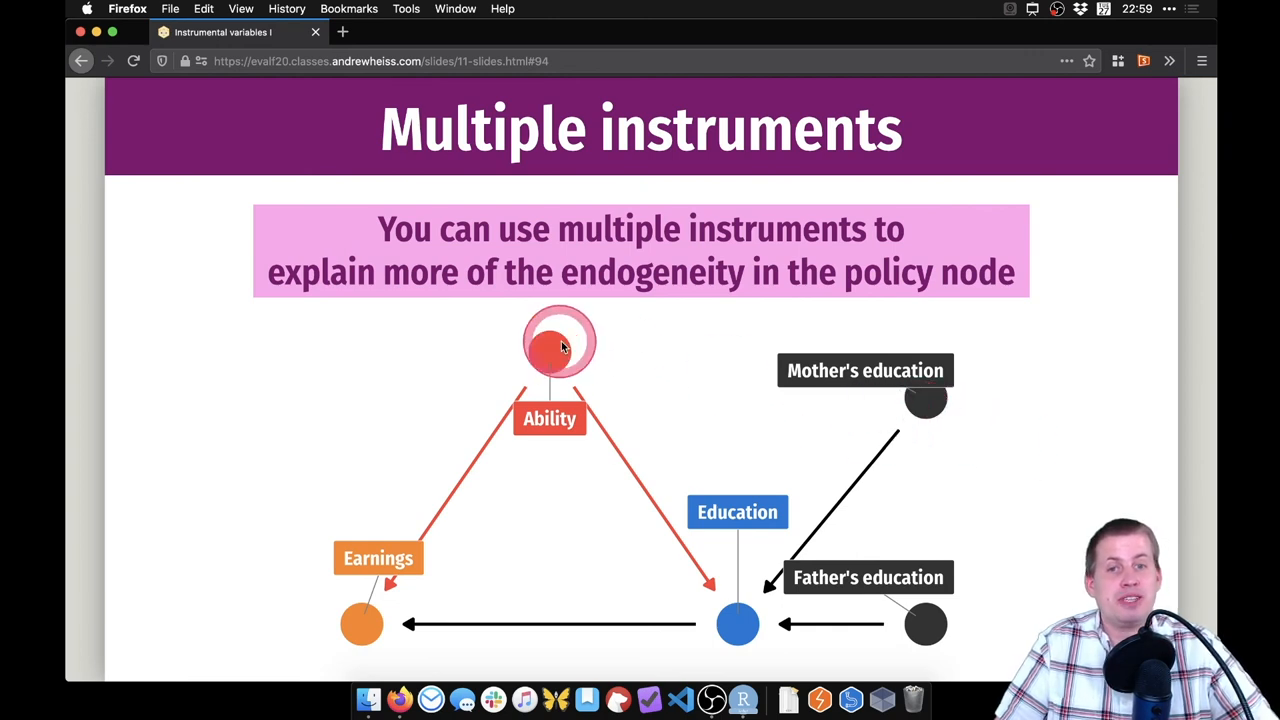